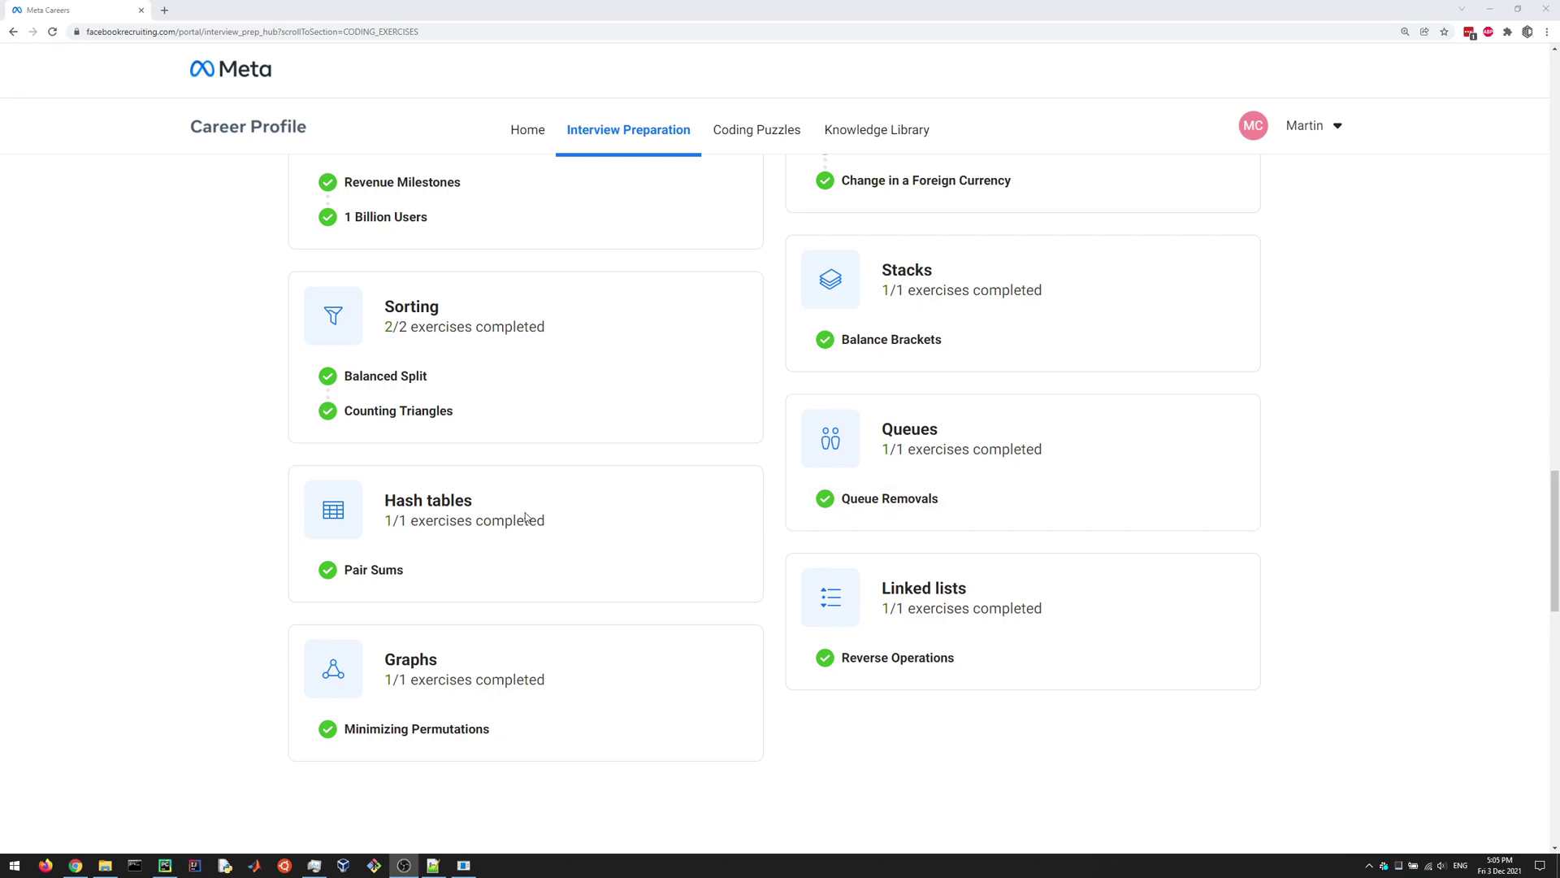
Open the Pair Sums exercise from the Hash tables section
{"action": "left_click", "coordinate": [374, 569]}
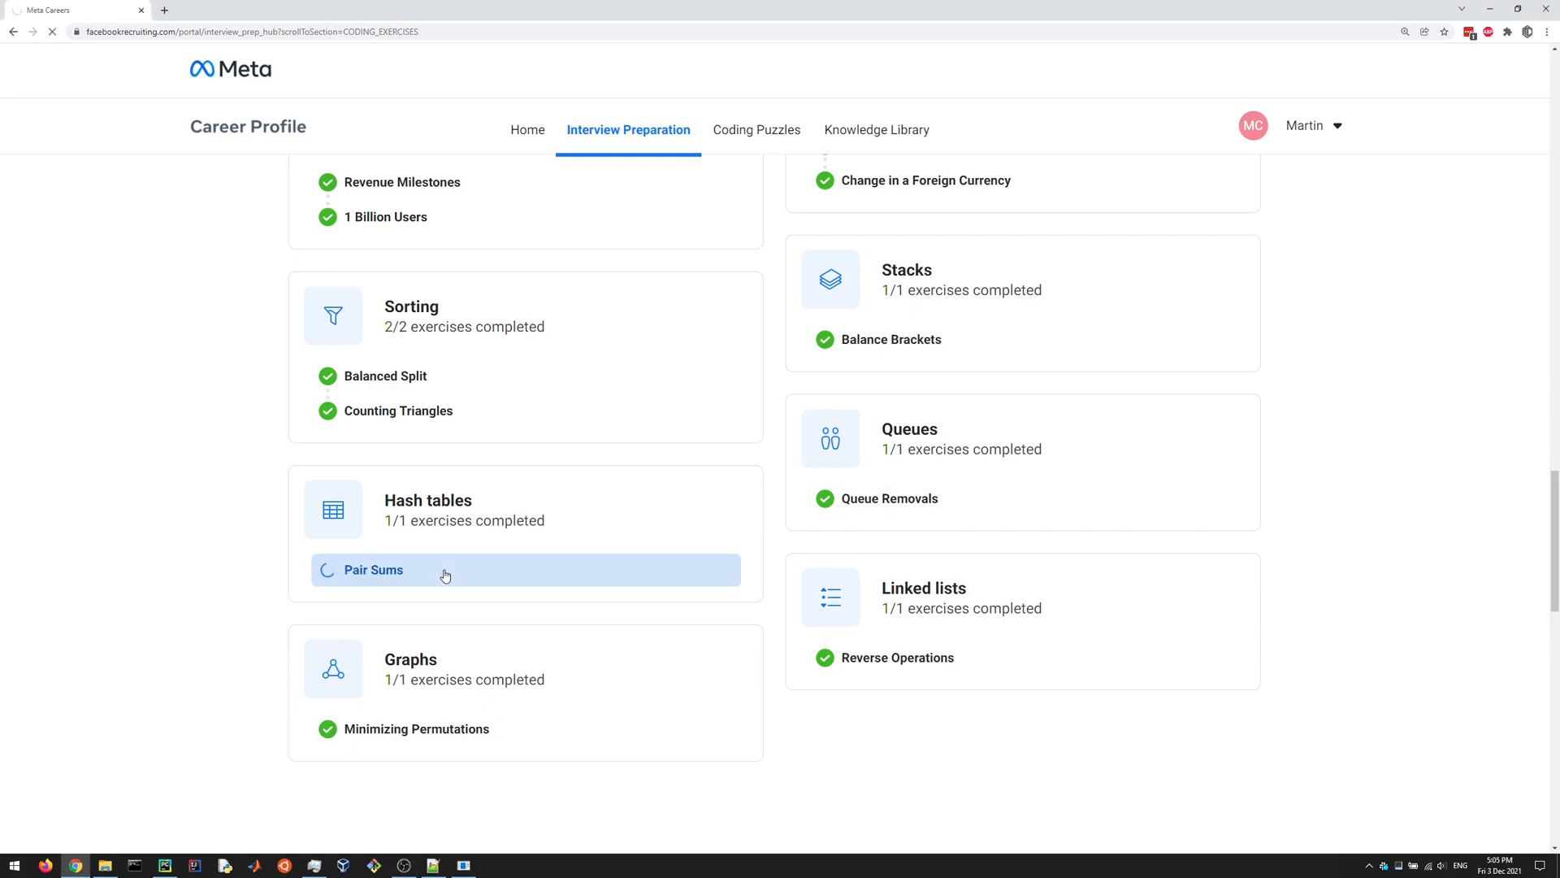
{"action": "left_click", "coordinate": [374, 569]}
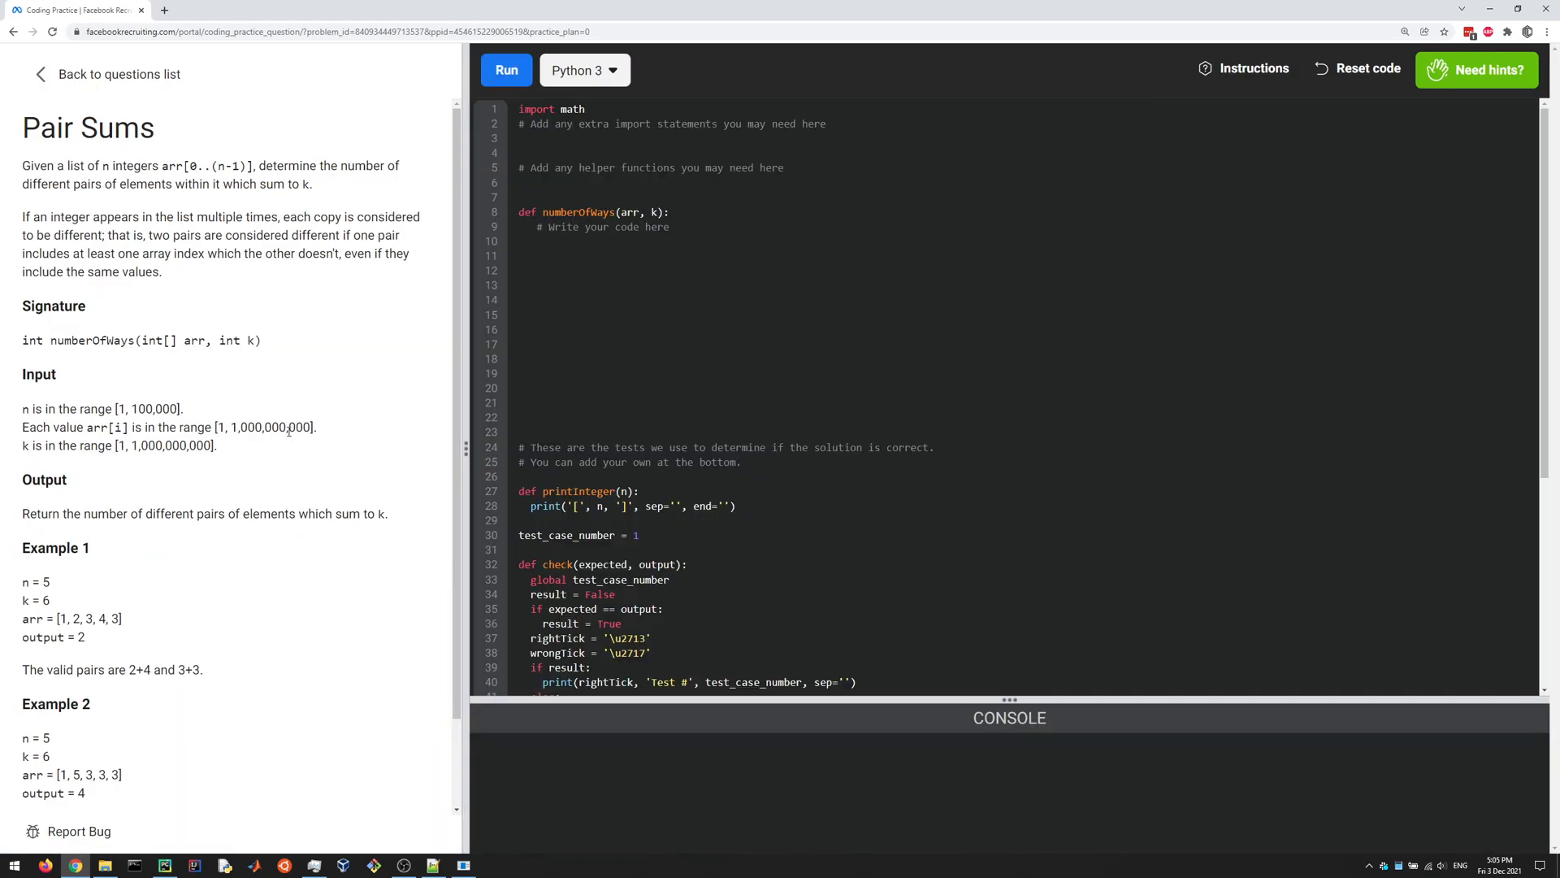
{"action": "double_click", "coordinate": [143, 166]}
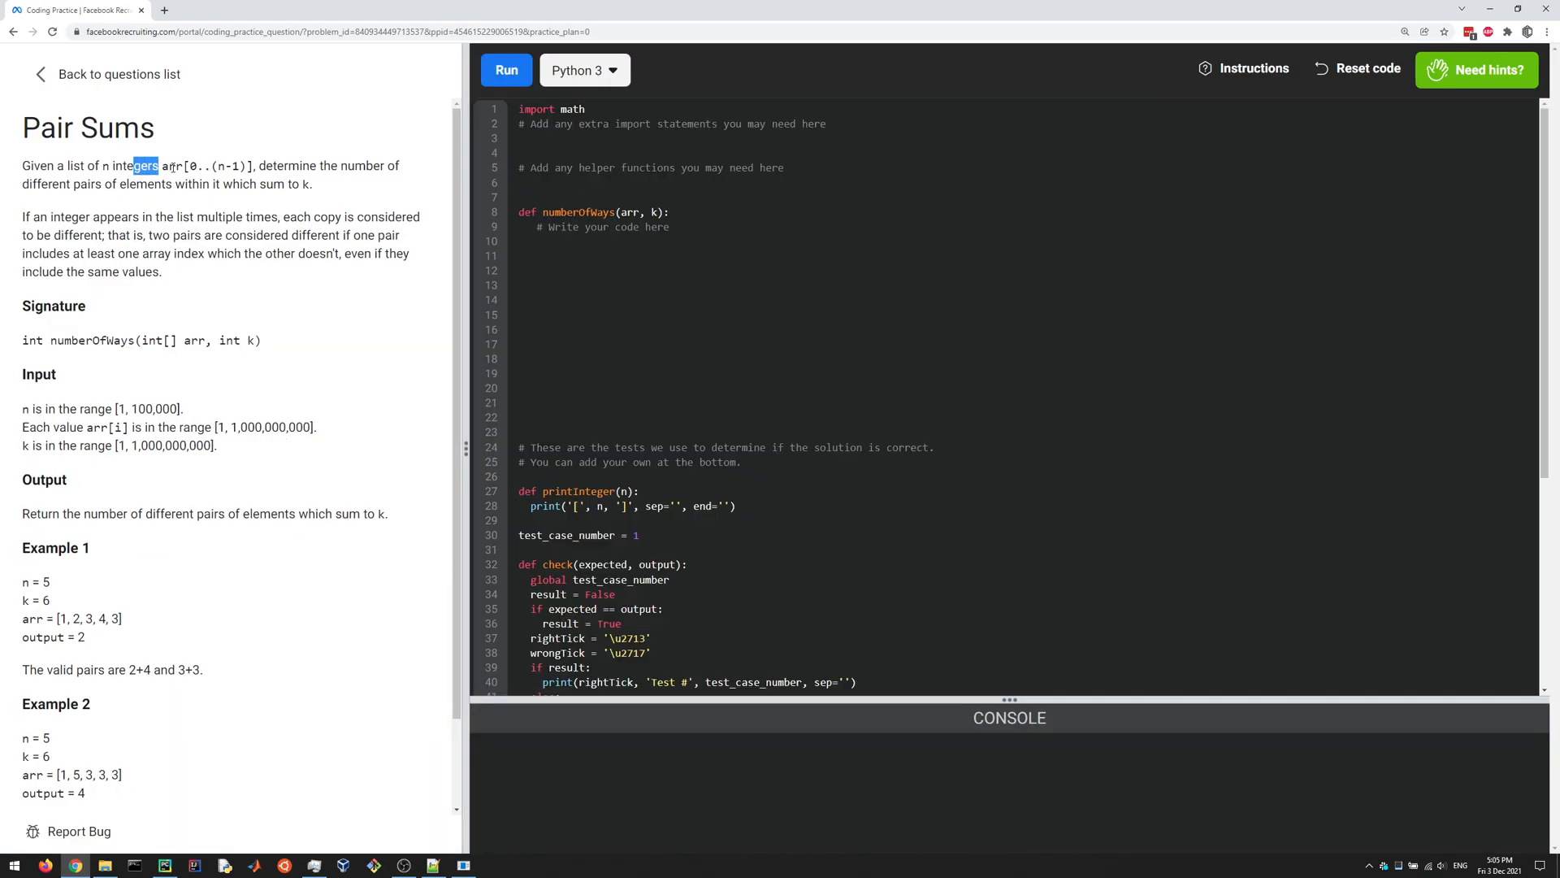
{"action": "left_click_drag", "start_coordinate": [135, 166], "coordinate": [348, 166]}
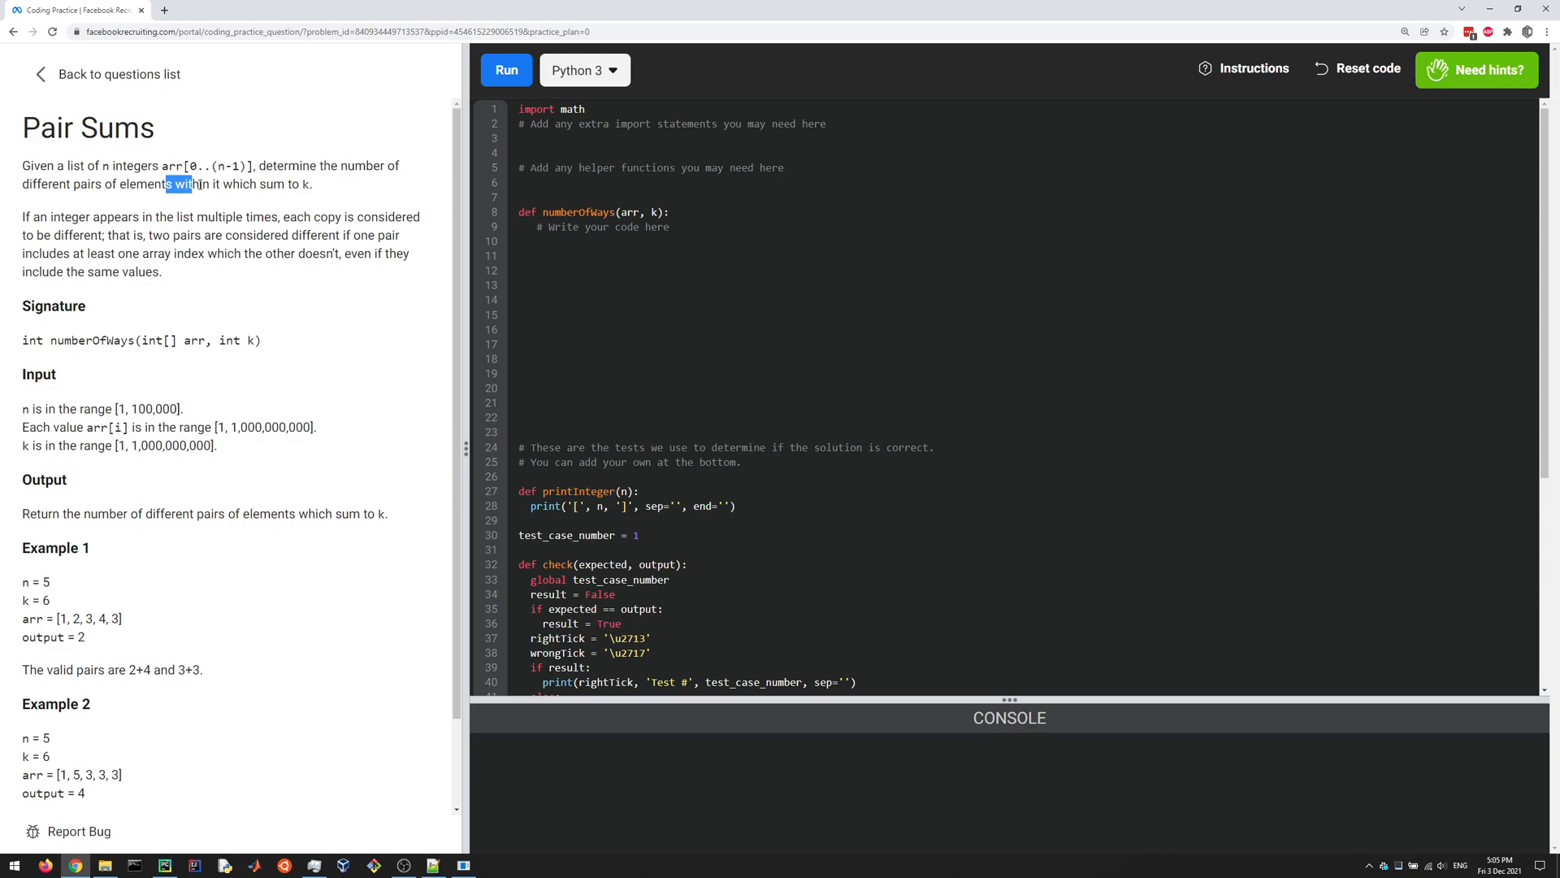
{"action": "left_click", "coordinate": [249, 184]}
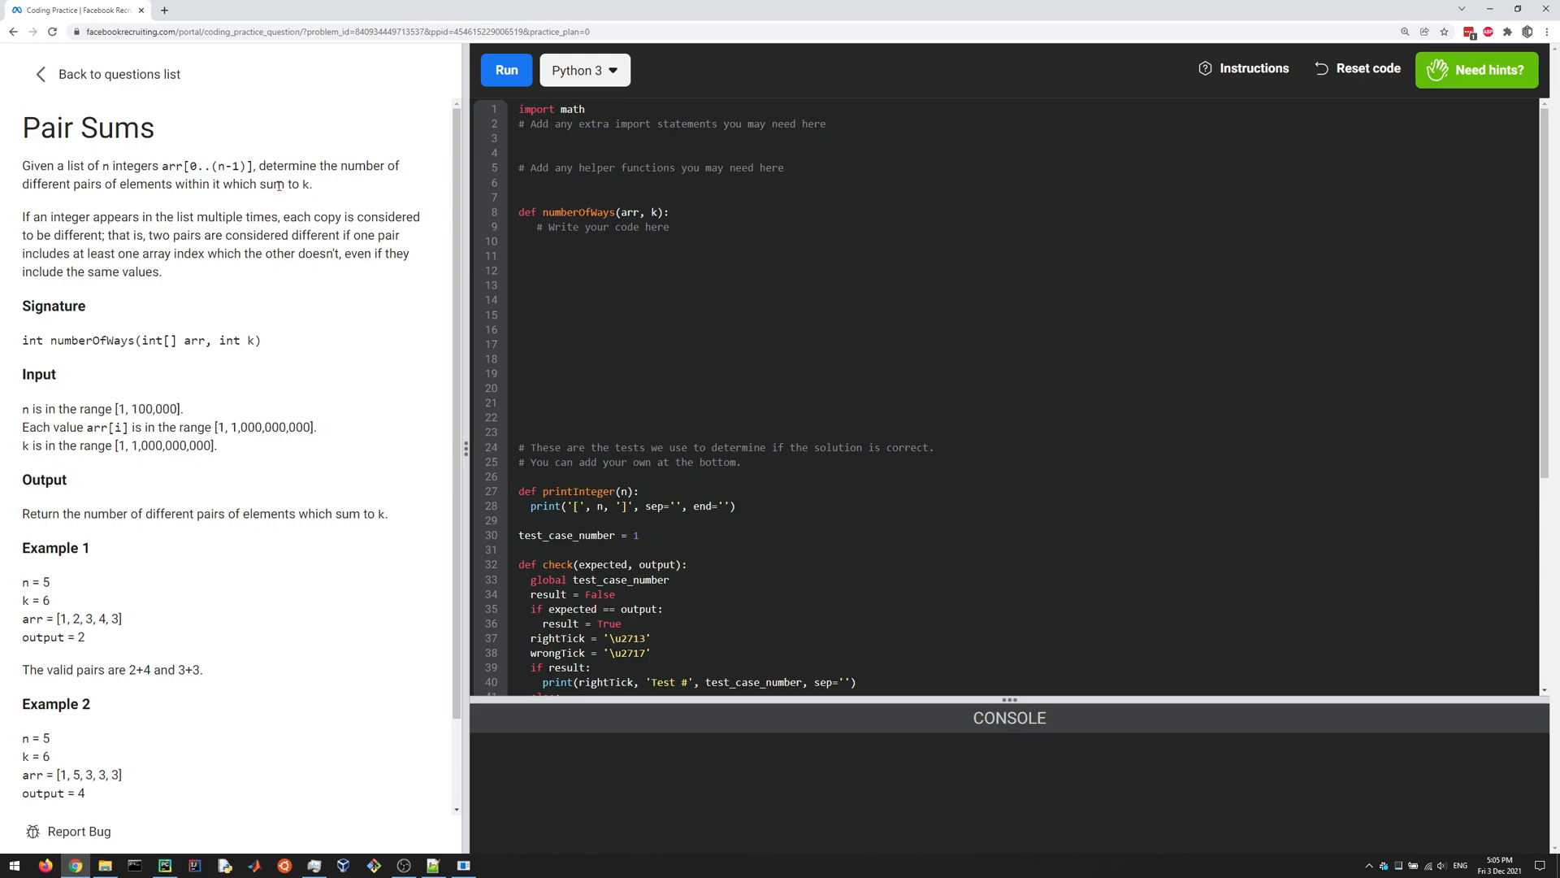
{"action": "left_click_drag", "start_coordinate": [140, 166], "coordinate": [264, 165]}
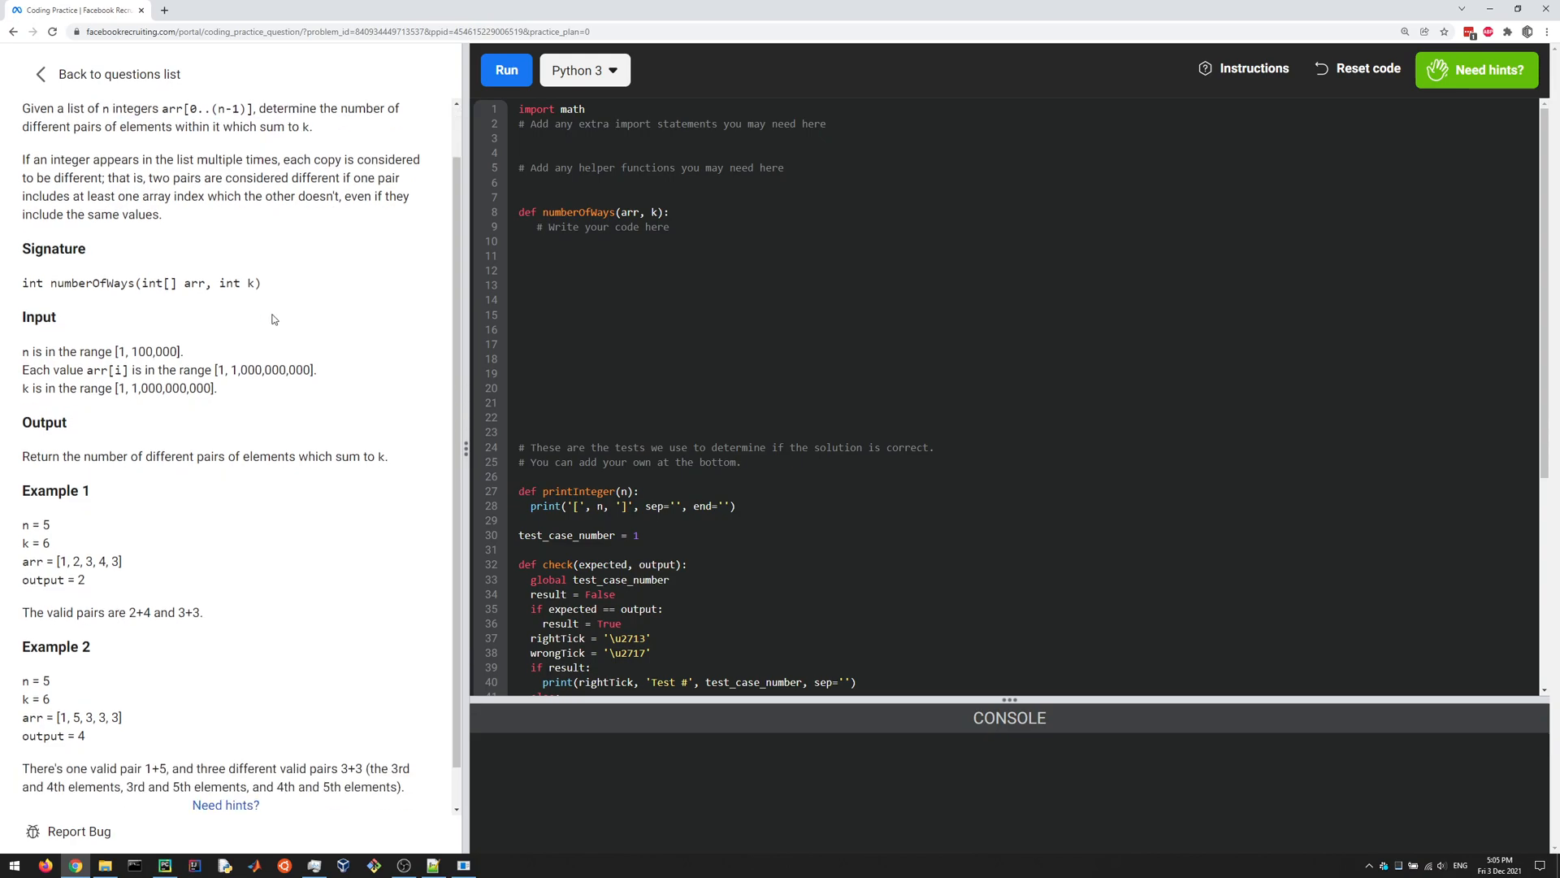
{"action": "scroll", "scroll_direction": "down", "scroll_amount": 3}
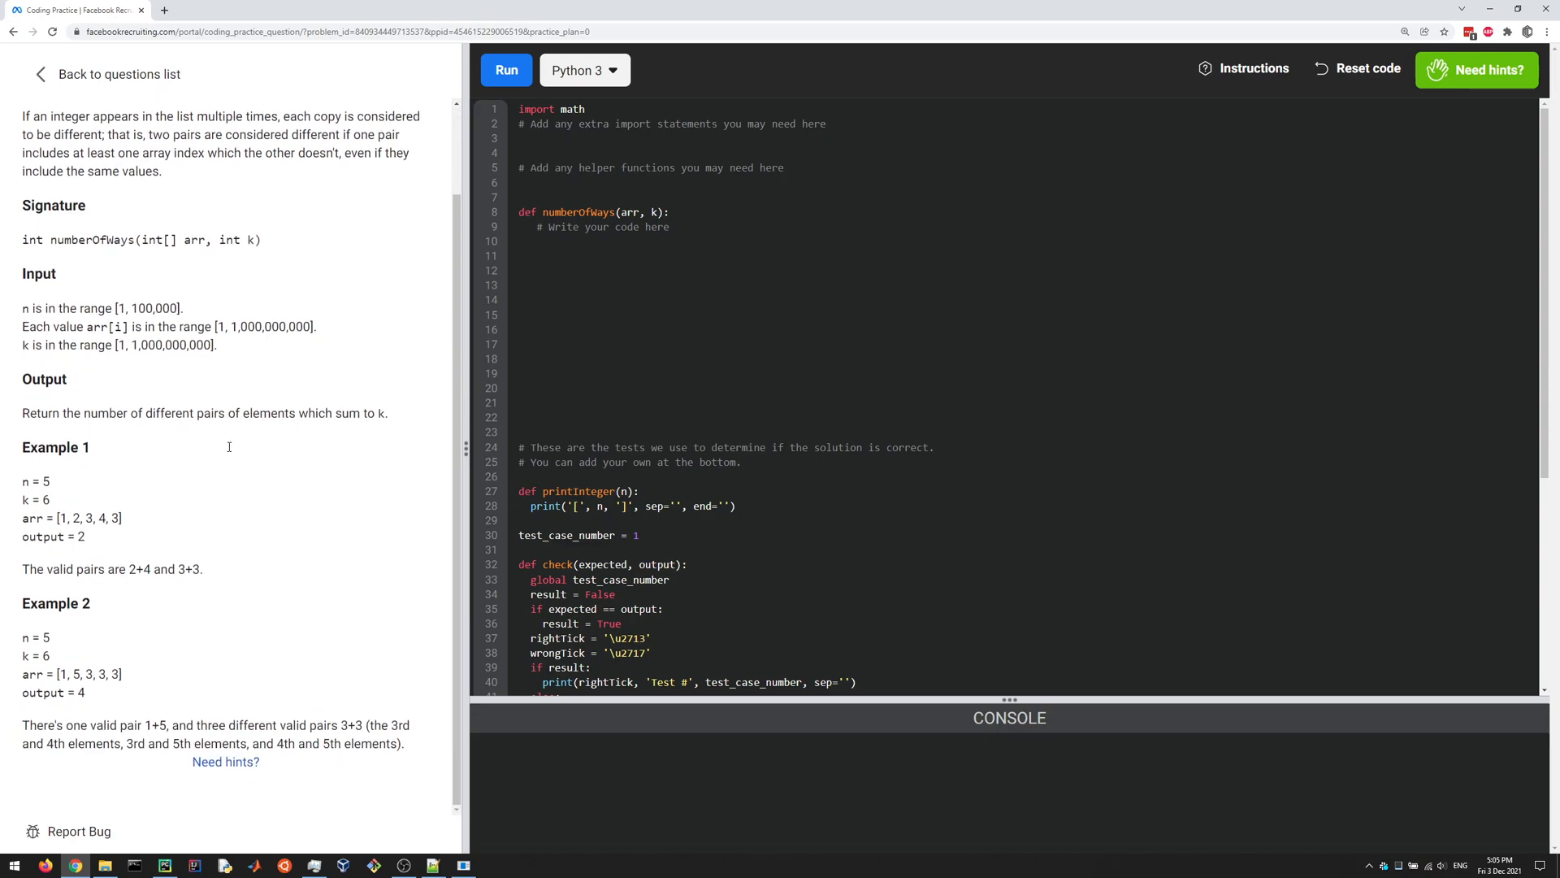
{"action": "mouse_move", "coordinate": [114, 702]}
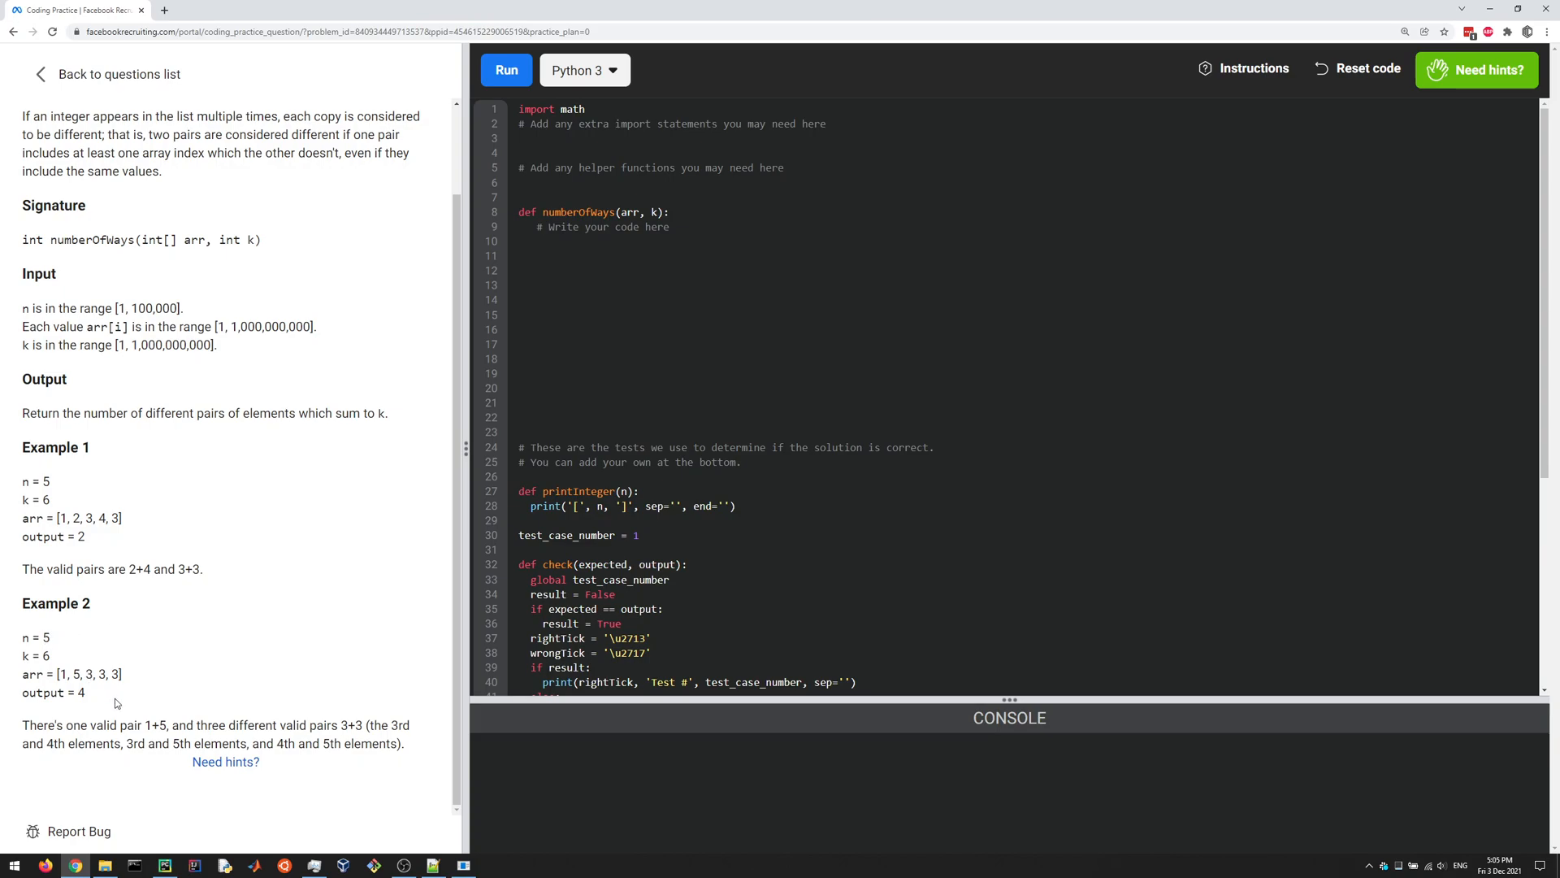
{"action": "mouse_move", "coordinate": [95, 664]}
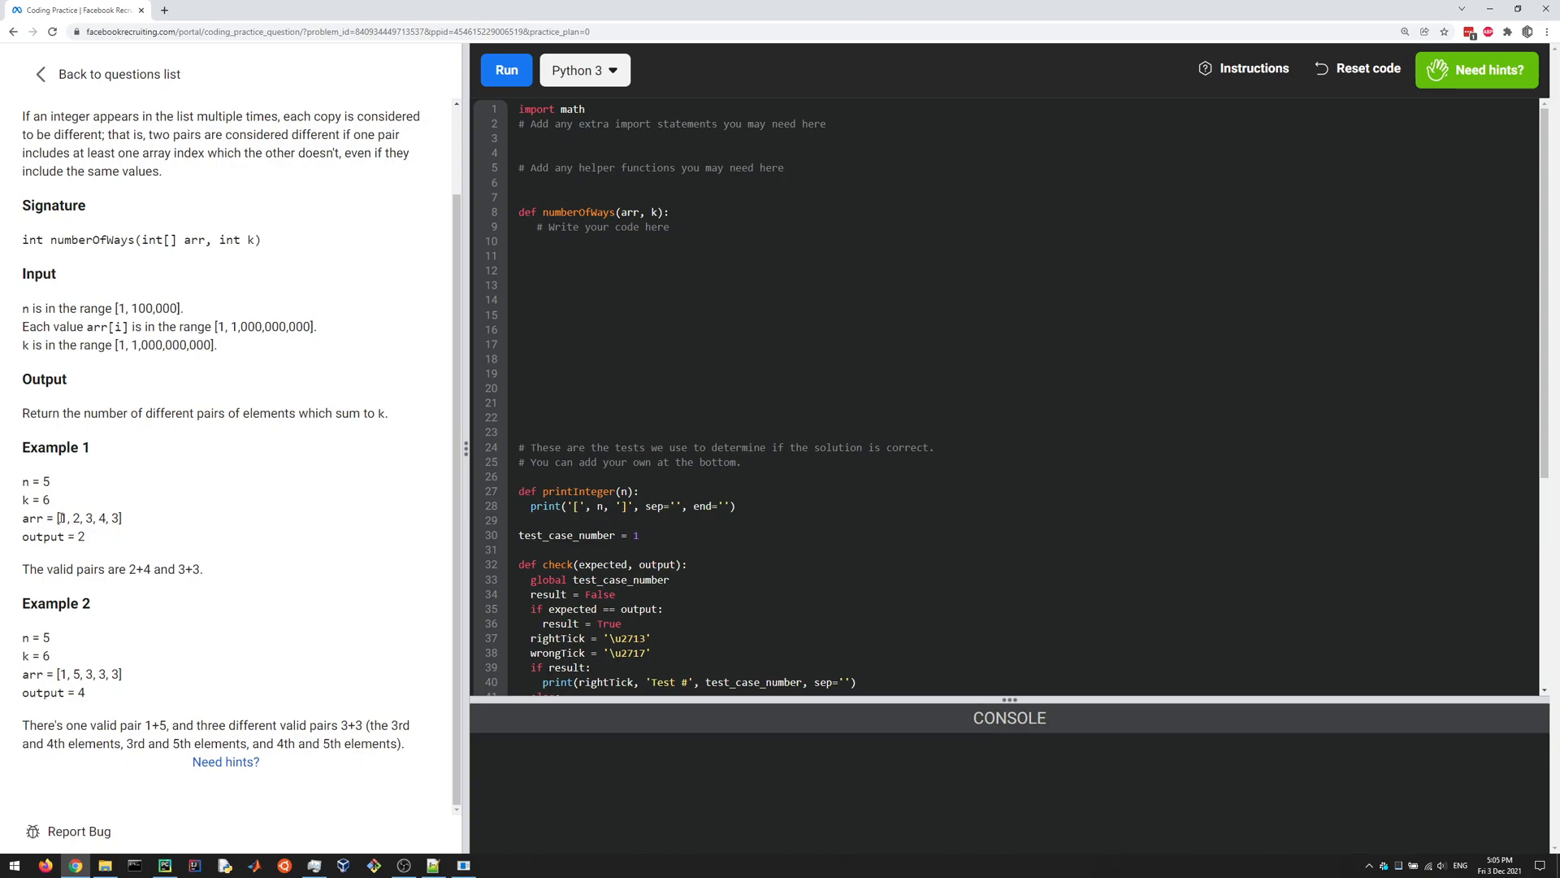
{"action": "double_click", "coordinate": [88, 518]}
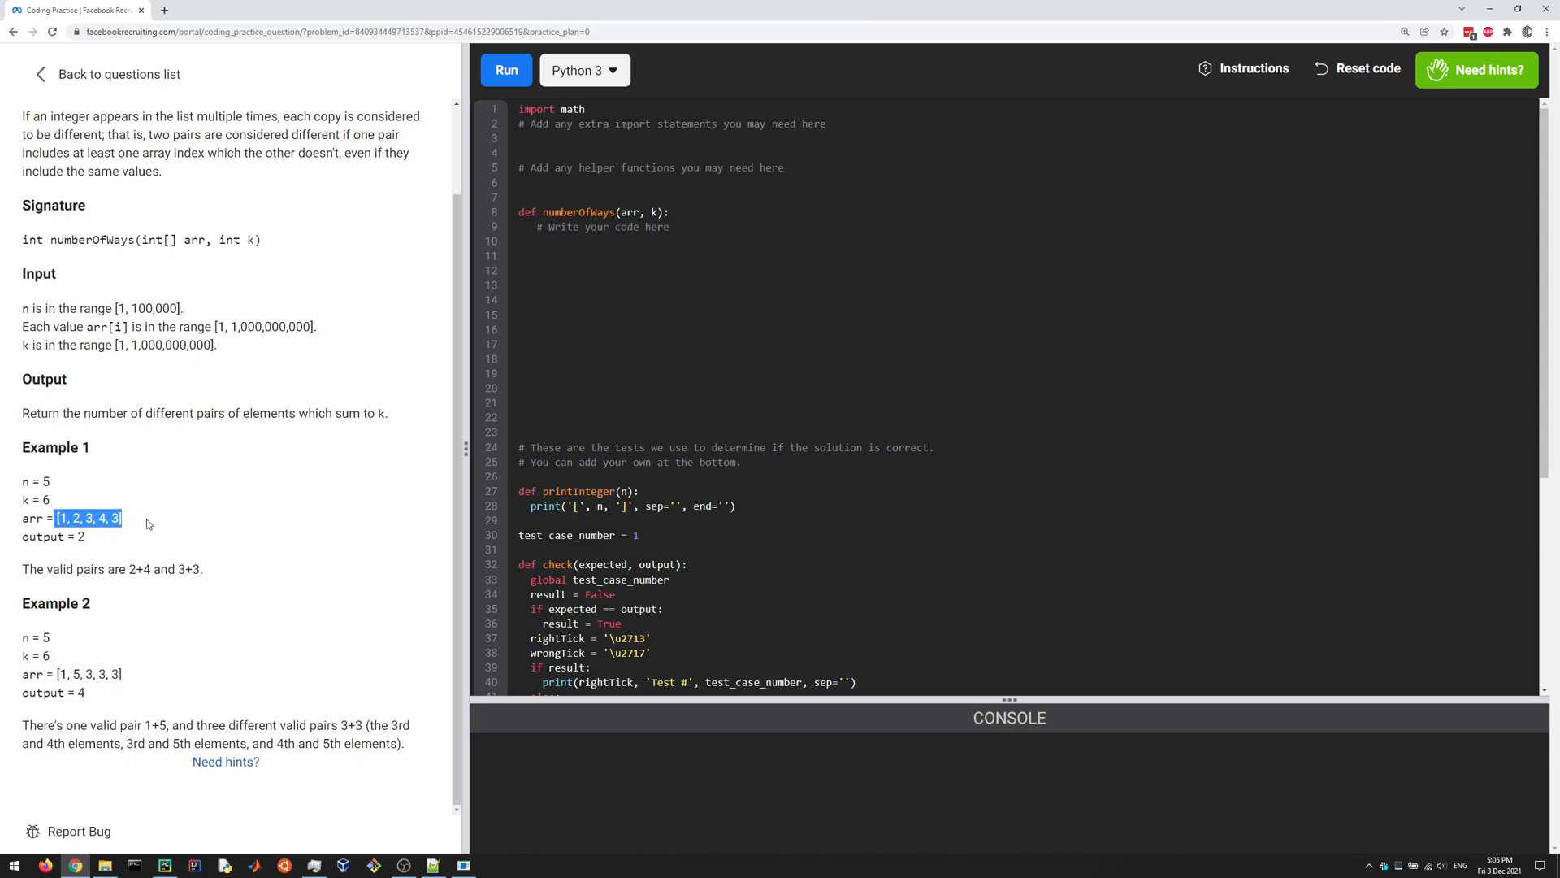
{"action": "mouse_move", "coordinate": [15, 502]}
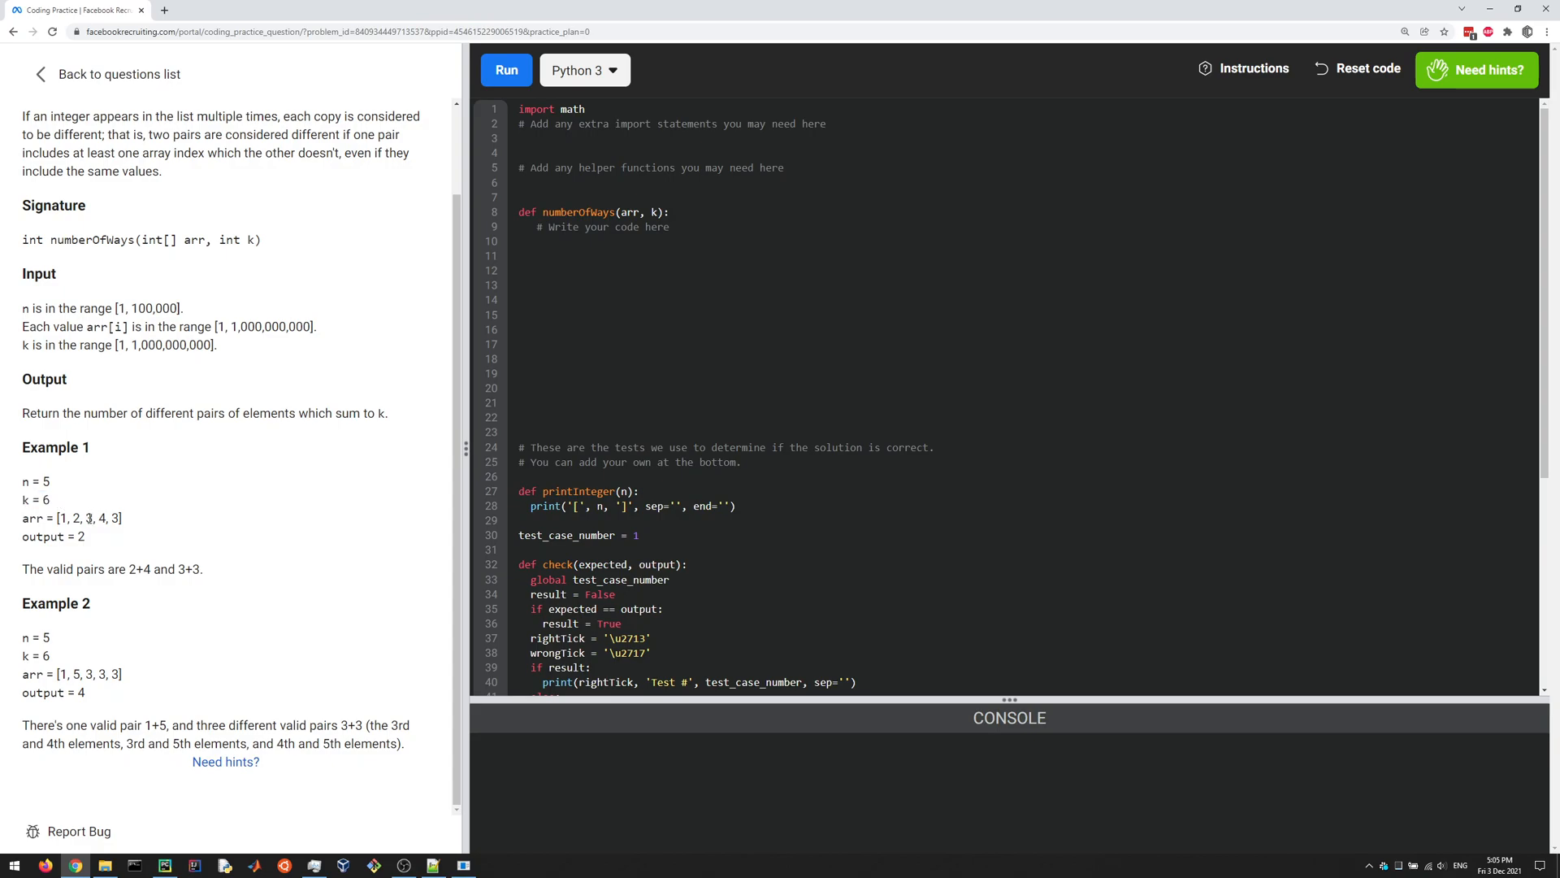
{"action": "mouse_move", "coordinate": [91, 543]}
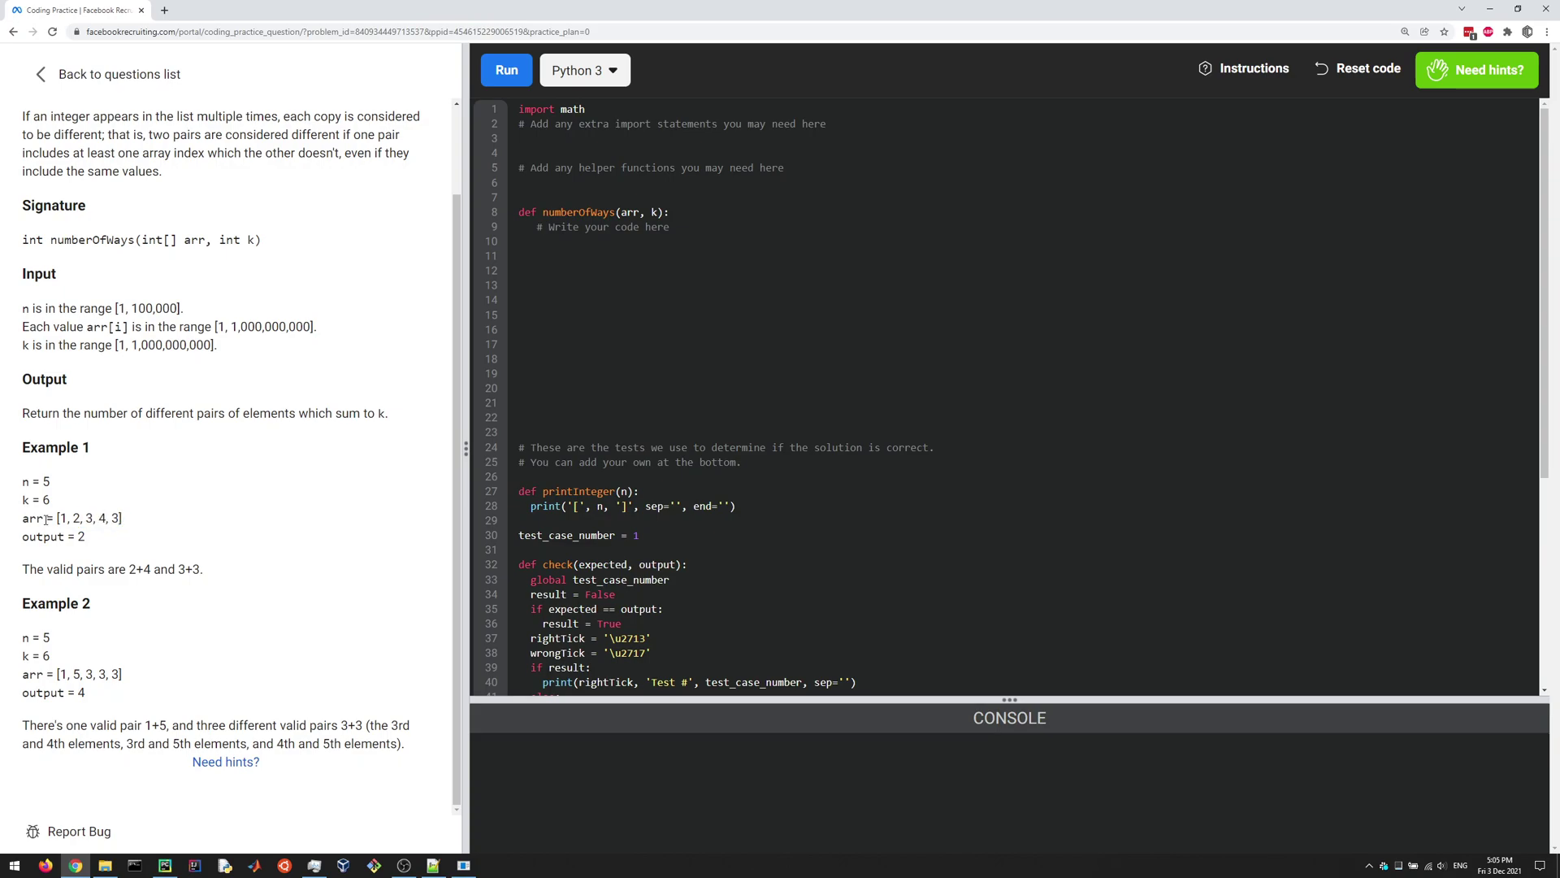
{"action": "mouse_move", "coordinate": [143, 574]}
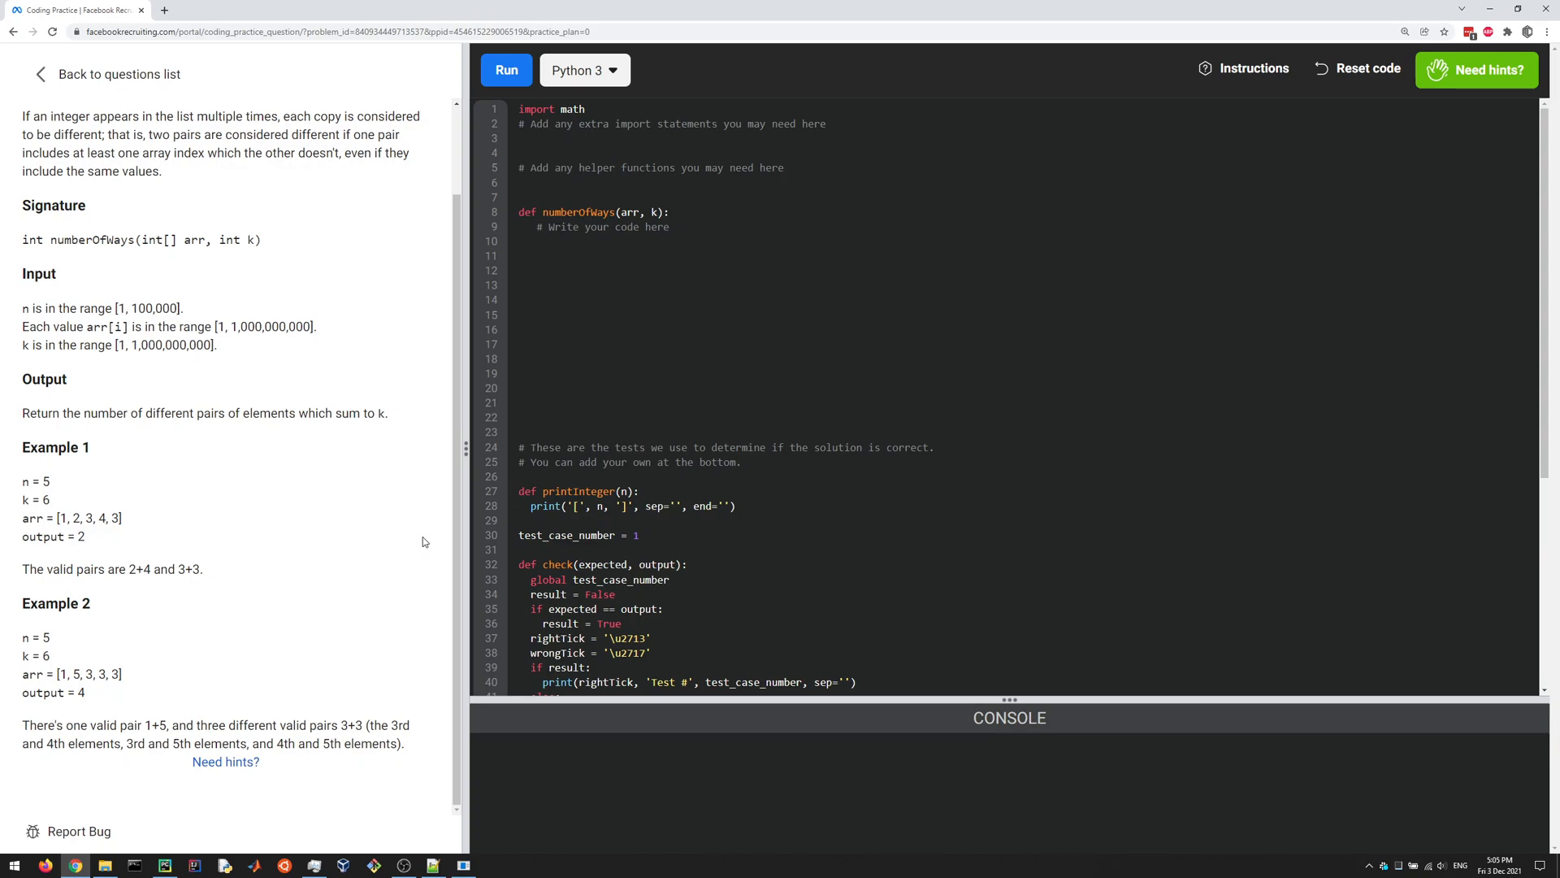
{"action": "mouse_move", "coordinate": [546, 522]}
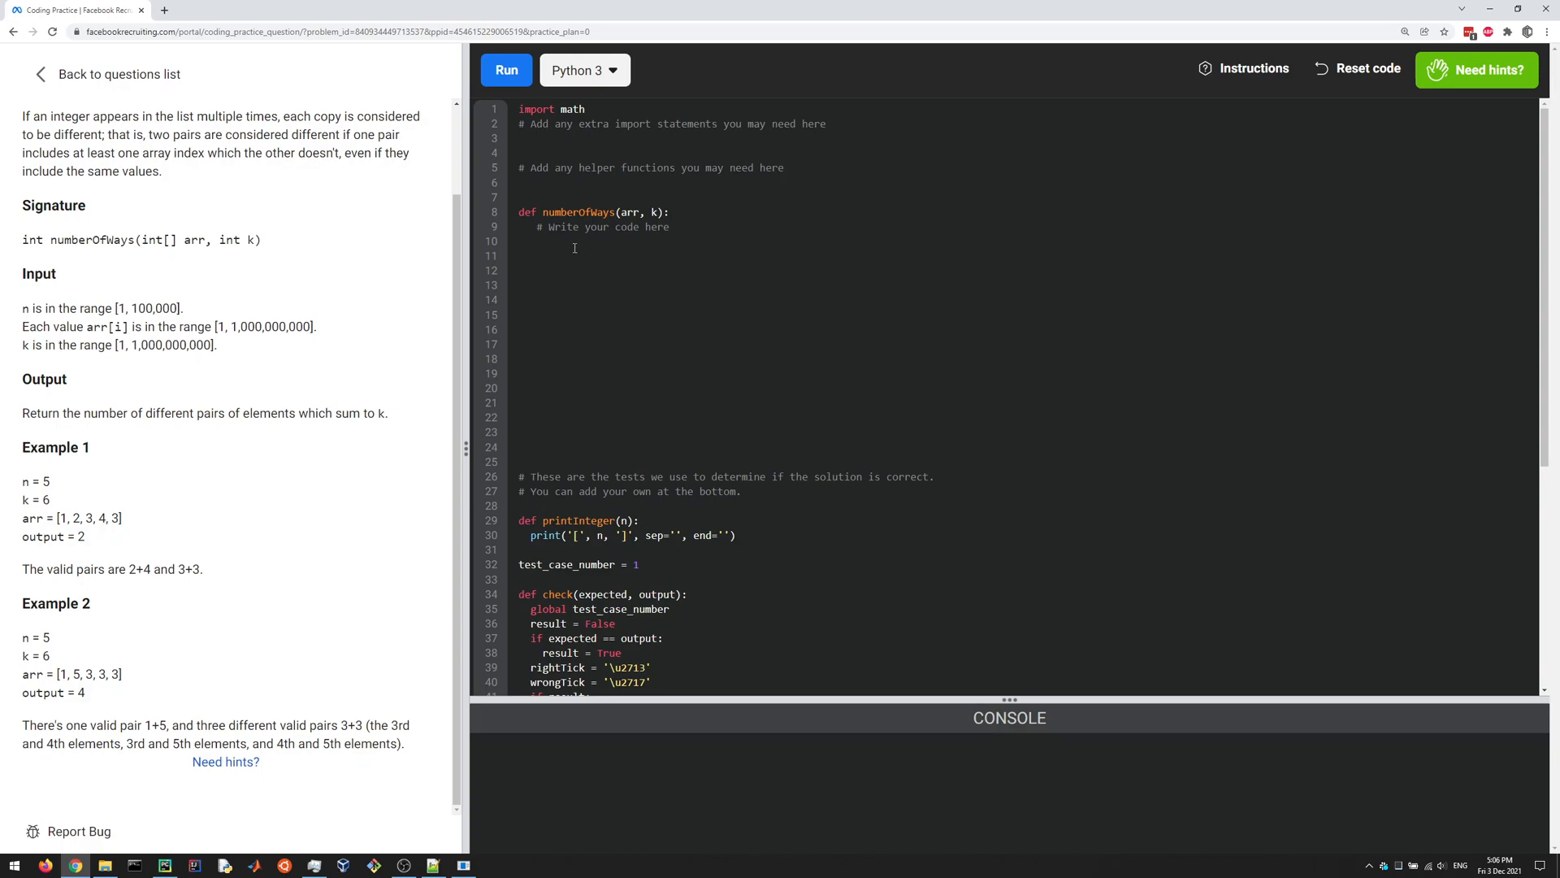
{"action": "mouse_move", "coordinate": [587, 328]}
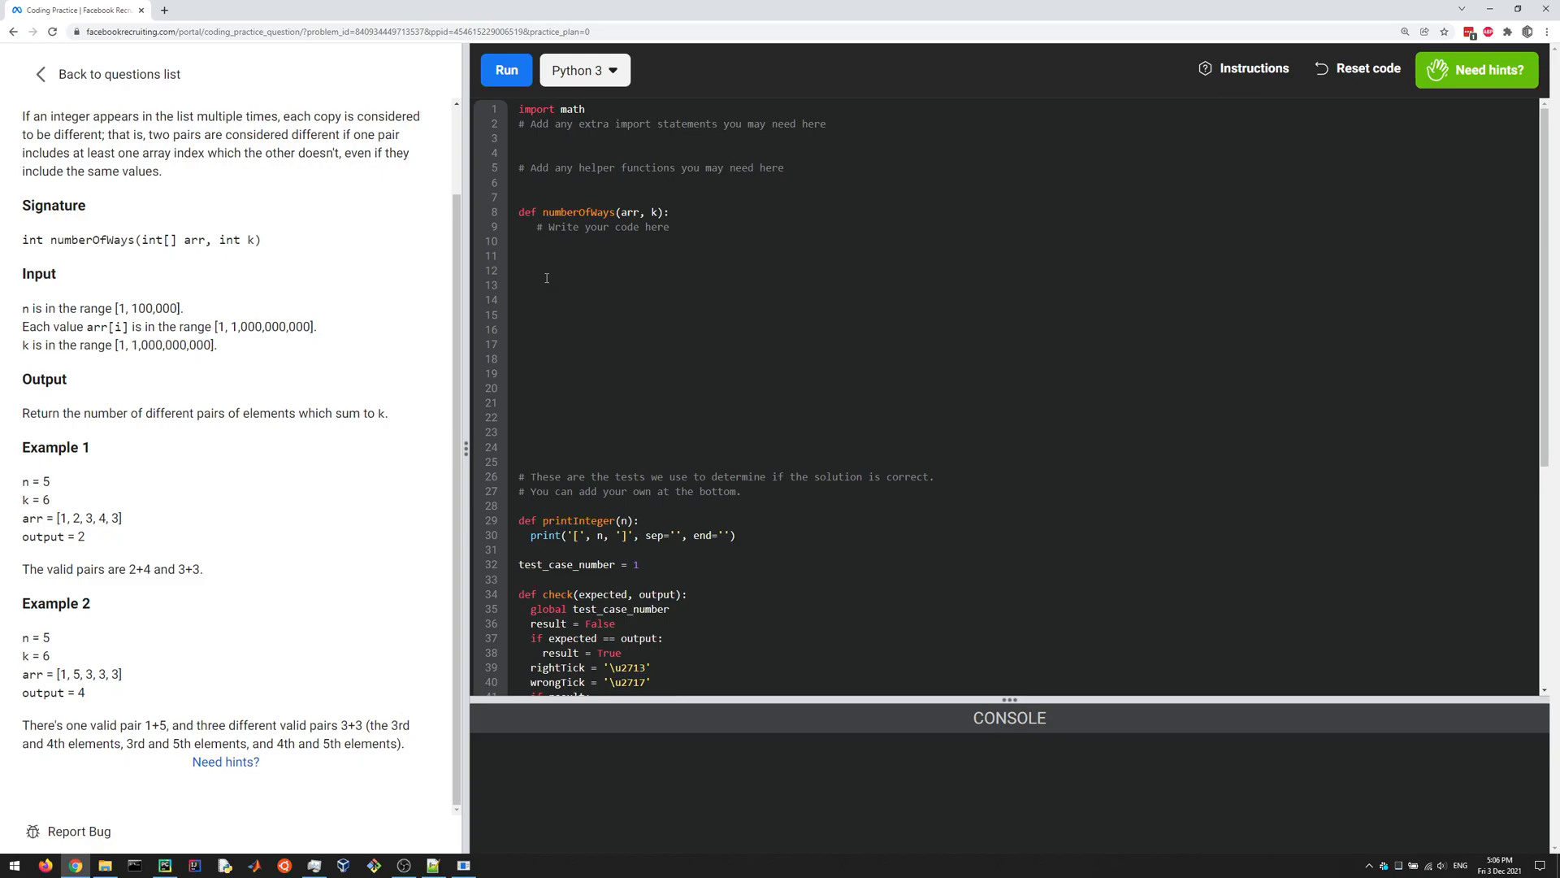
Add 'from collections import Counter' and remove the 'Write your code here' placeholder comment
{"action": "left_click", "coordinate": [547, 242]}
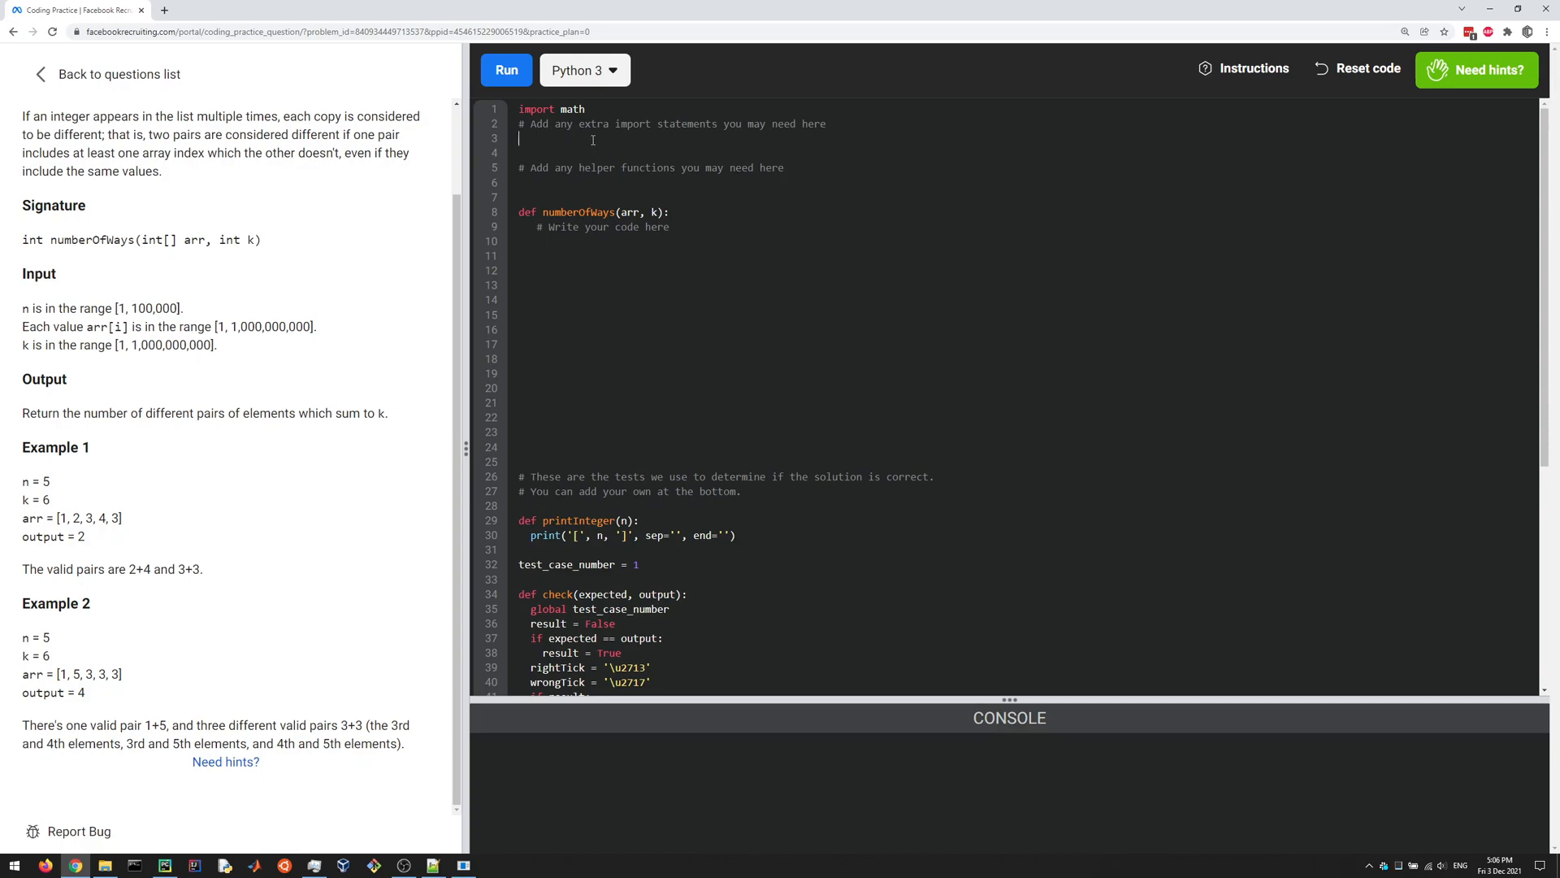
{"action": "type", "text": "from colle"}
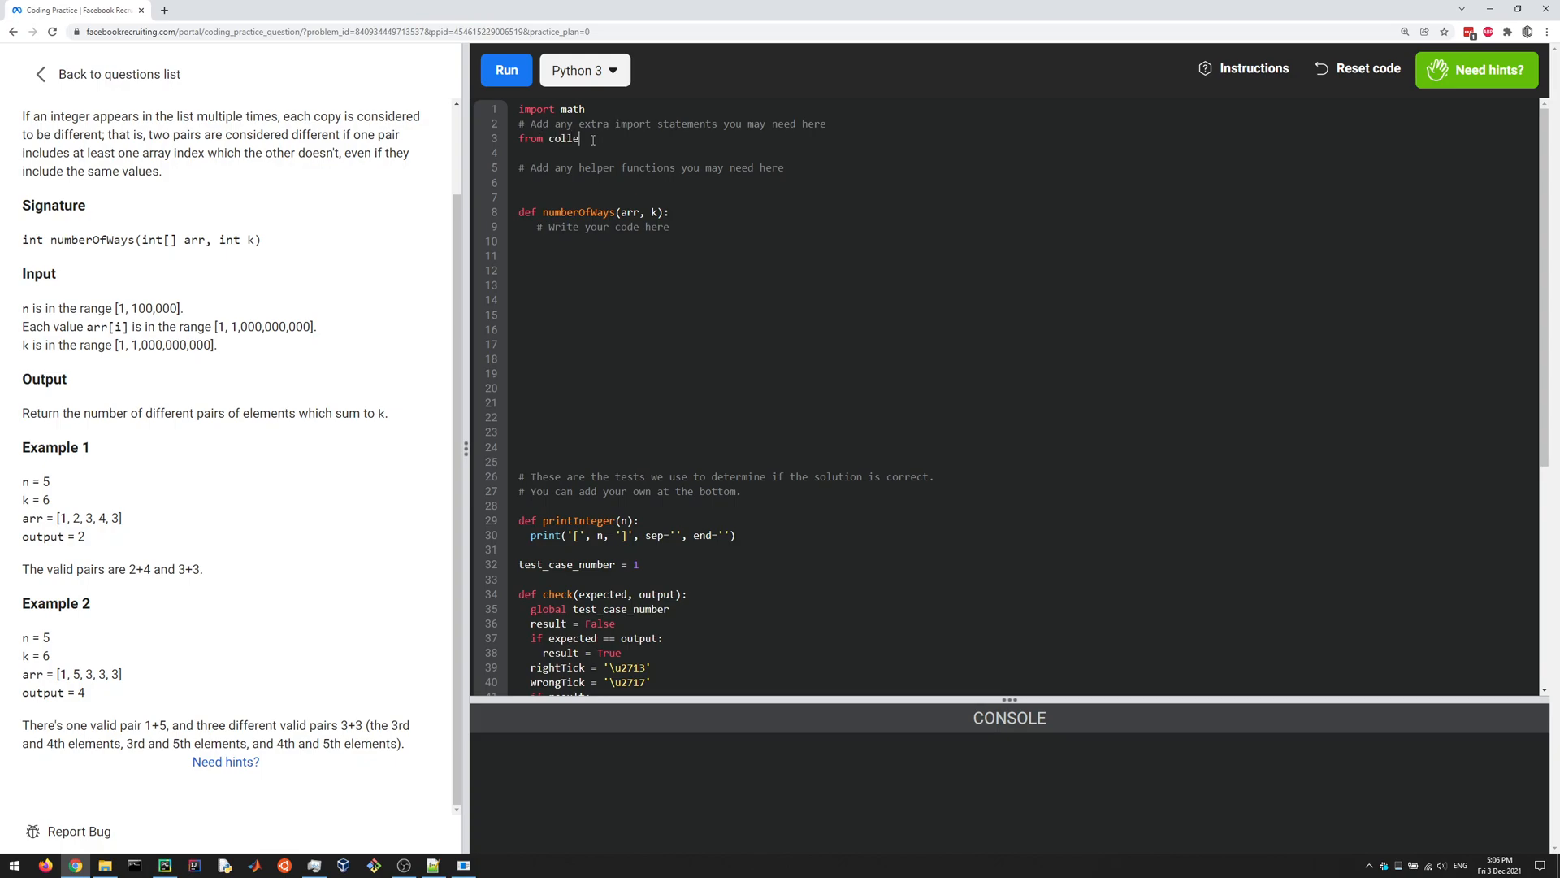
{"action": "type", "text": "ctions import c"}
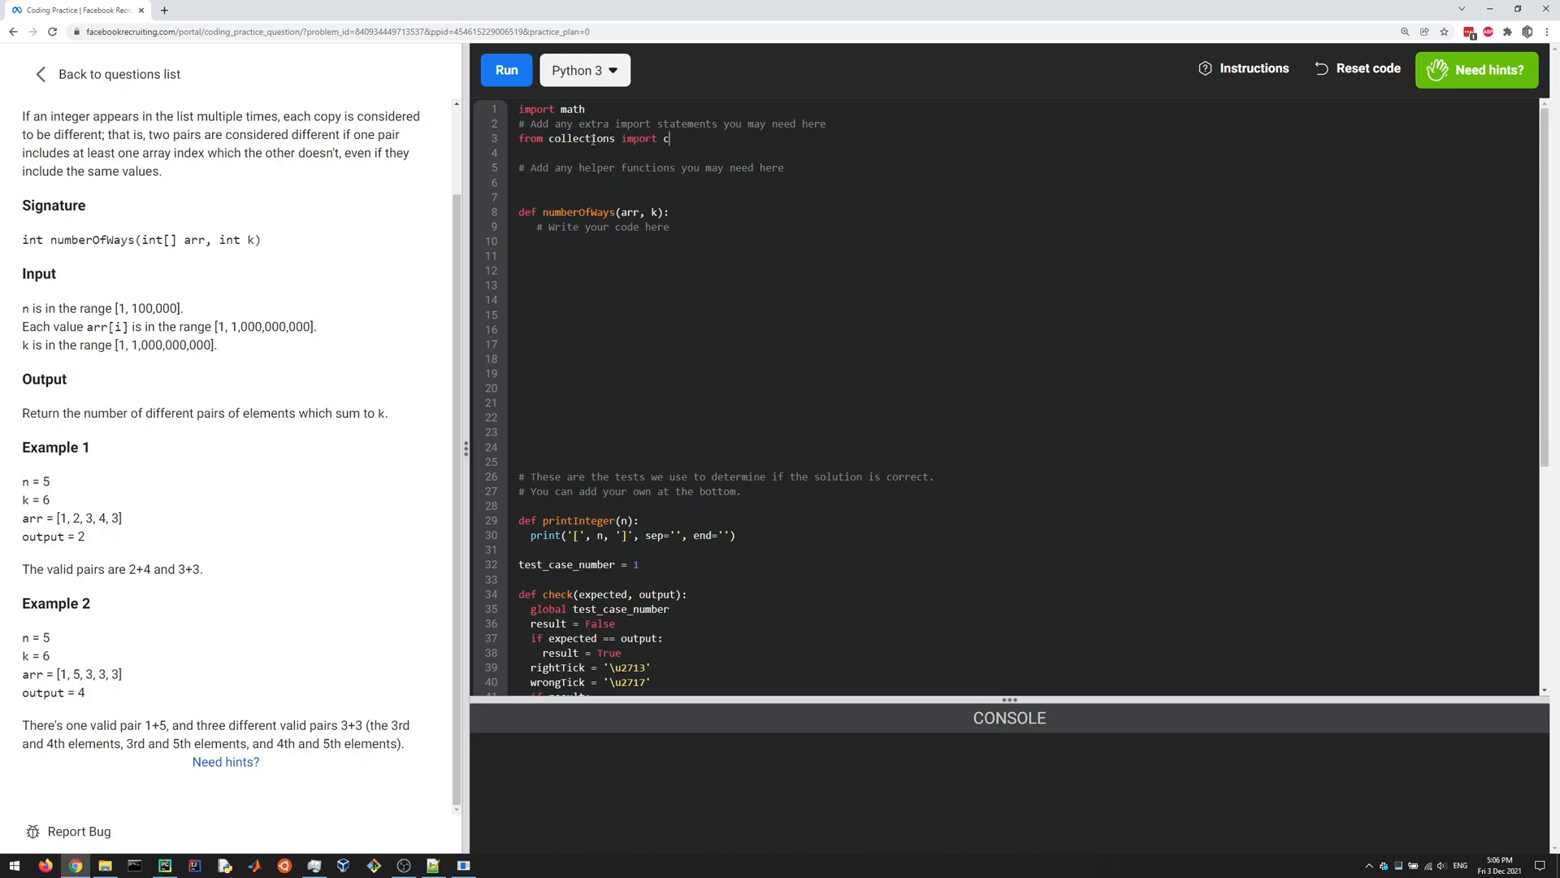
{"action": "type", "text": "ounter"}
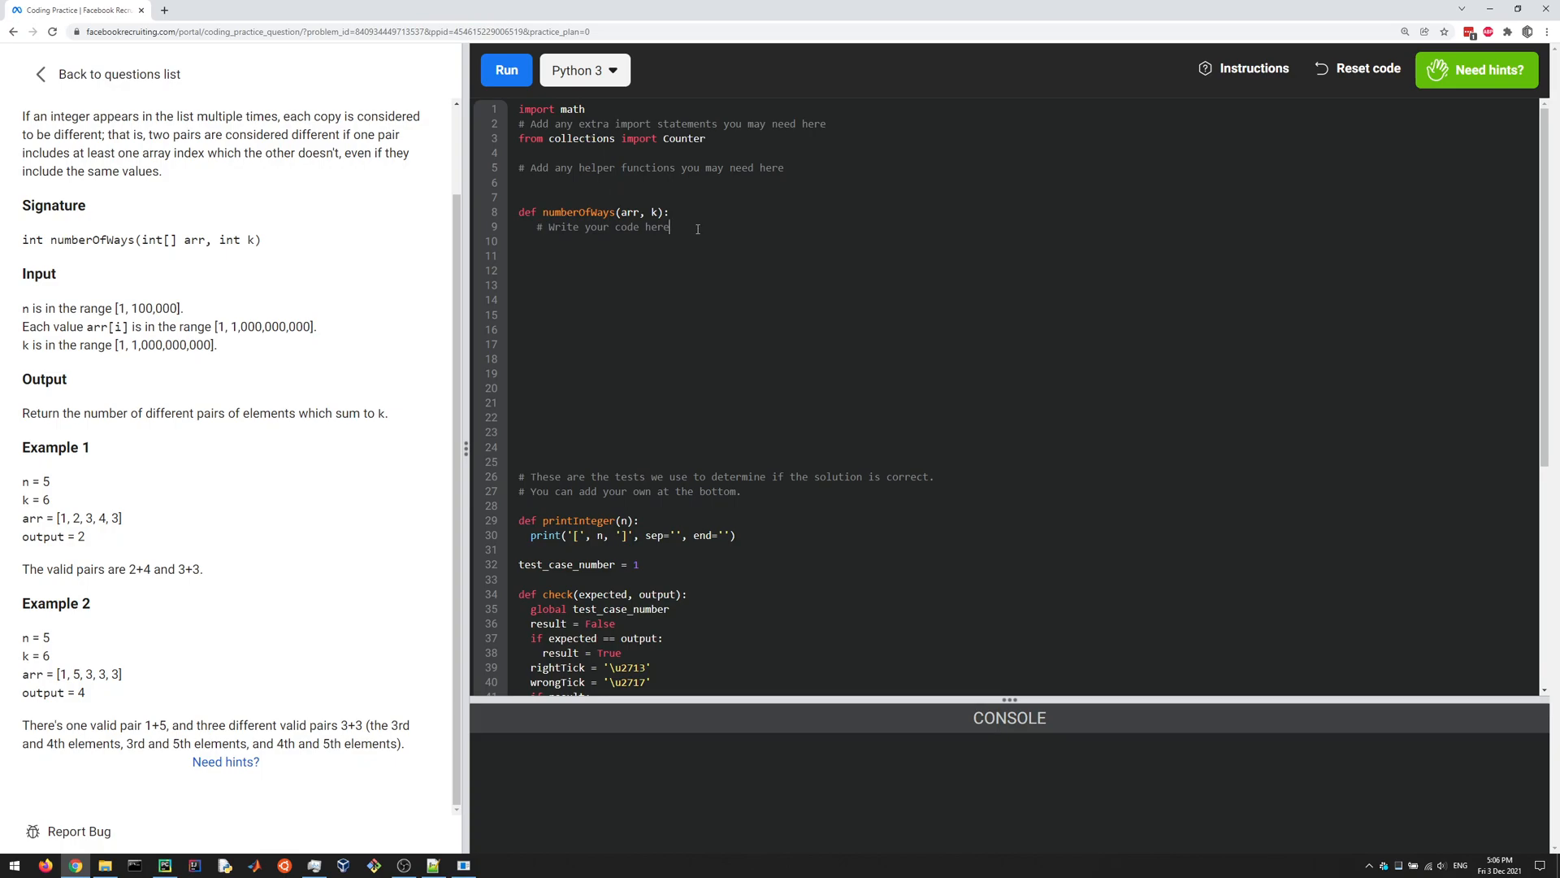
{"action": "double_click", "coordinate": [605, 228]}
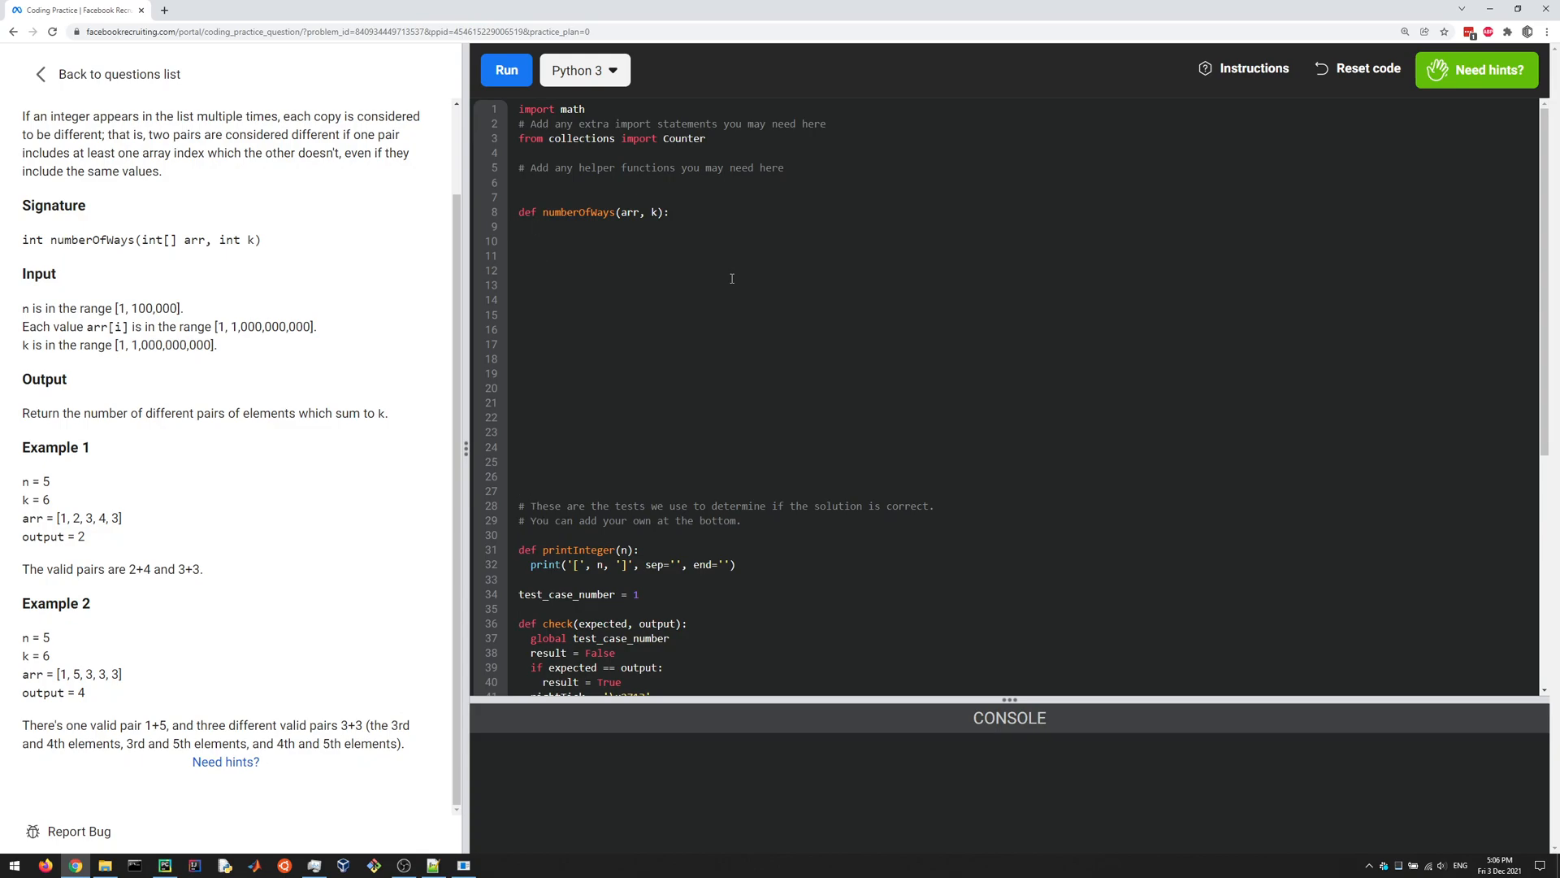
Write d = Counter(arr), num_times = 0, and return num_times inside numberOfWays
{"action": "left_click", "coordinate": [538, 226]}
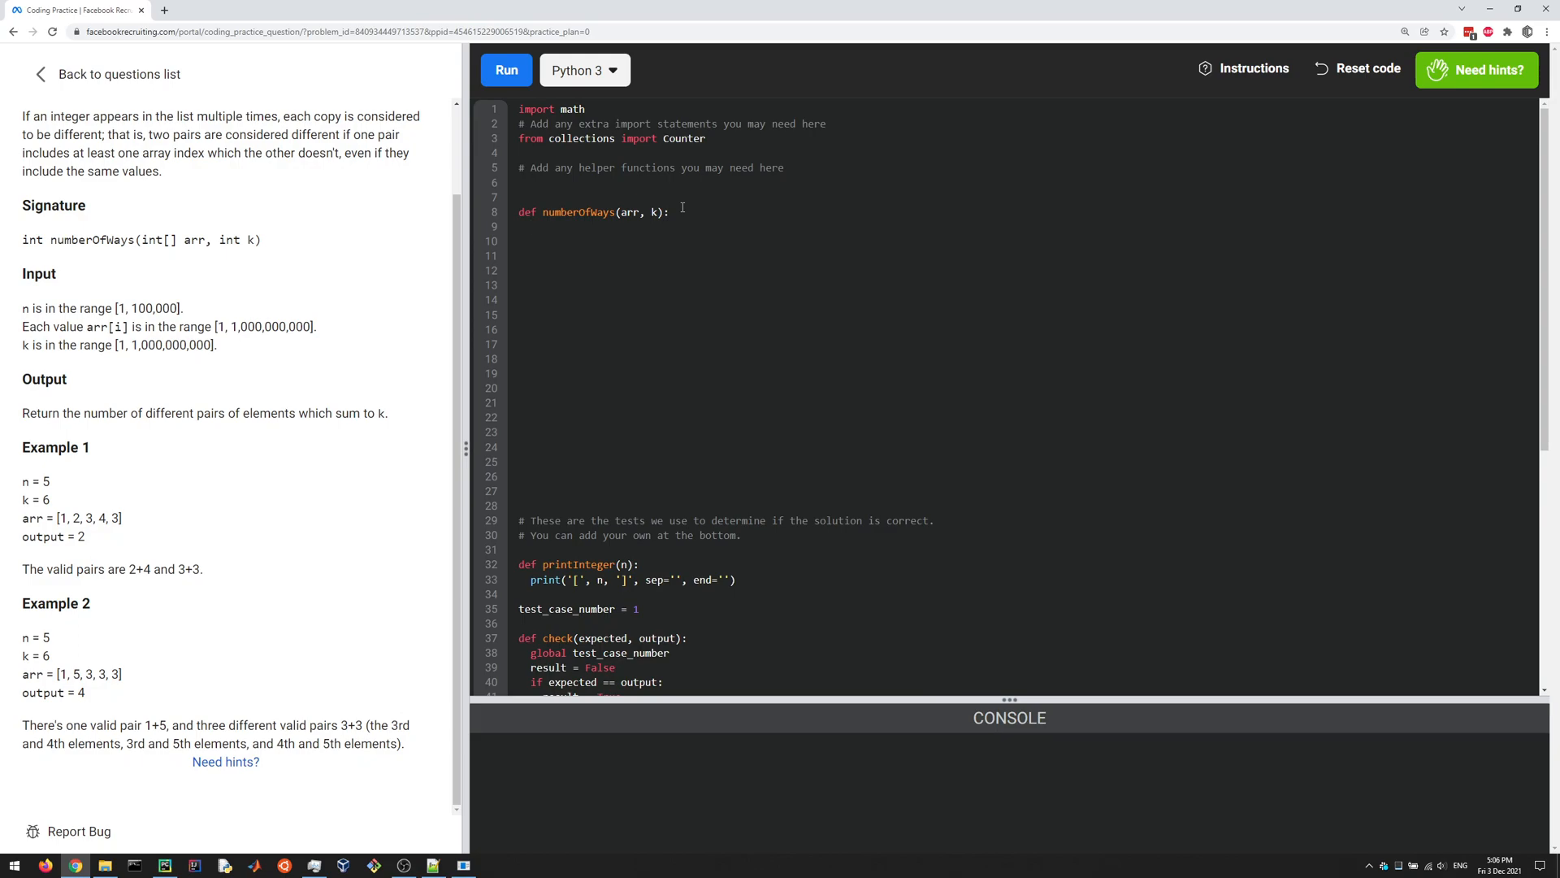
{"action": "type", "text": "Counter(arr)"}
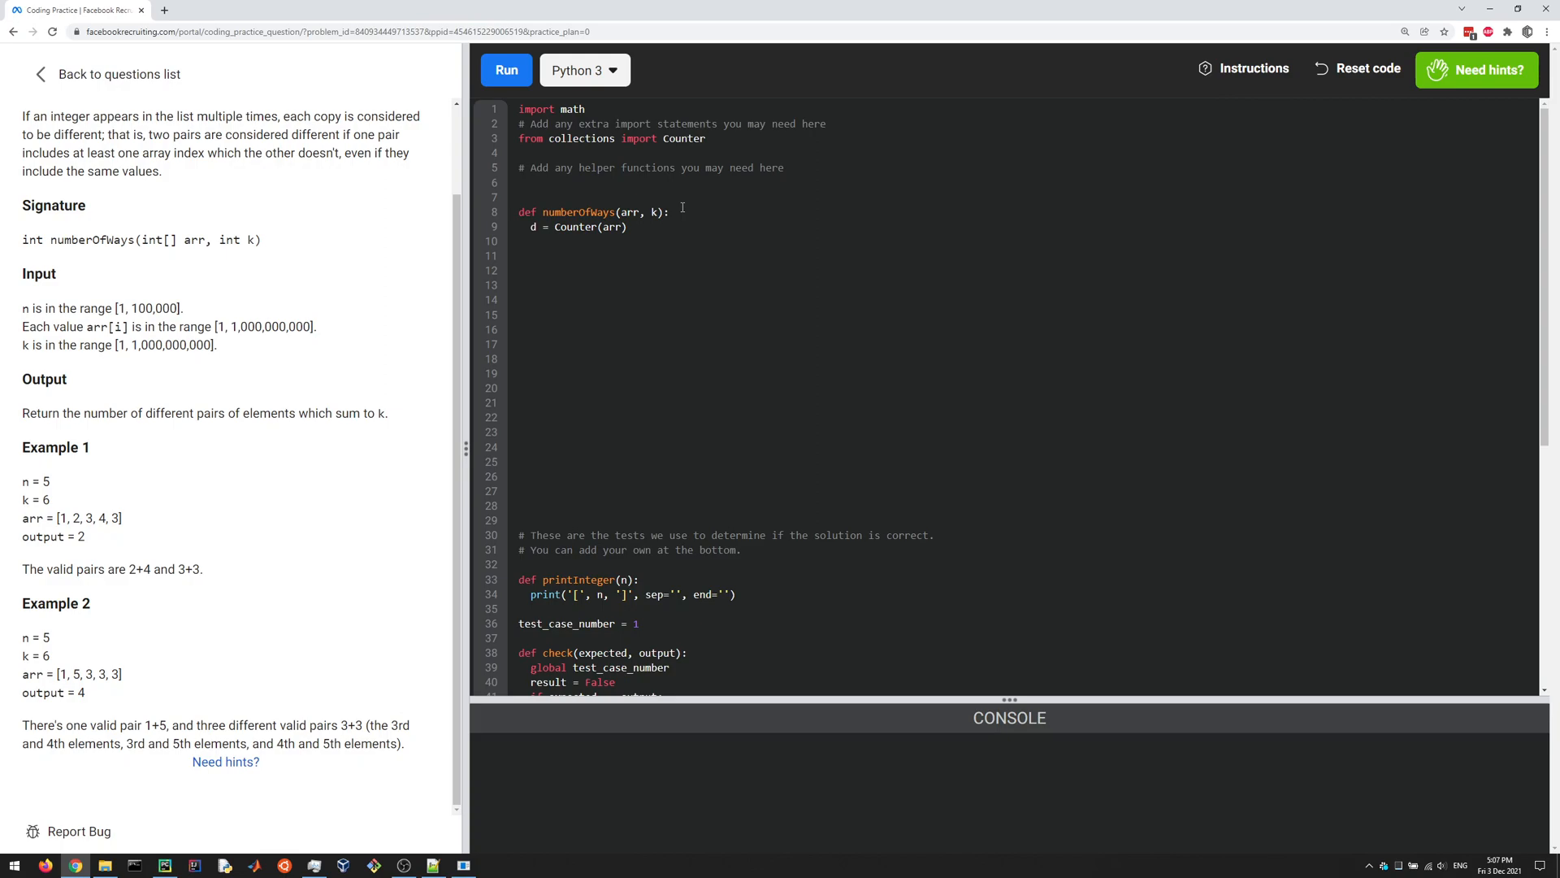
{"action": "type", "text": "num"}
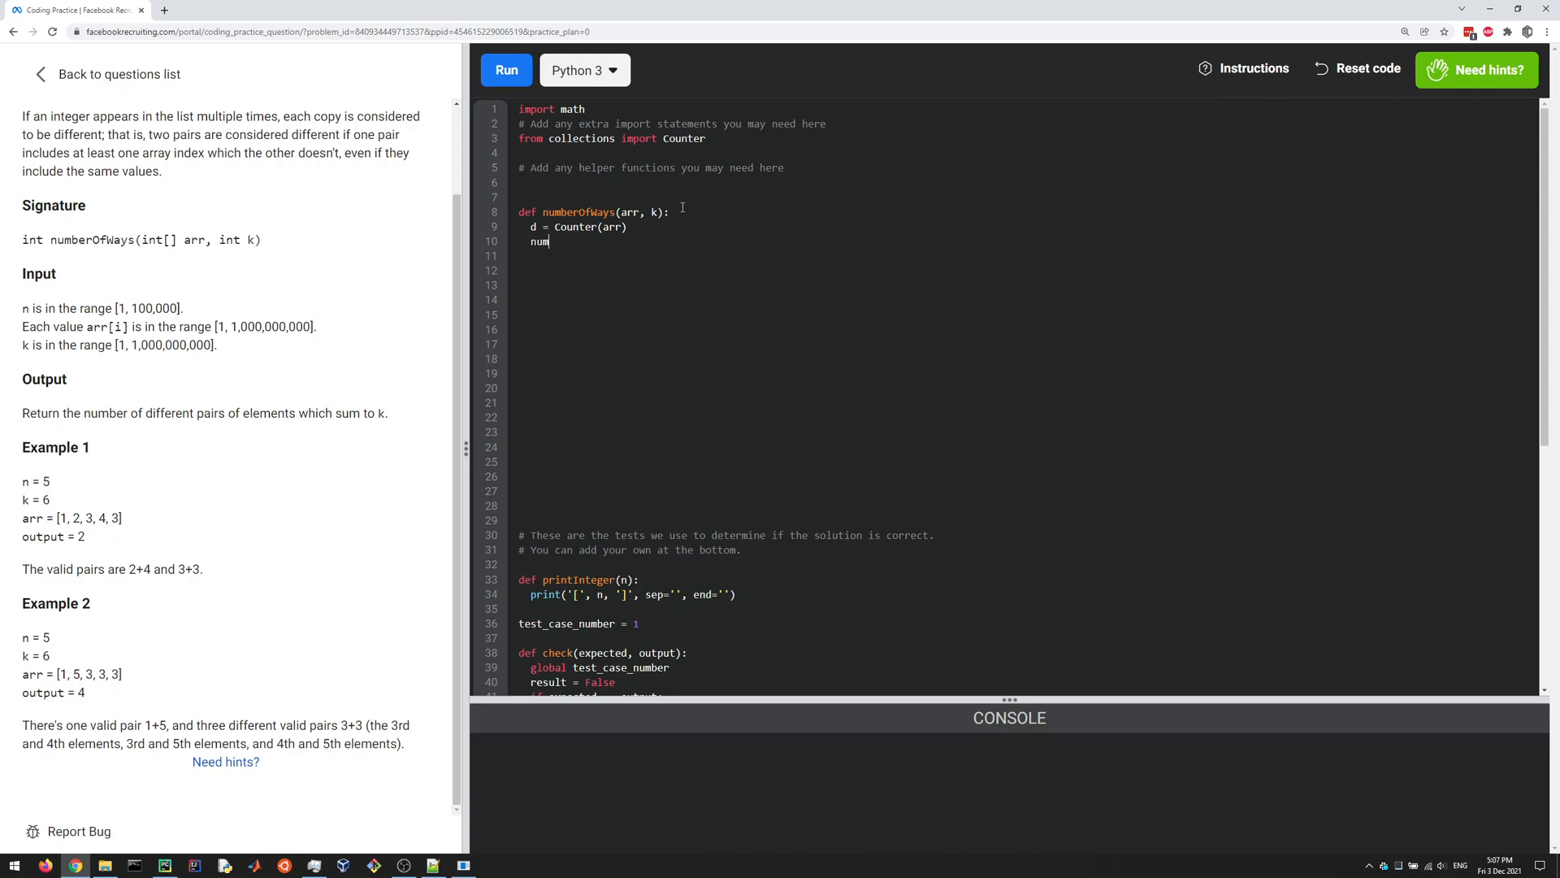
{"action": "type", "text": "_times ="}
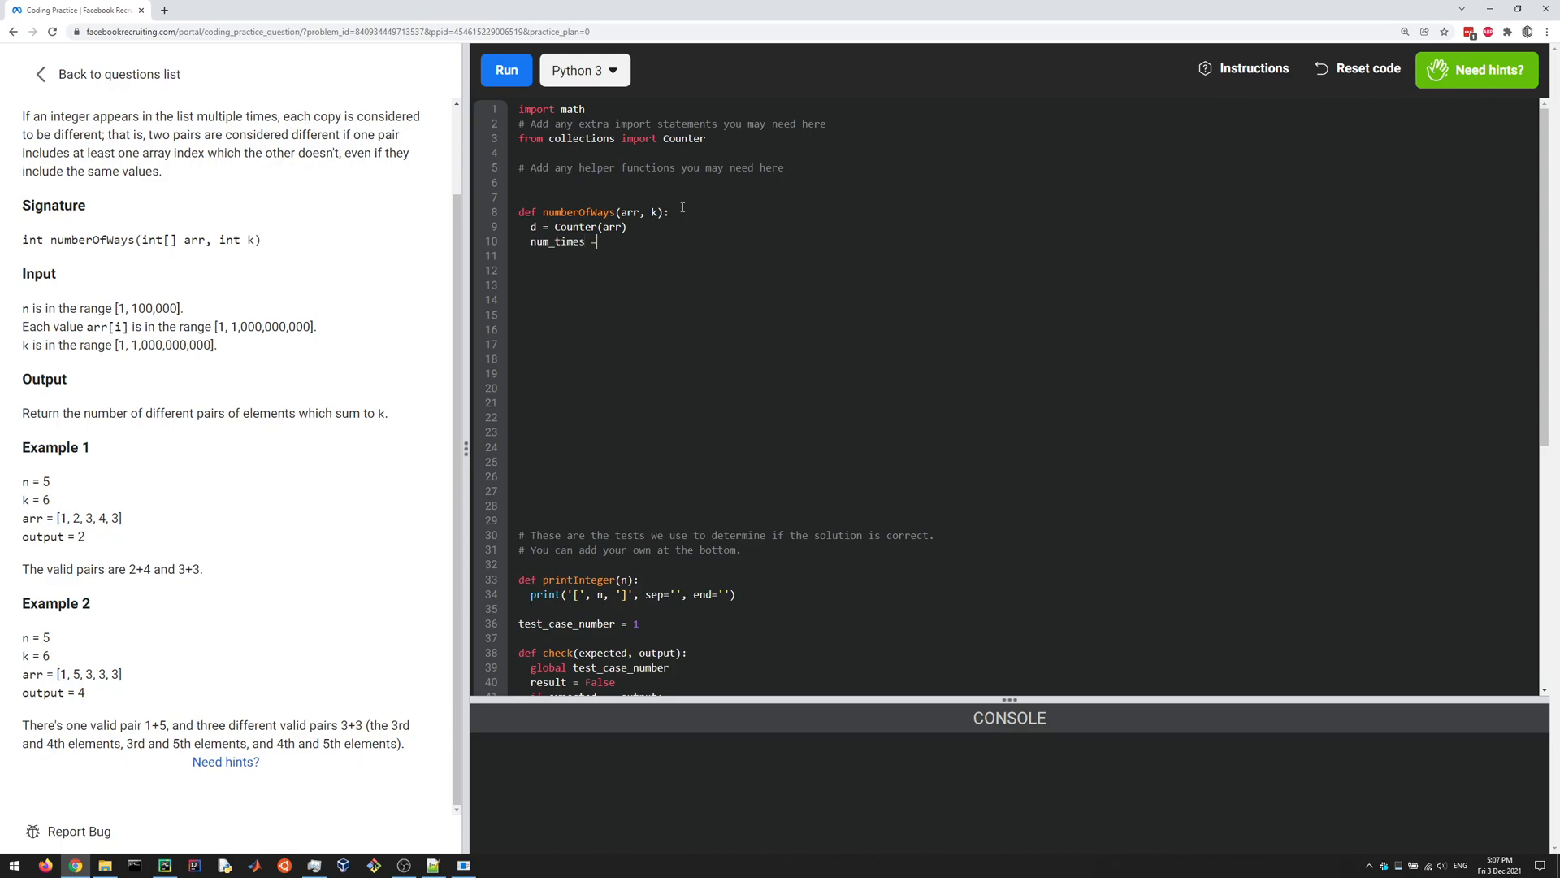
{"action": "type", "text": "0"}
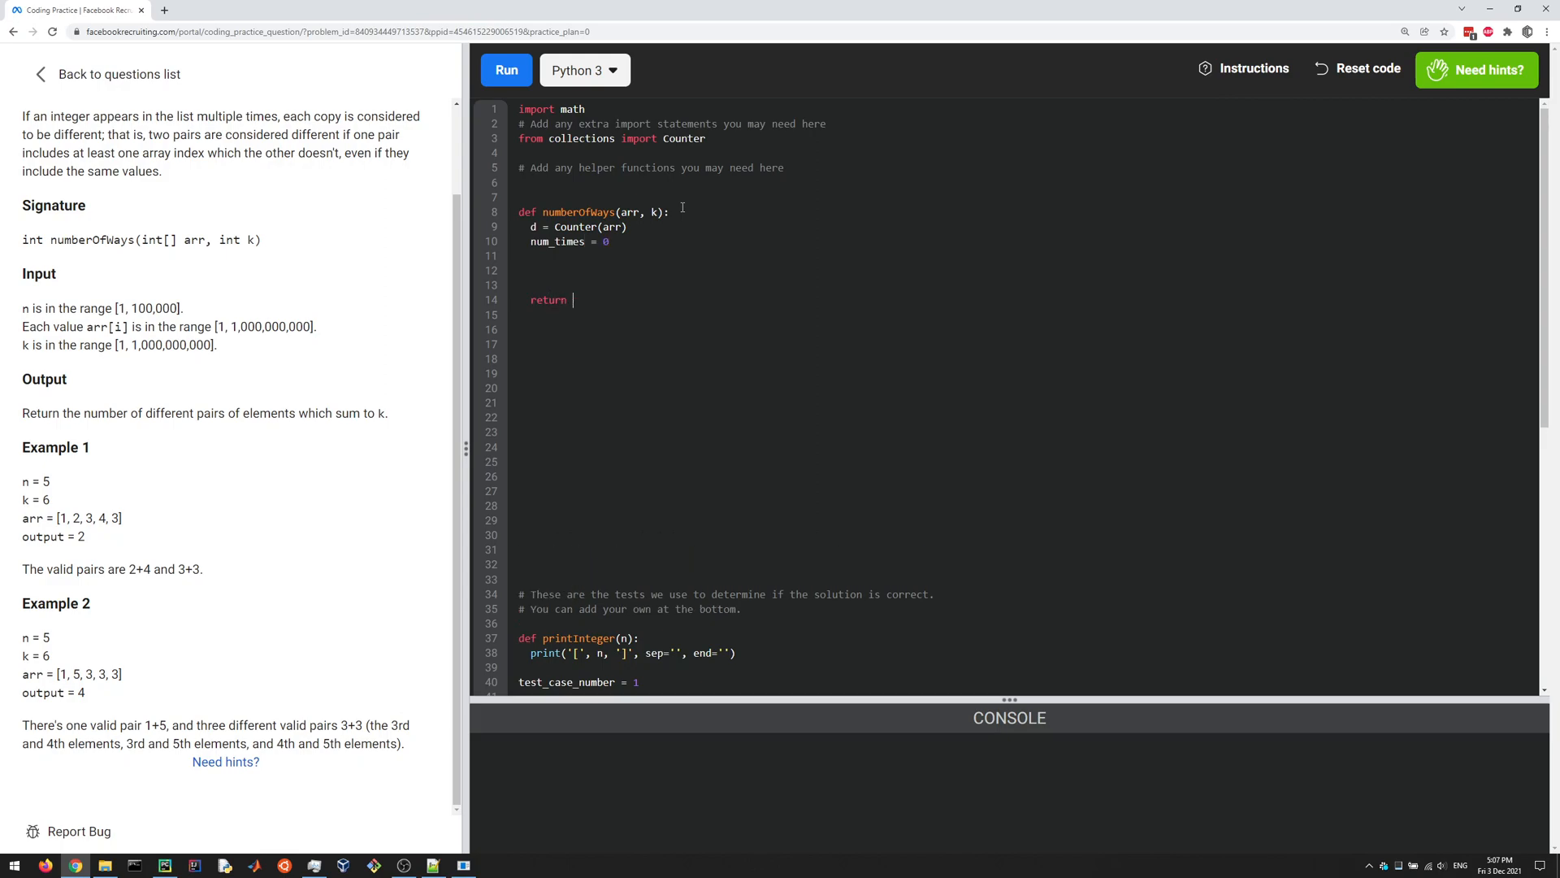
{"action": "type", "text": "num_times"}
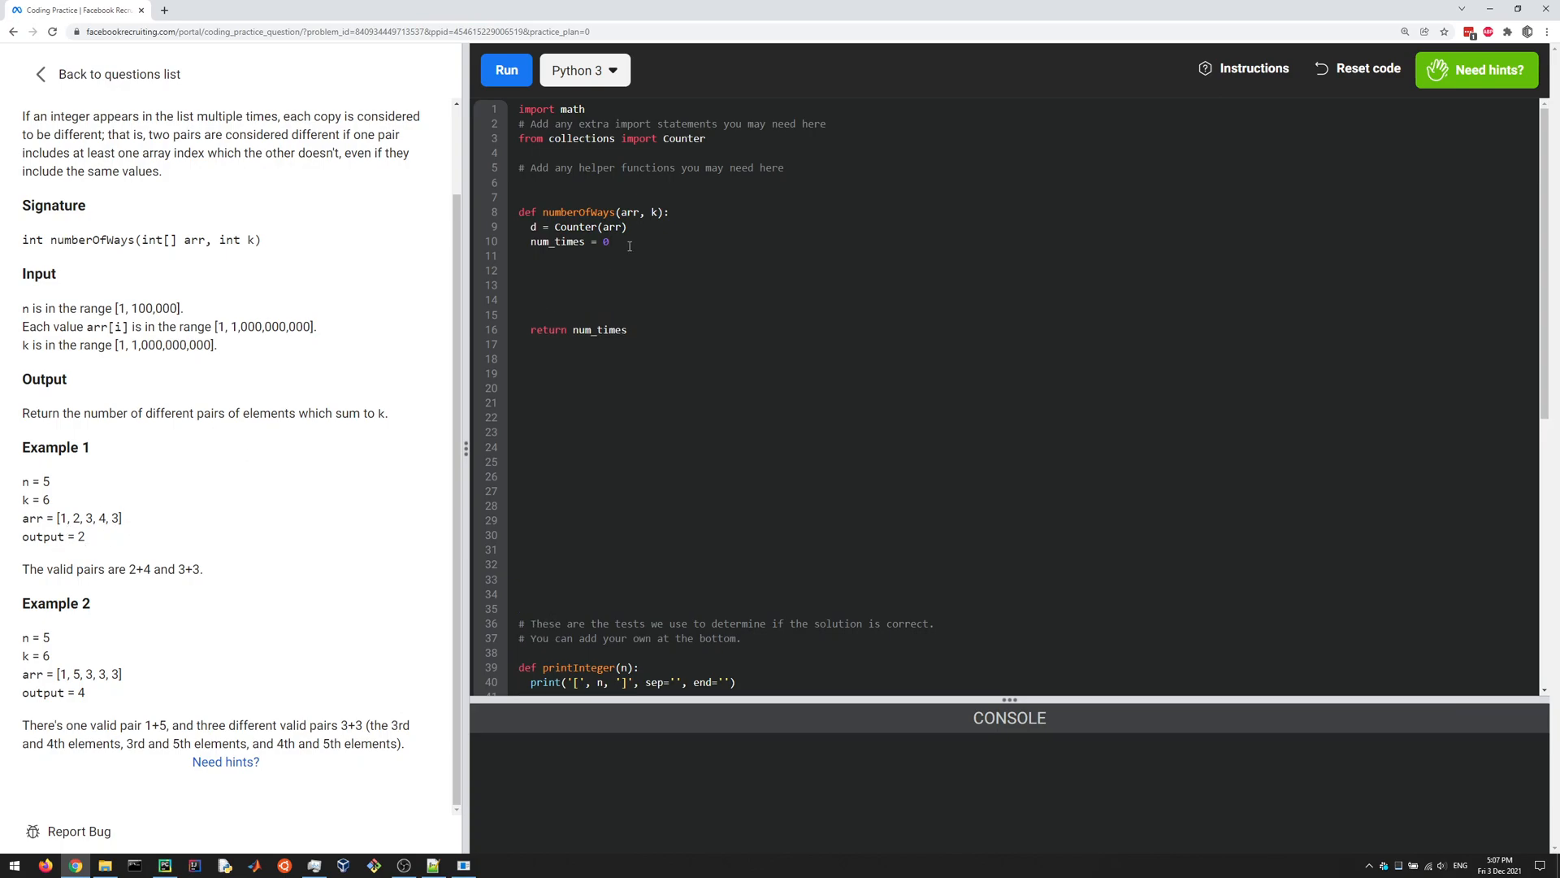
Loop for key in d, checking if k - key in d and if k - key == key
{"action": "left_click", "coordinate": [533, 255]}
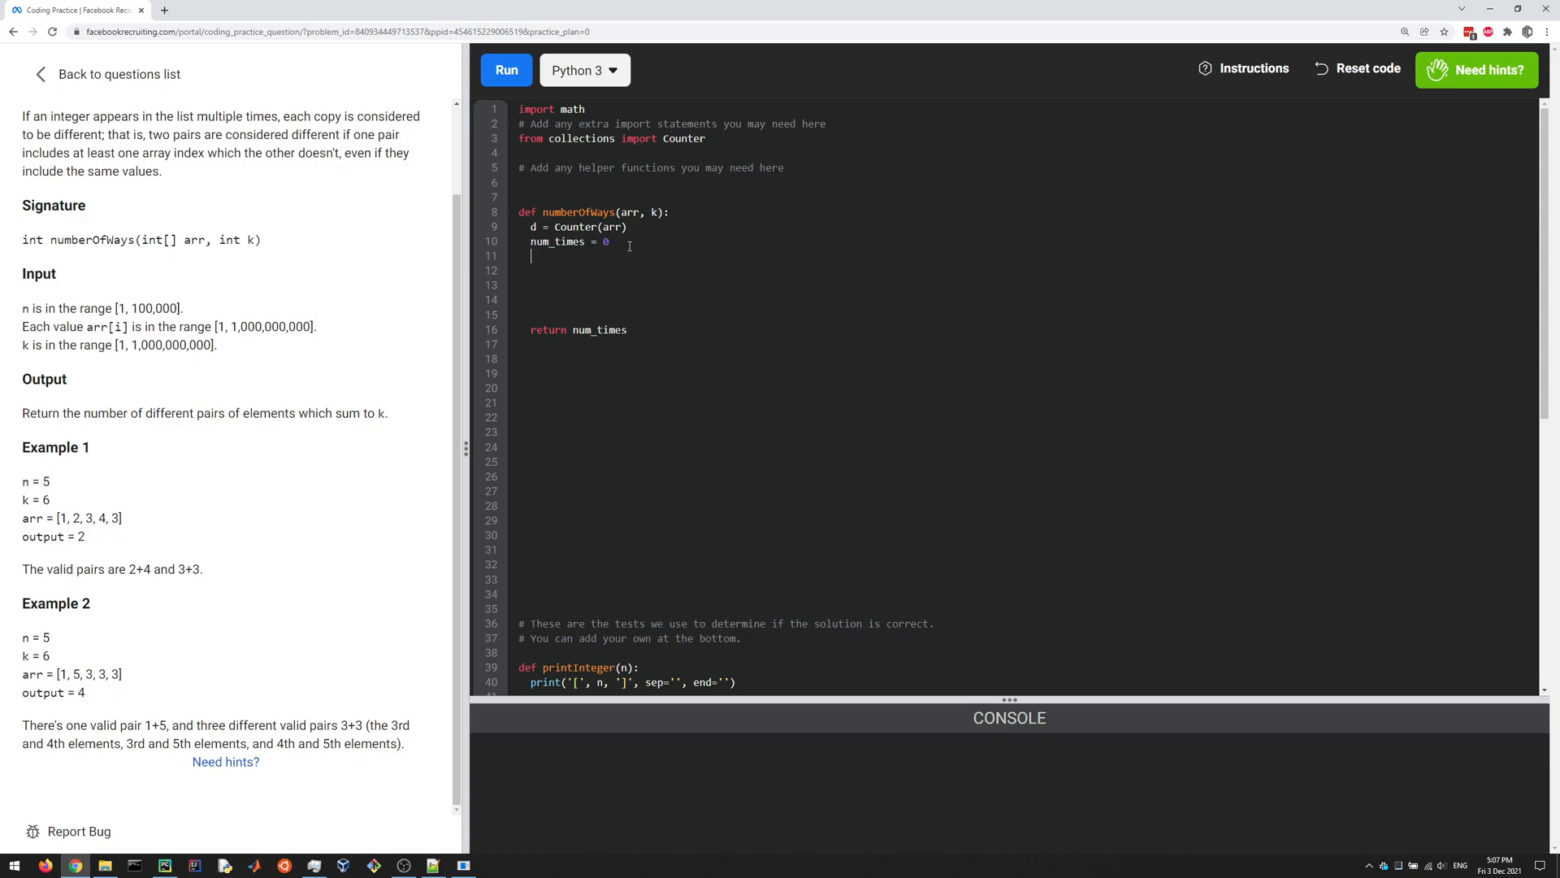
{"action": "type", "text": "for k"}
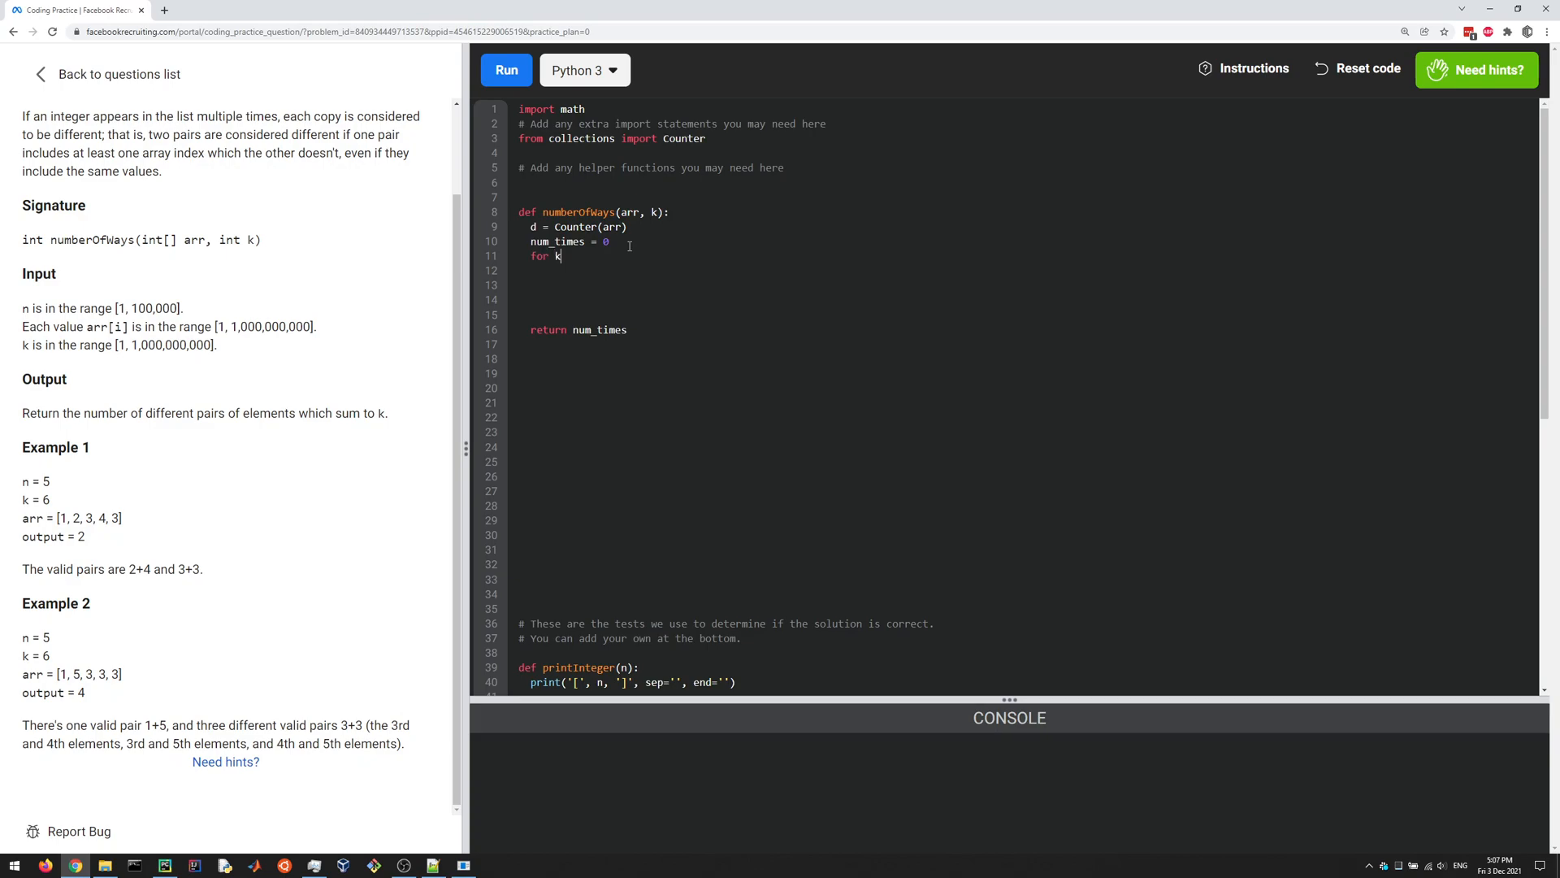
{"action": "type", "text": "ey in d:"}
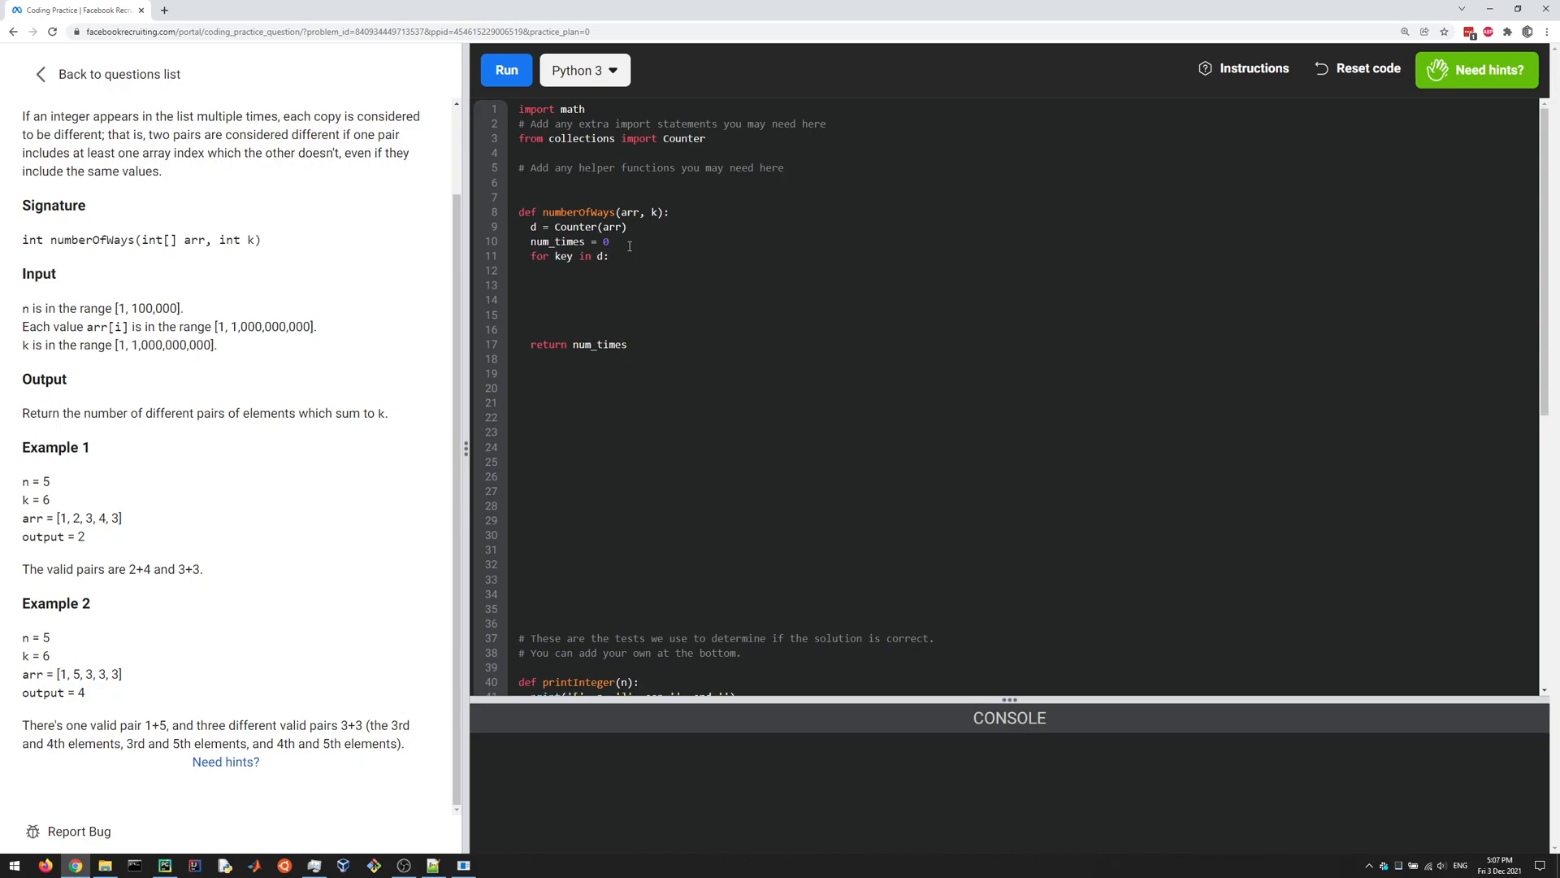
{"action": "left_click", "coordinate": [543, 271]}
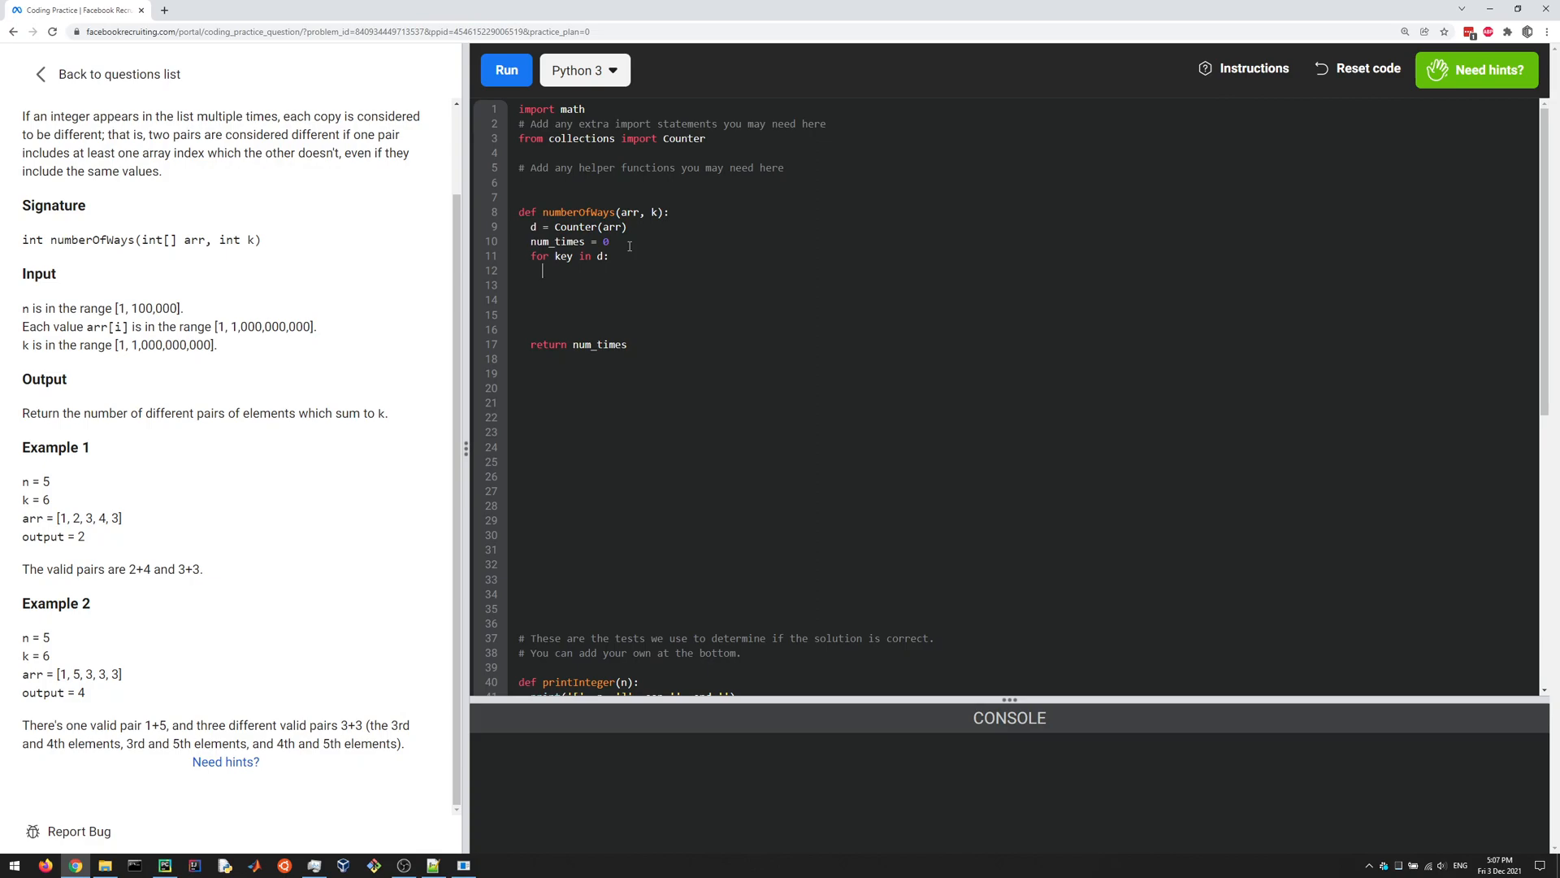
{"action": "type", "text": "if k - key"}
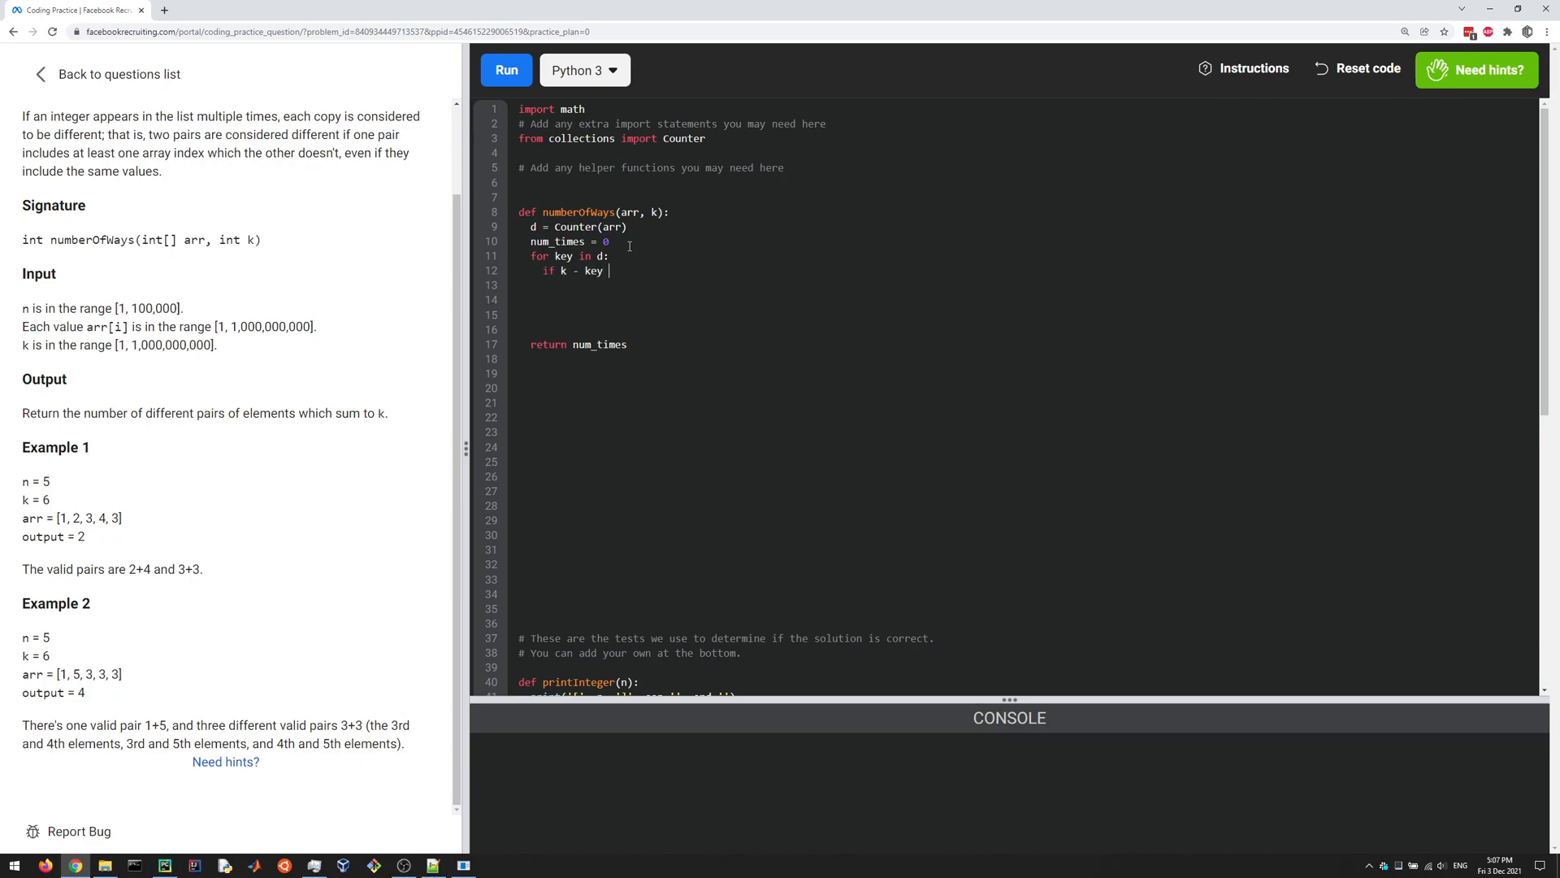
{"action": "type", "text": "in d:"}
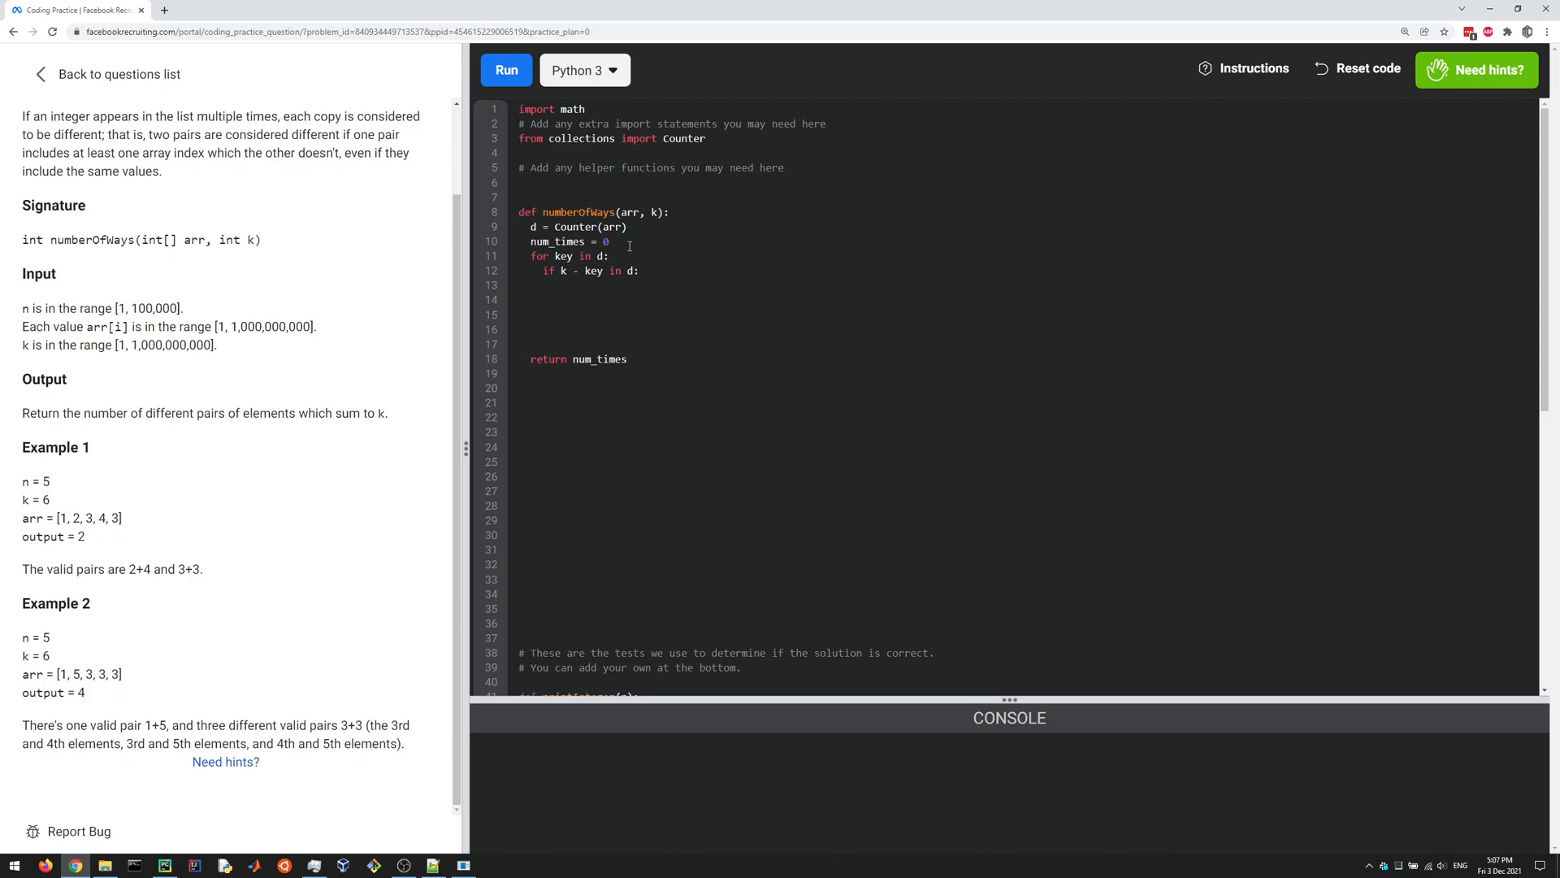
{"action": "left_click", "coordinate": [554, 286]}
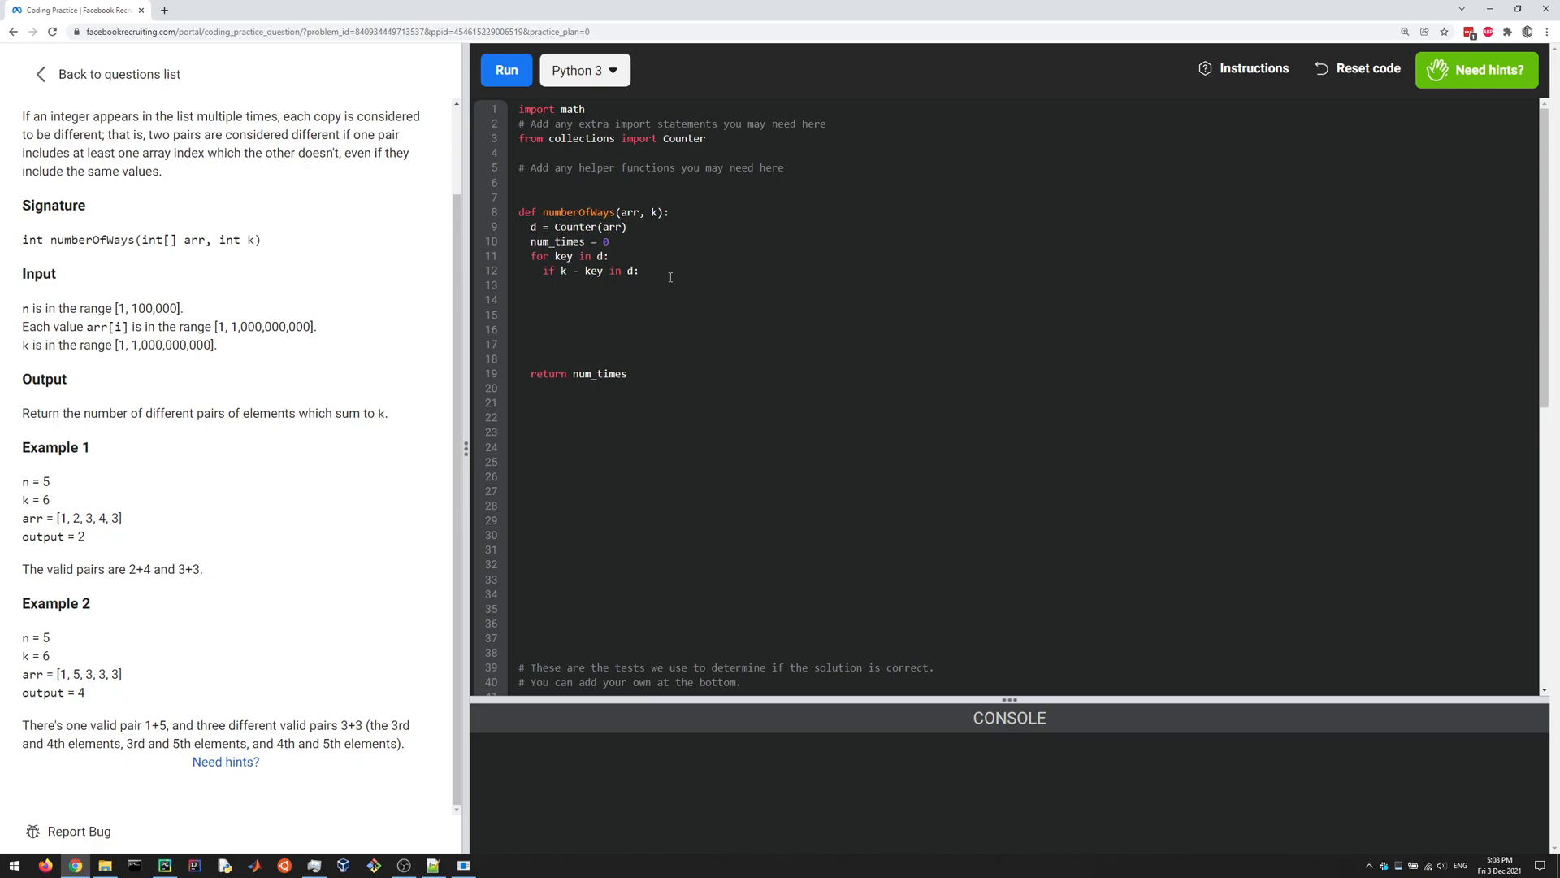
{"action": "type", "text": "if k - key"}
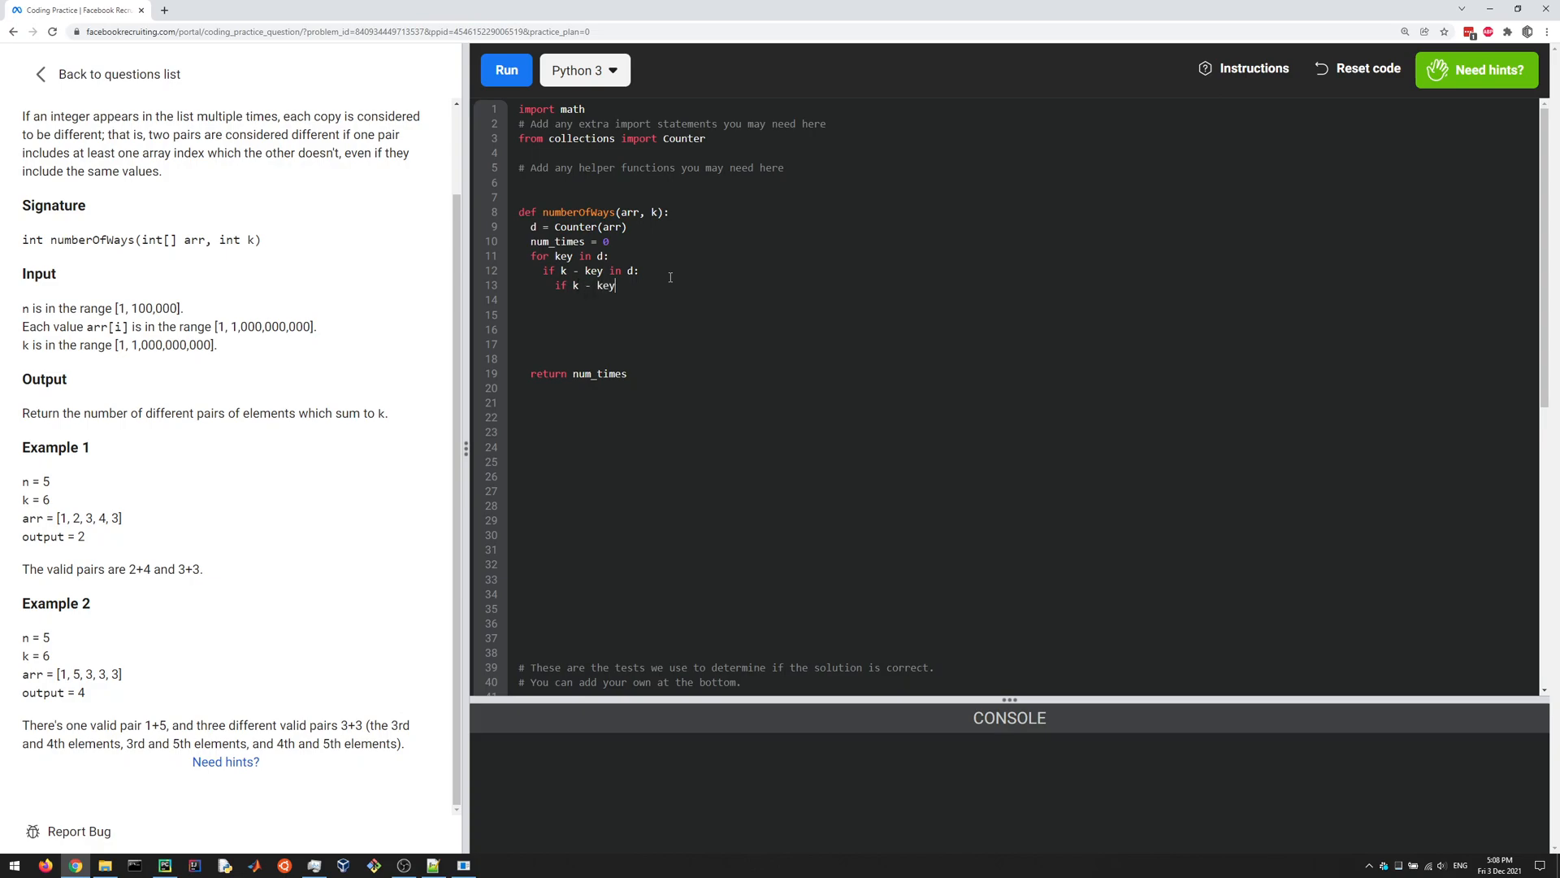
{"action": "type", "text": "== key:"}
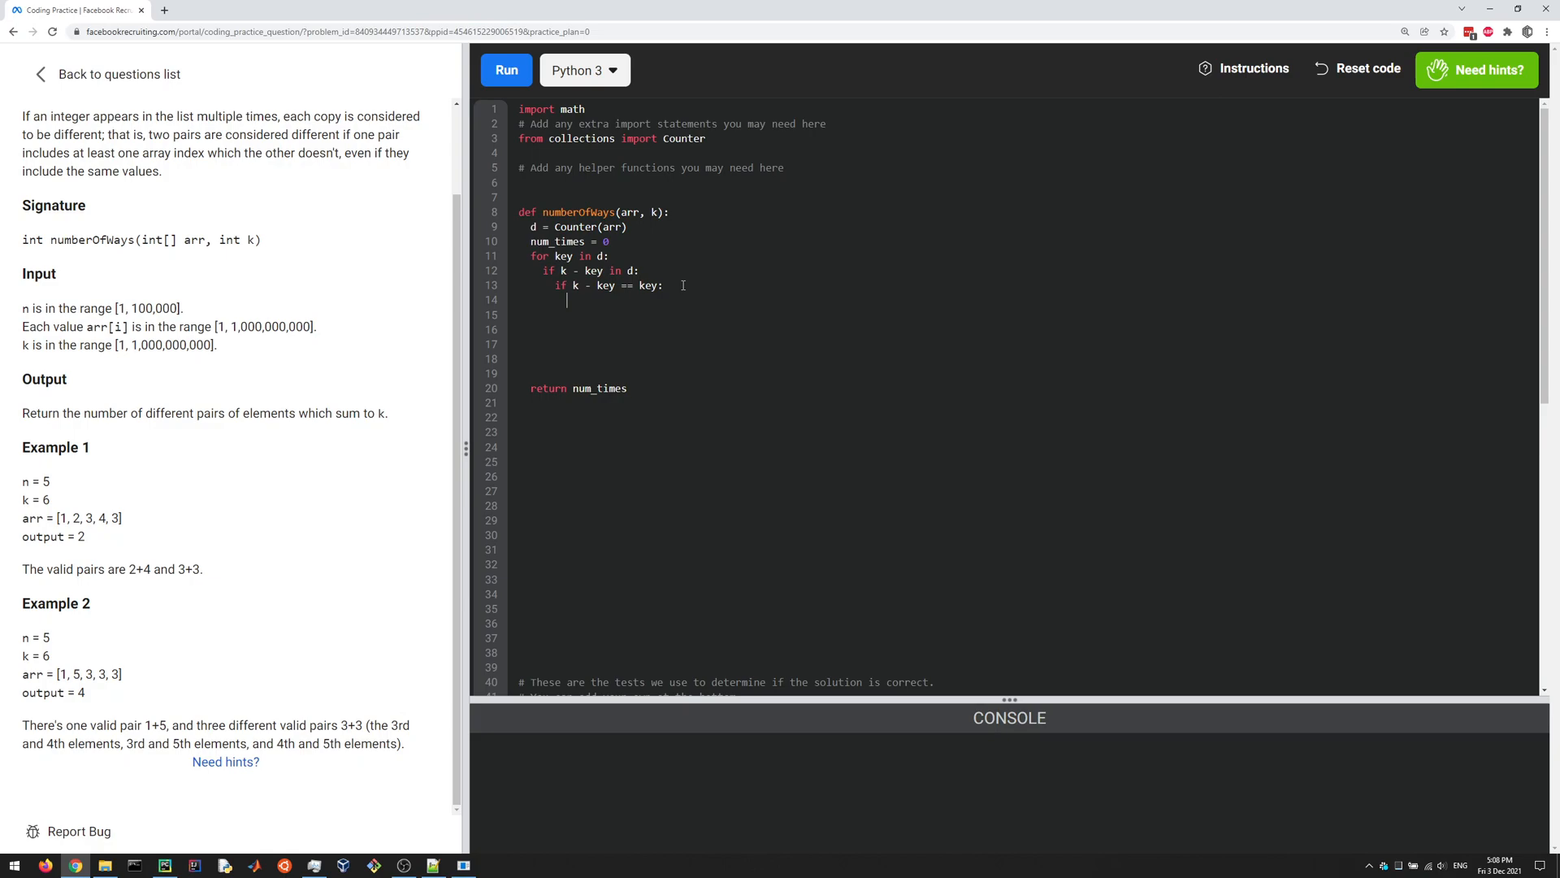
For the equal-key branch, set val = d[key] and add val*(val-1)/2 to num_times
{"action": "type", "text": "val ="}
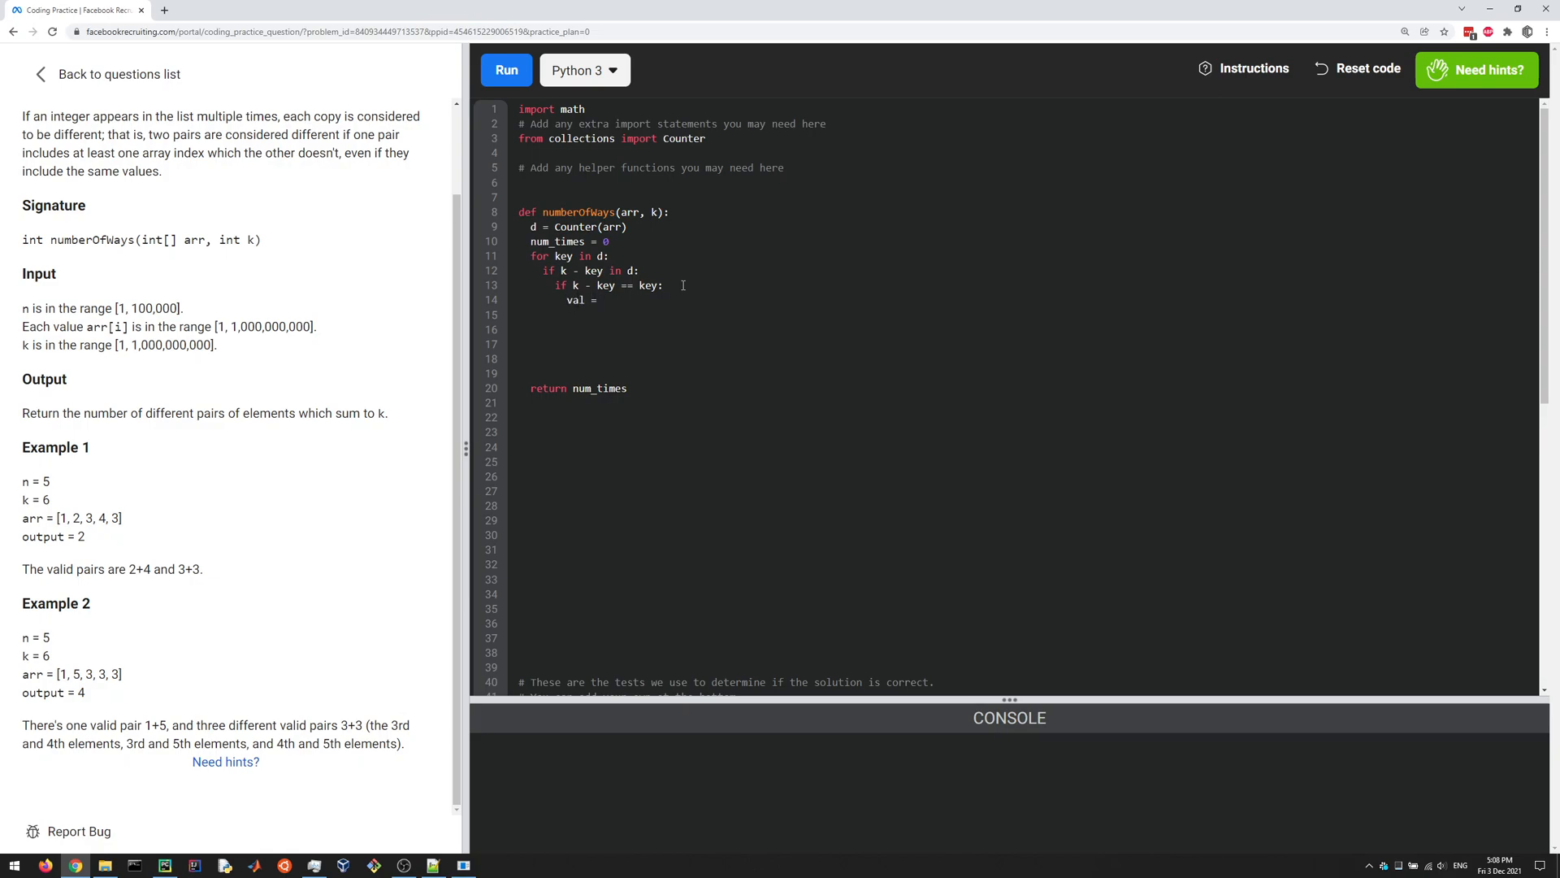
{"action": "type", "text": "d[key]"}
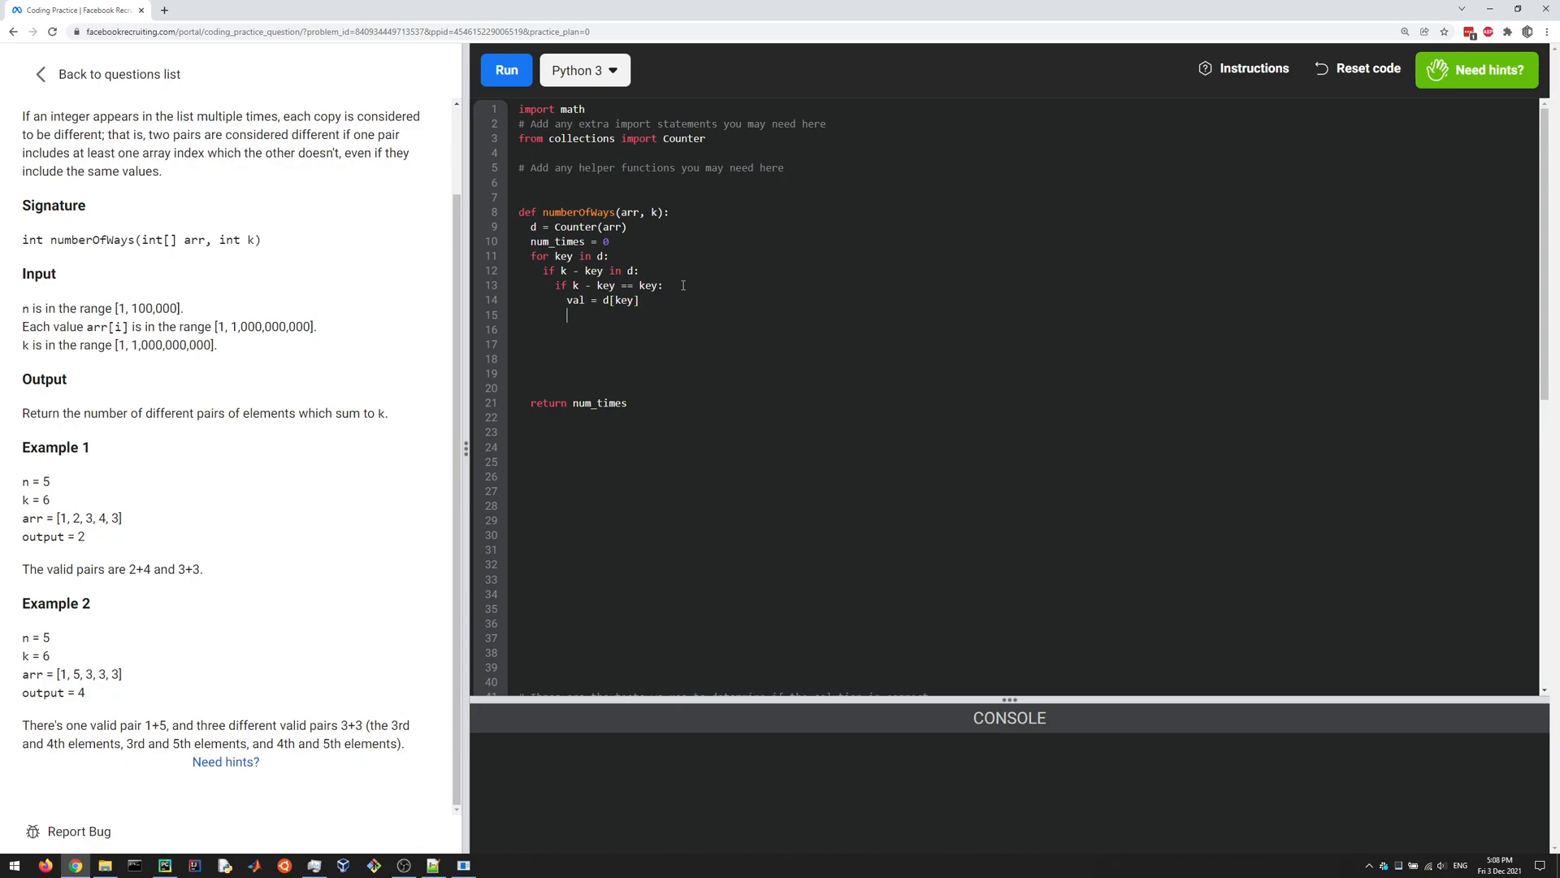
{"action": "type", "text": "num"}
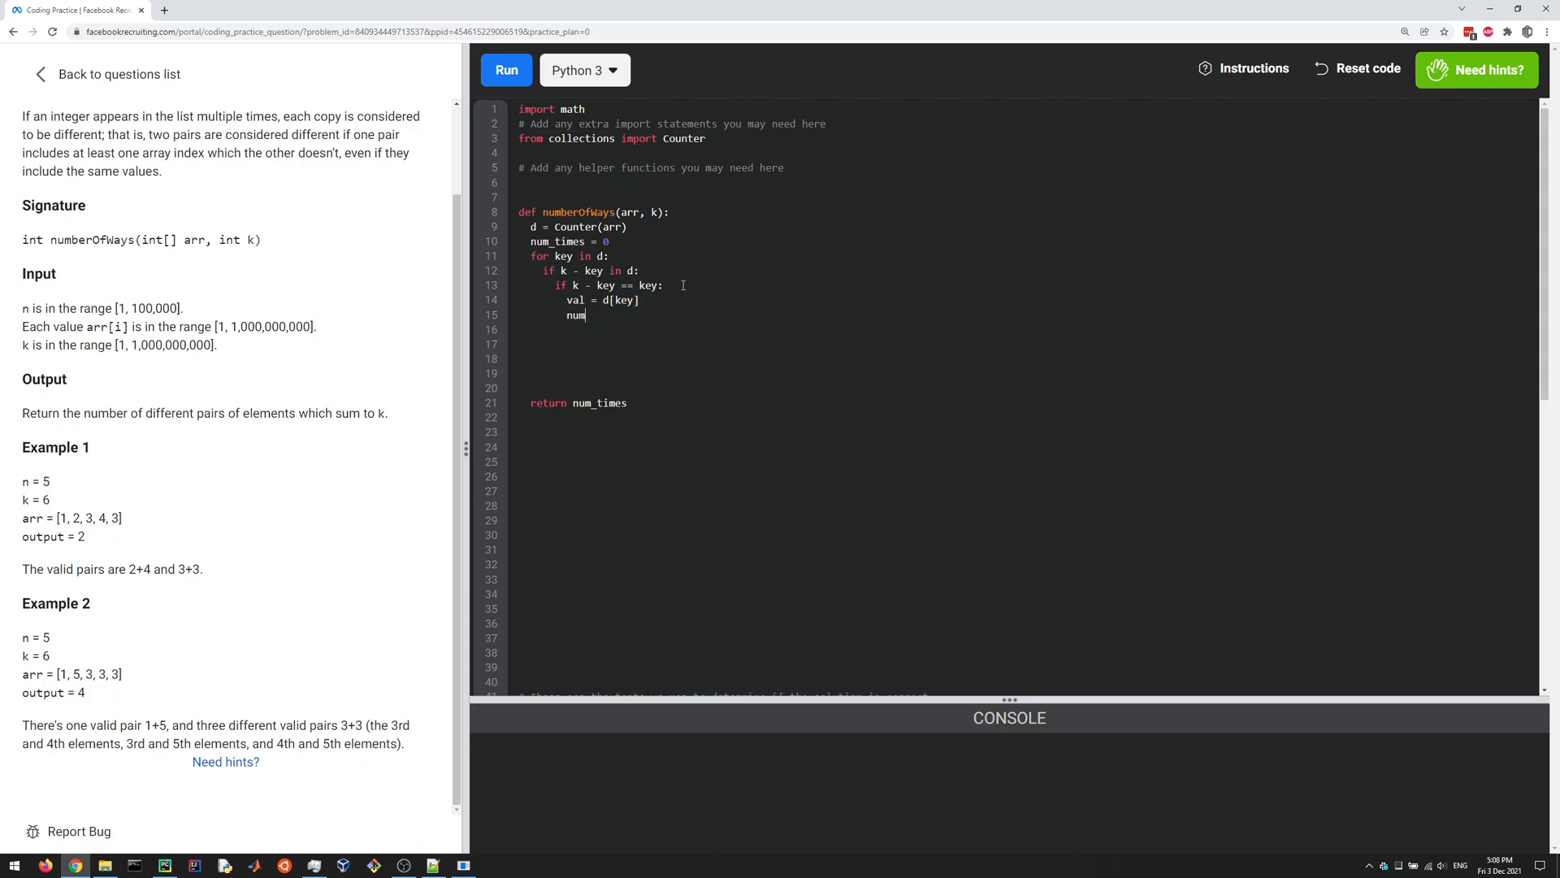
{"action": "type", "text": "_times ="}
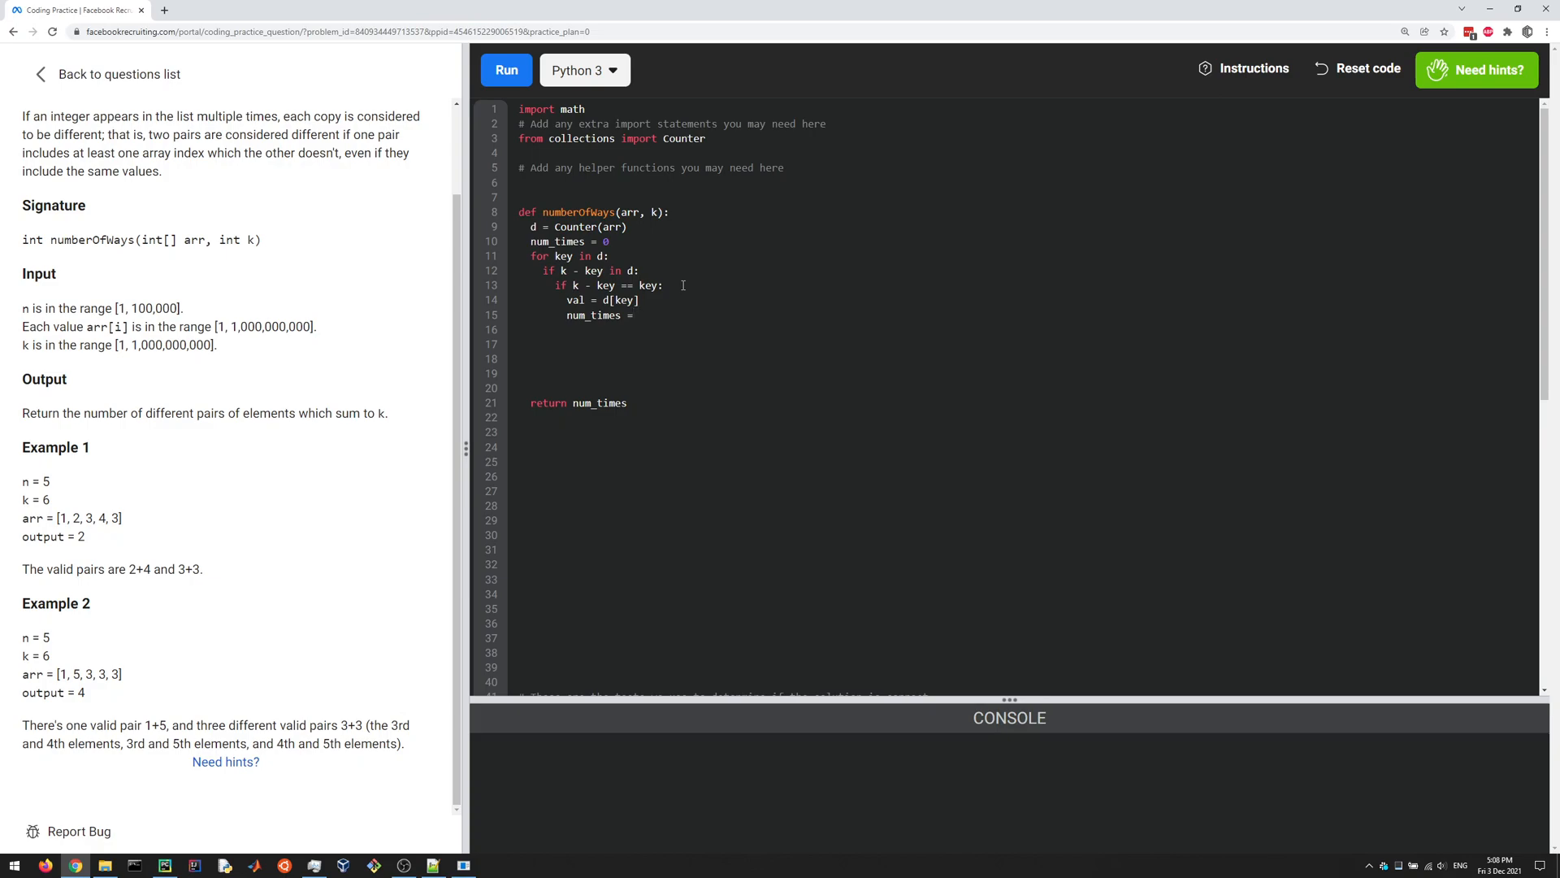
{"action": "mouse_move", "coordinate": [650, 304]}
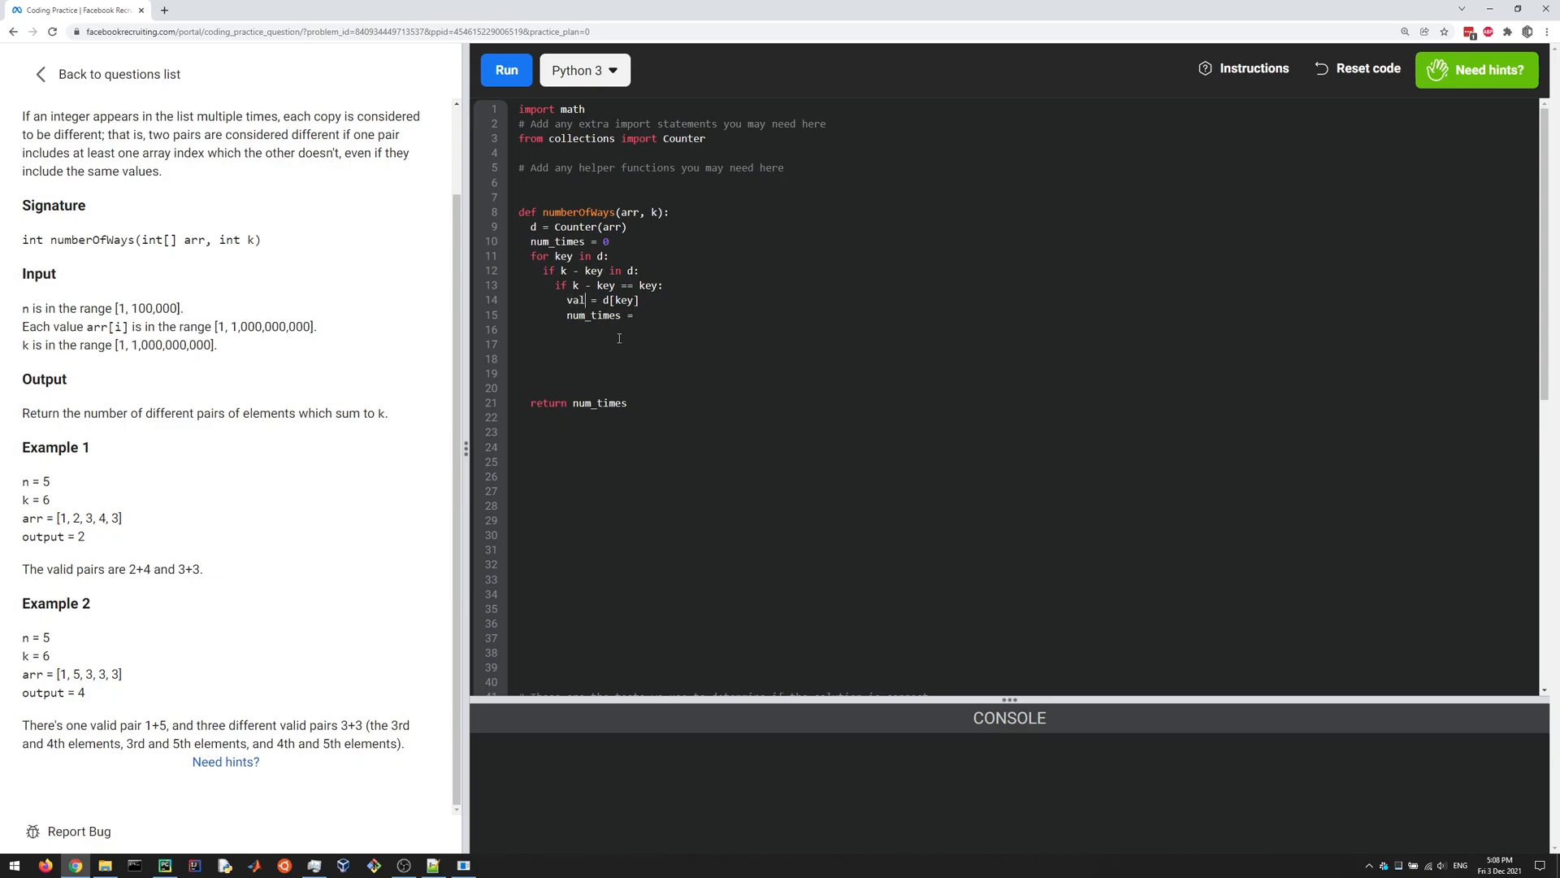
{"action": "mouse_move", "coordinate": [686, 317]}
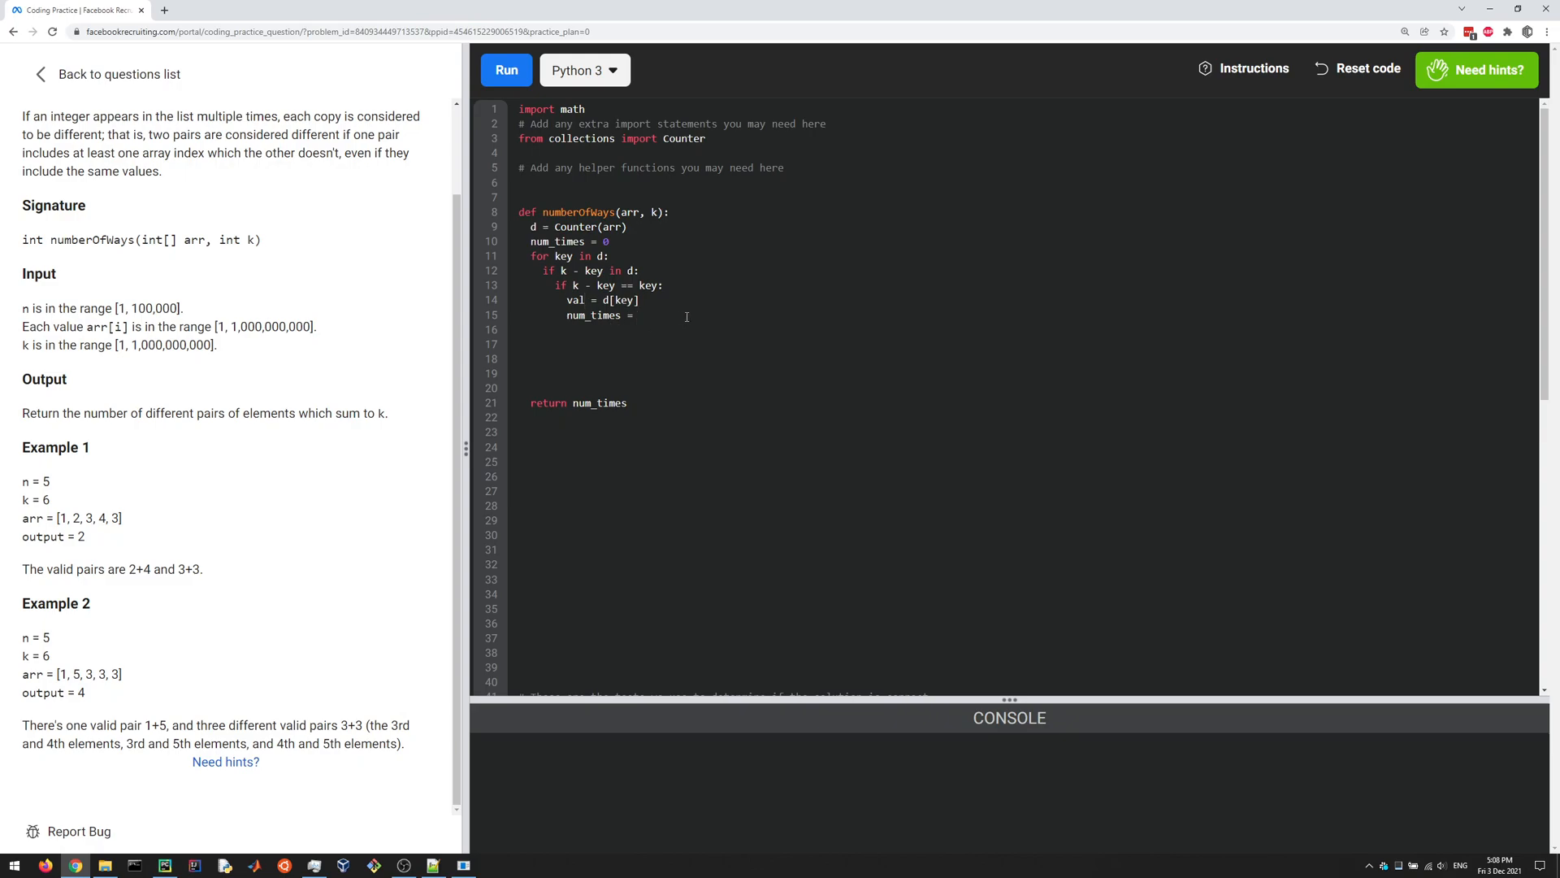
{"action": "type", "text": "+"}
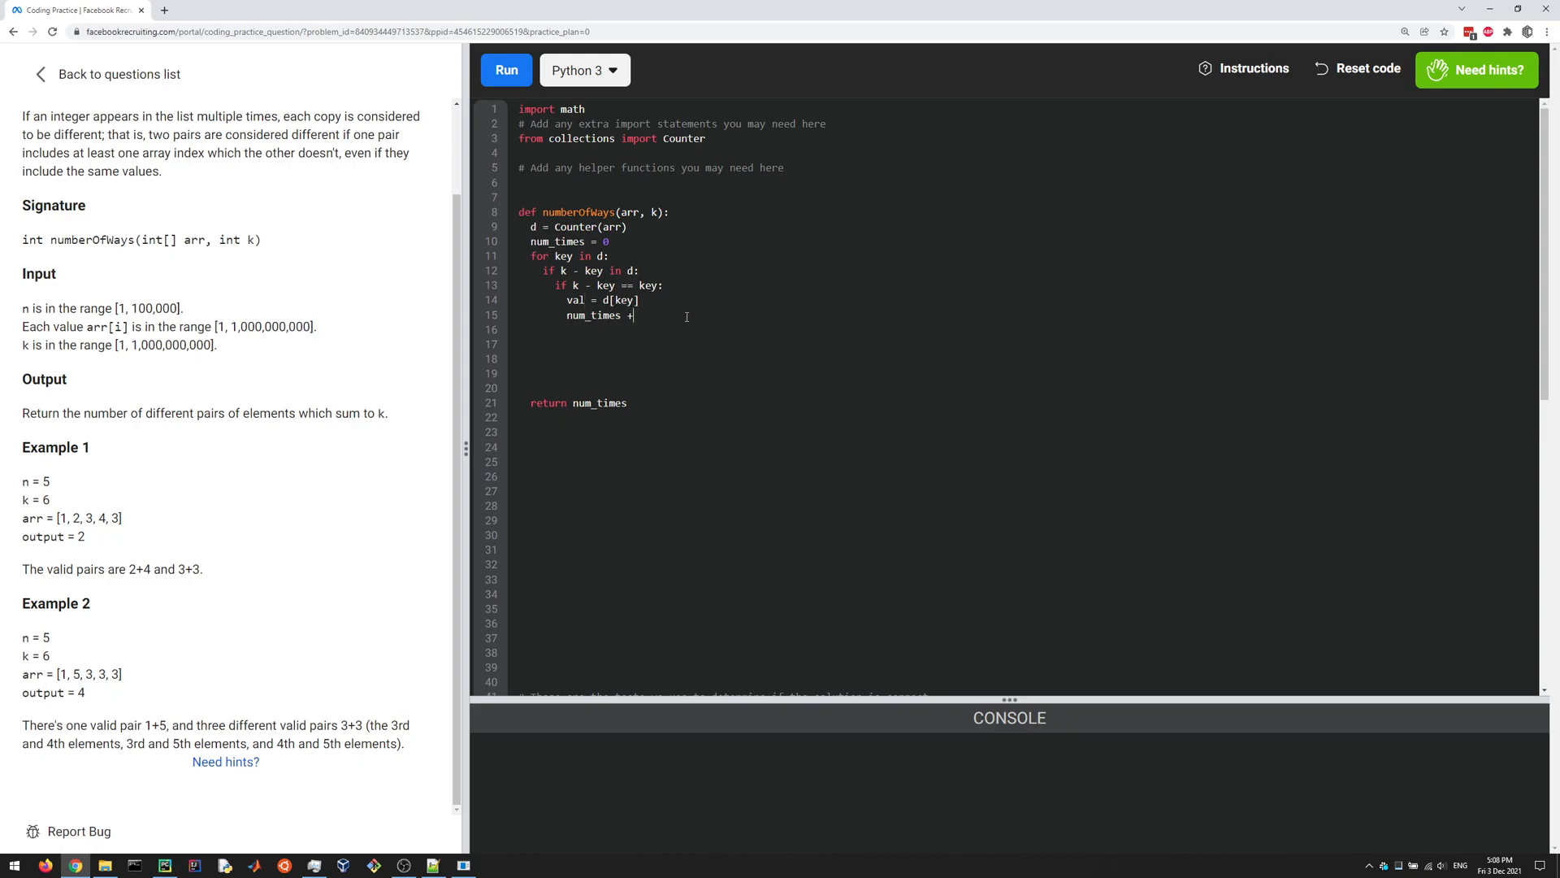
{"action": "type", "text": "= val"}
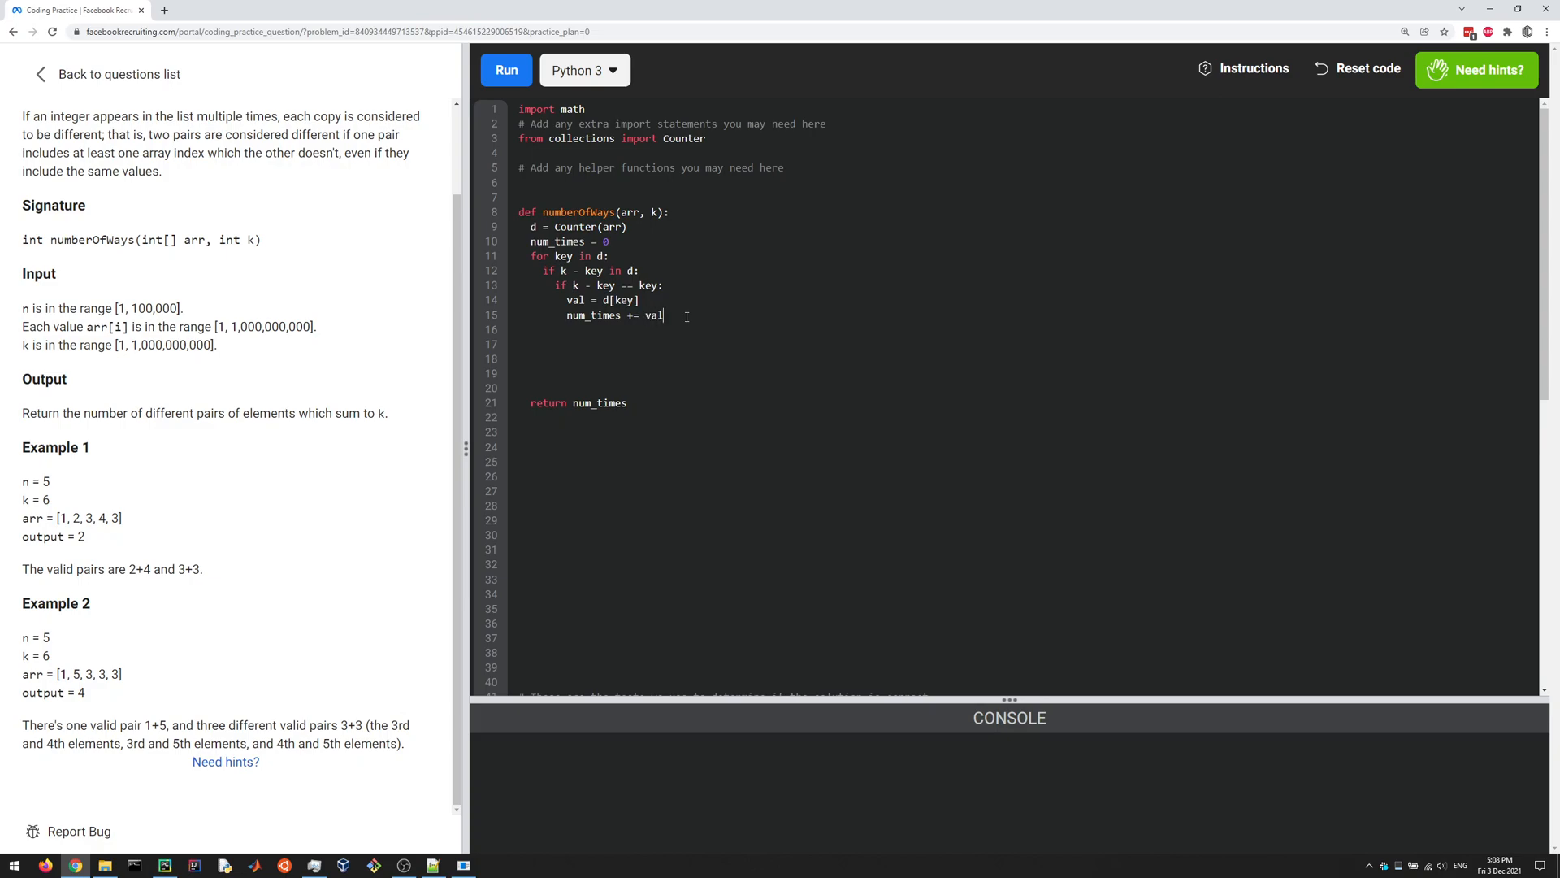
{"action": "type", "text": "*v"}
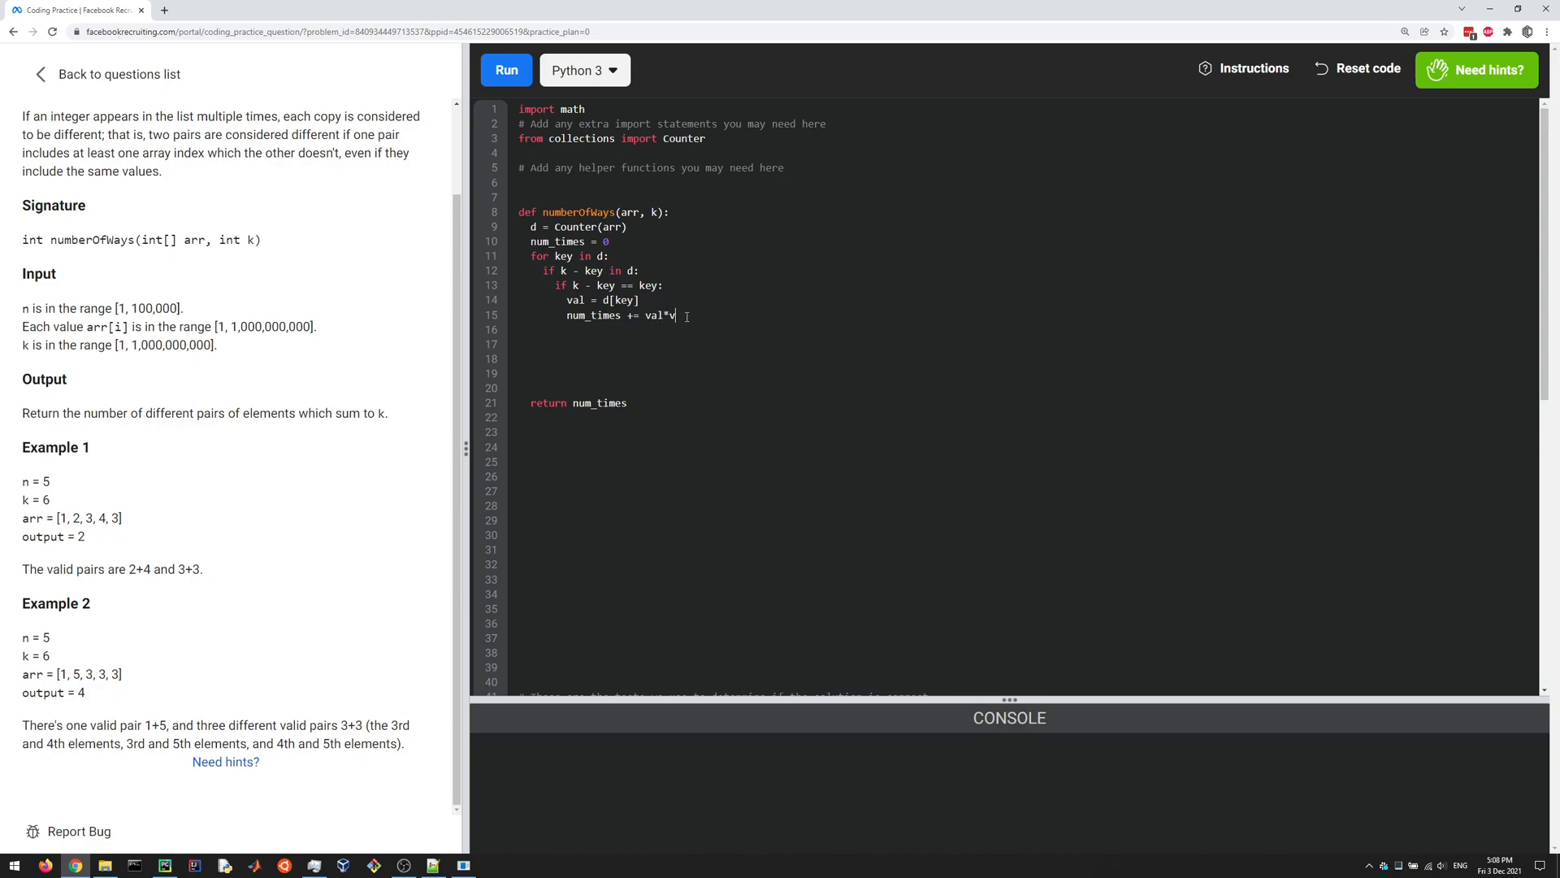
{"action": "type", "text": "(val-1)"}
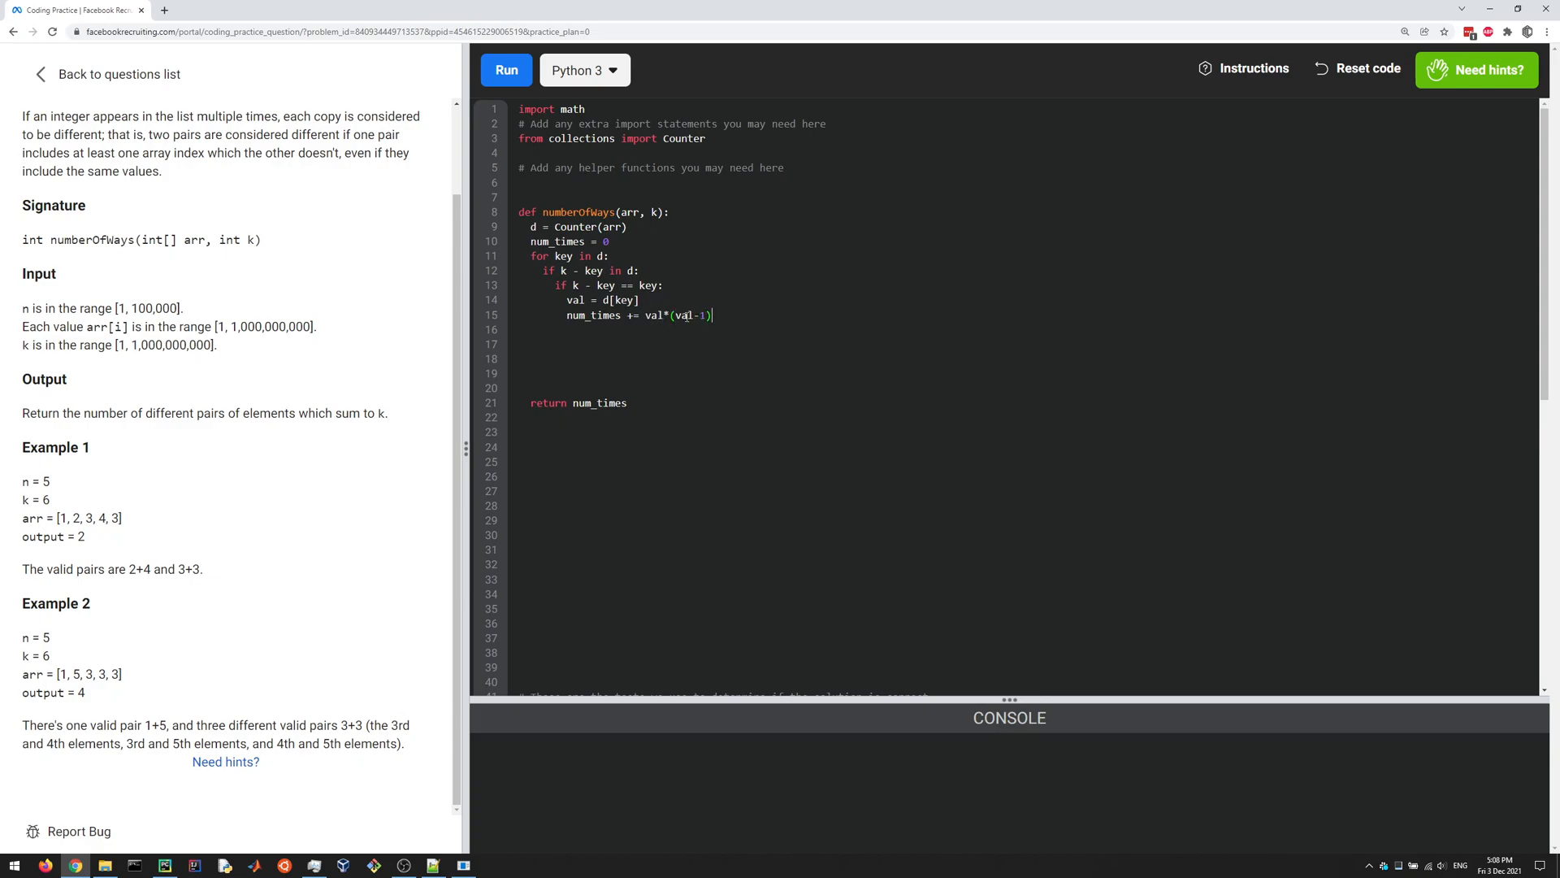
{"action": "type", "text": "/2"}
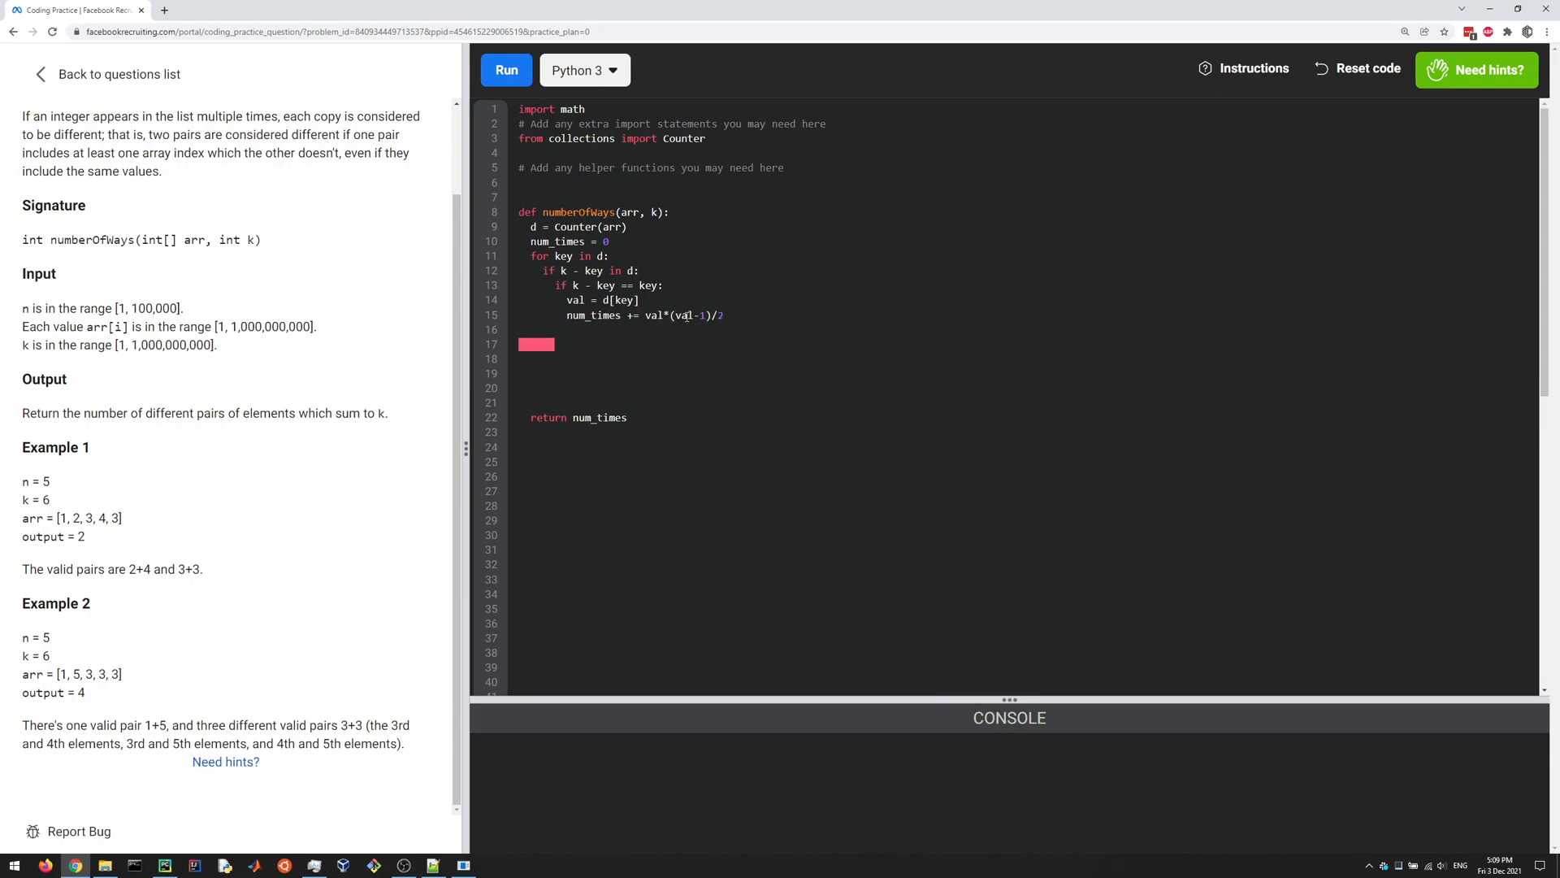
Add an else branch adding d[key] * d[k-key] / 2 to num_times for distinct pairs
{"action": "type", "text": "else:"}
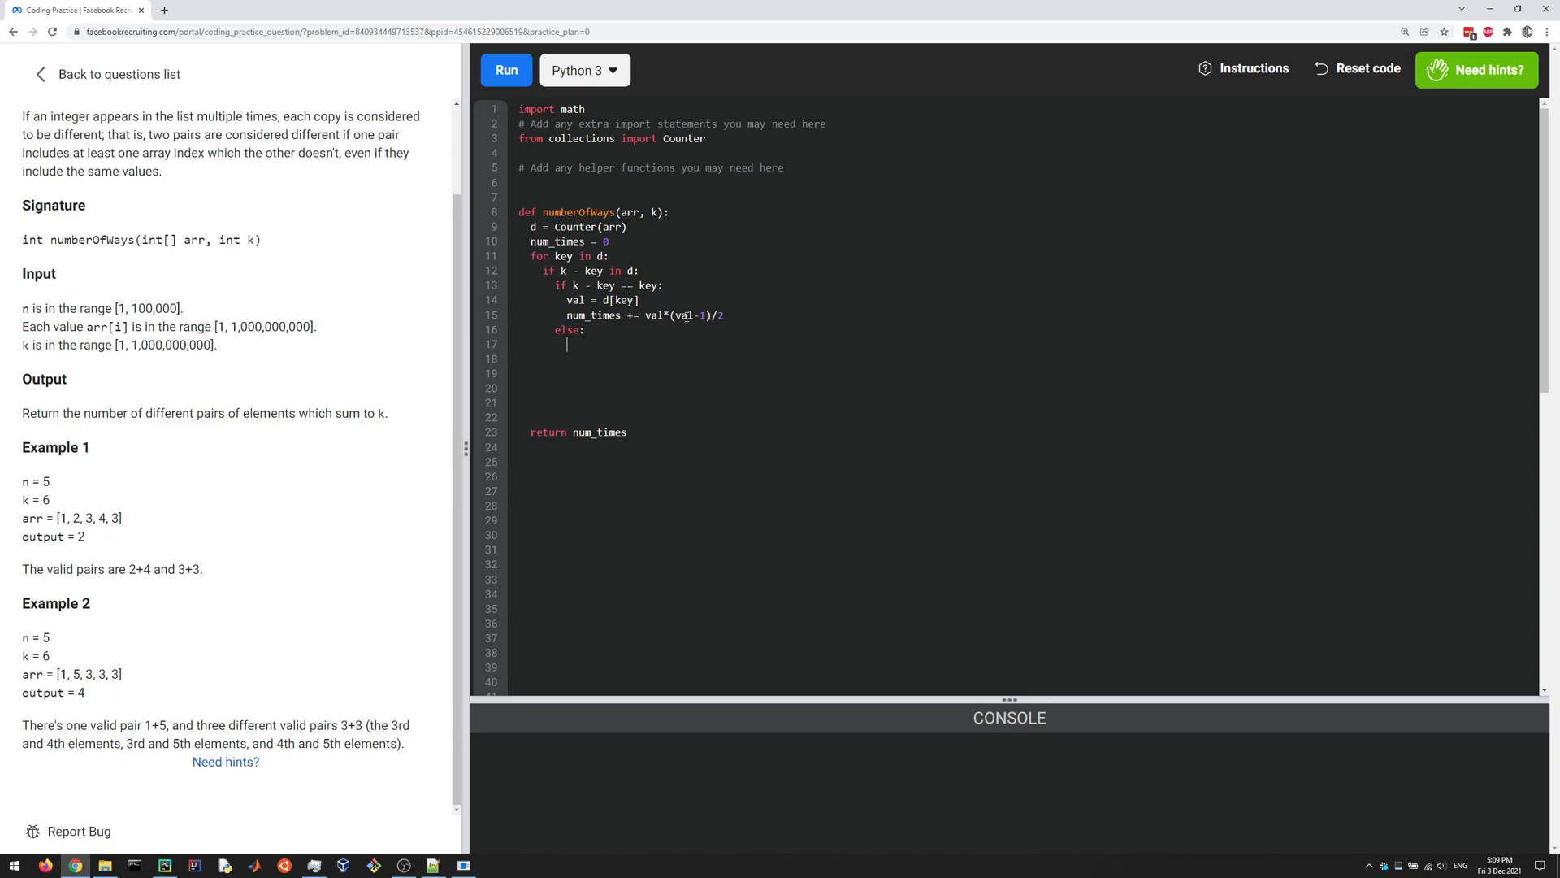
{"action": "type", "text": "num_times"}
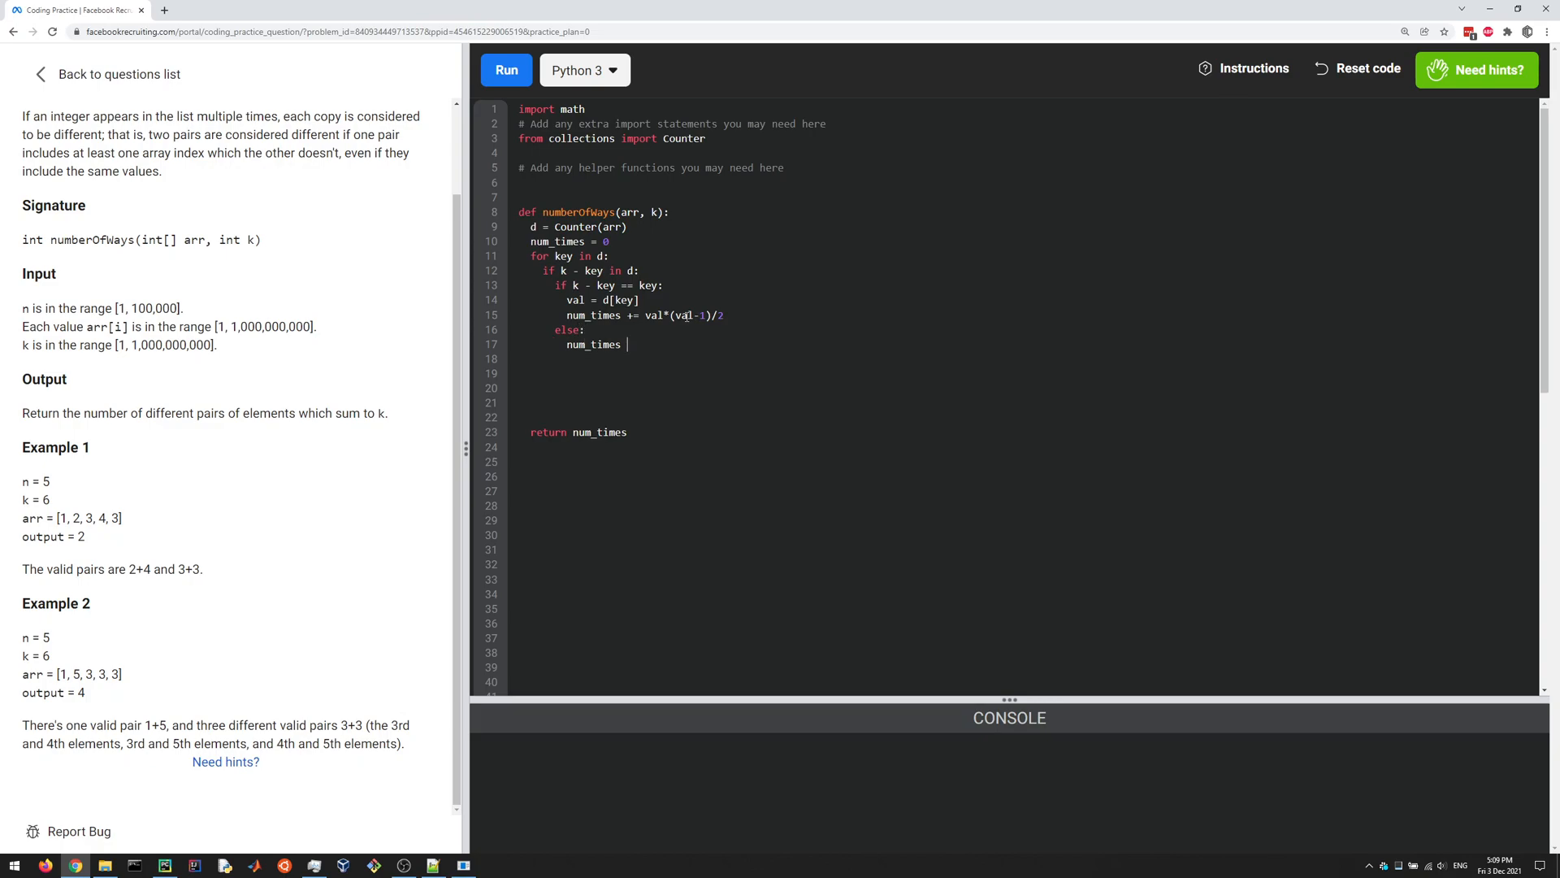
{"action": "type", "text": "+="}
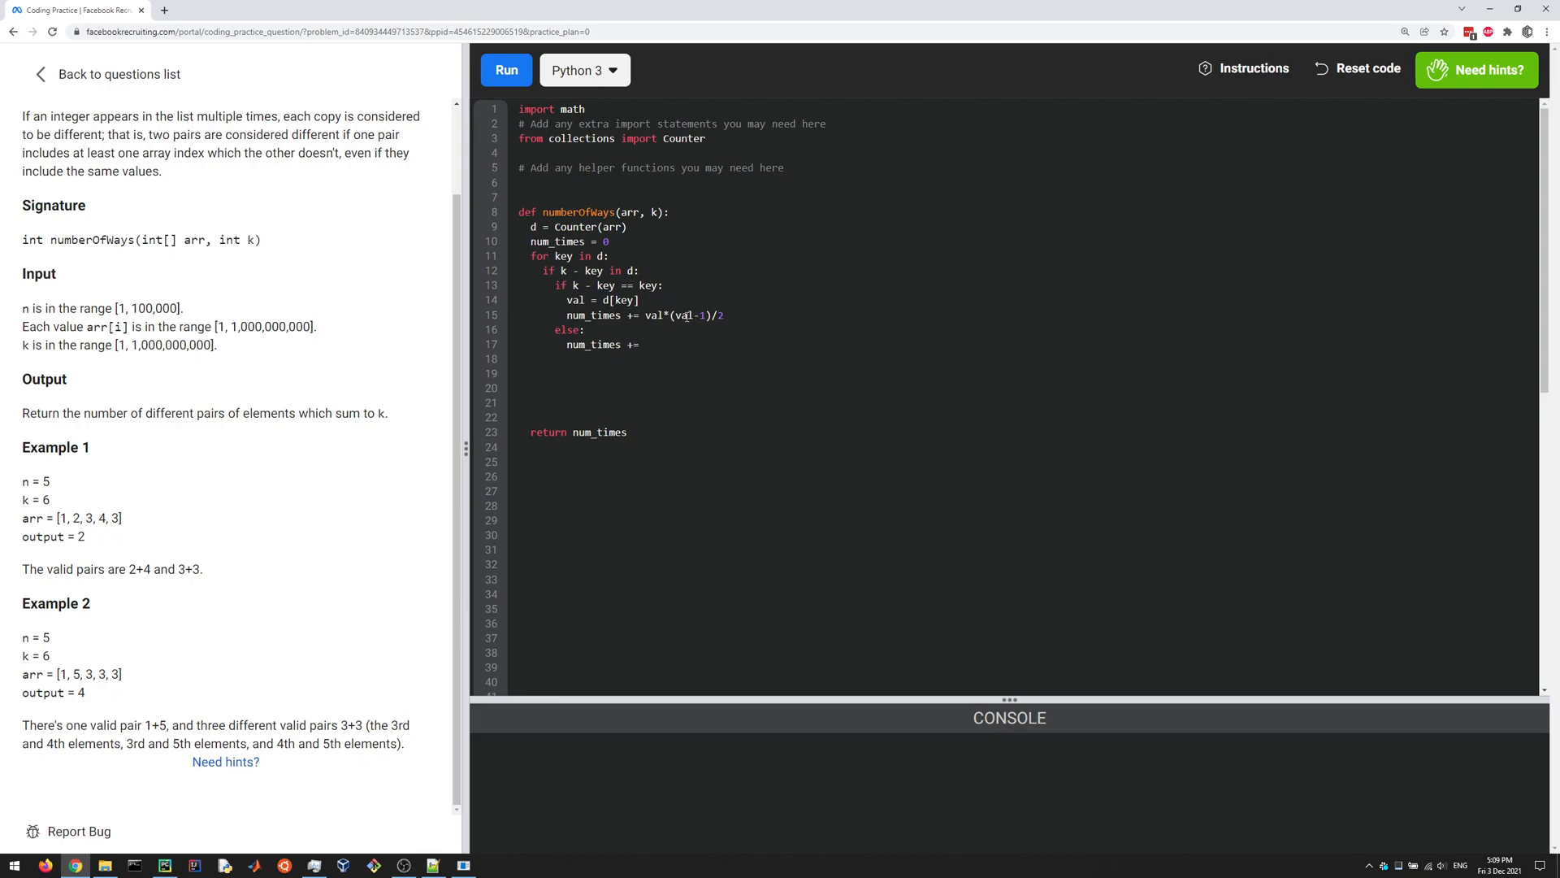
{"action": "left_click", "coordinate": [645, 345]}
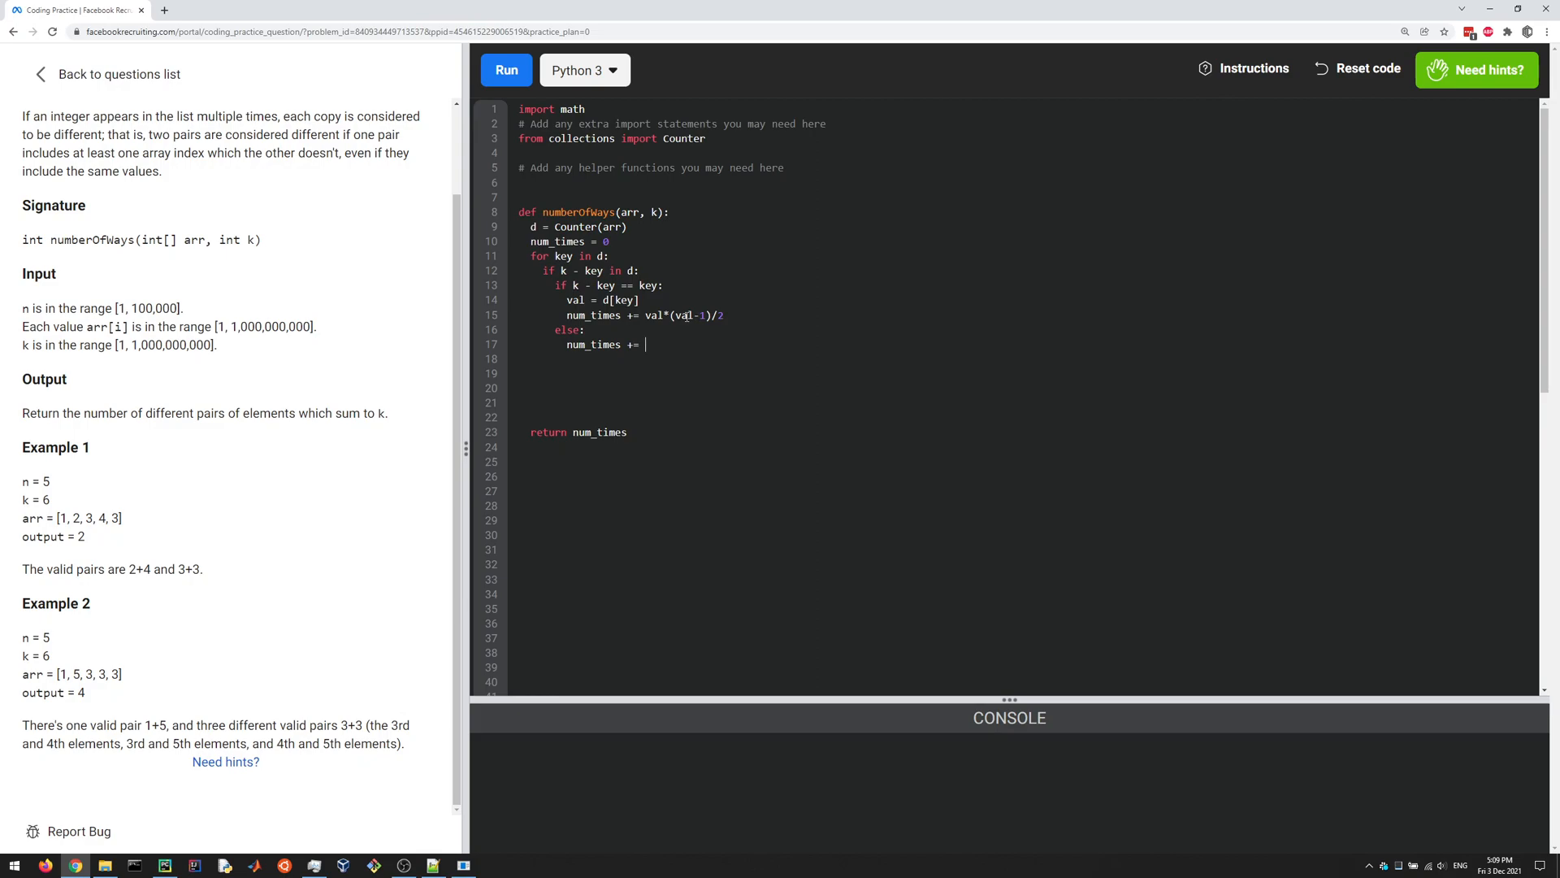
{"action": "type", "text": "d[keyu]"}
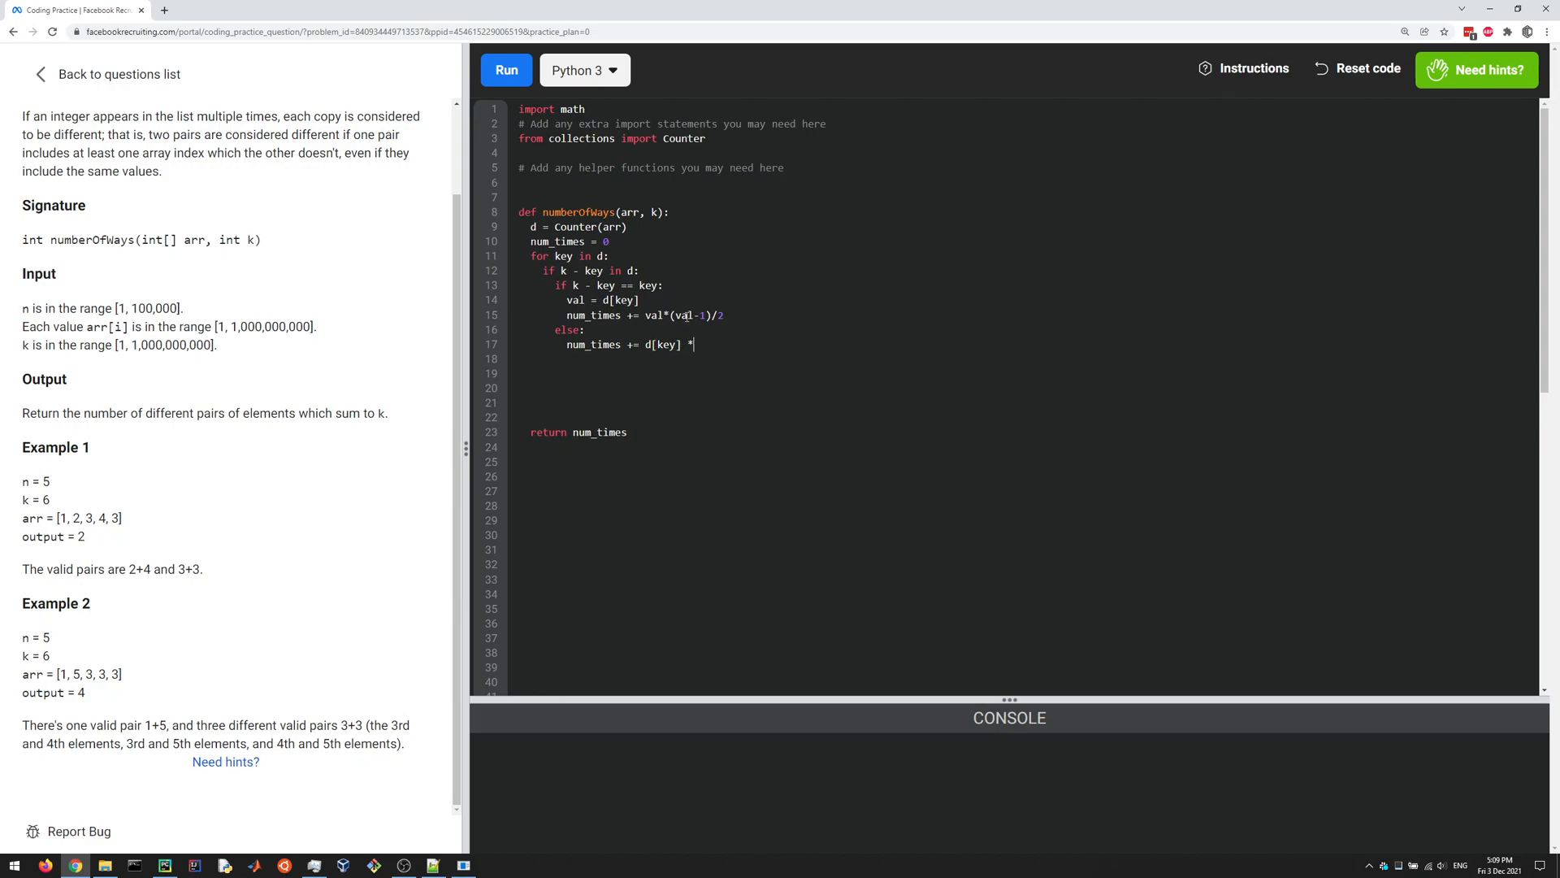
{"action": "type", "text": "d[k-k]"}
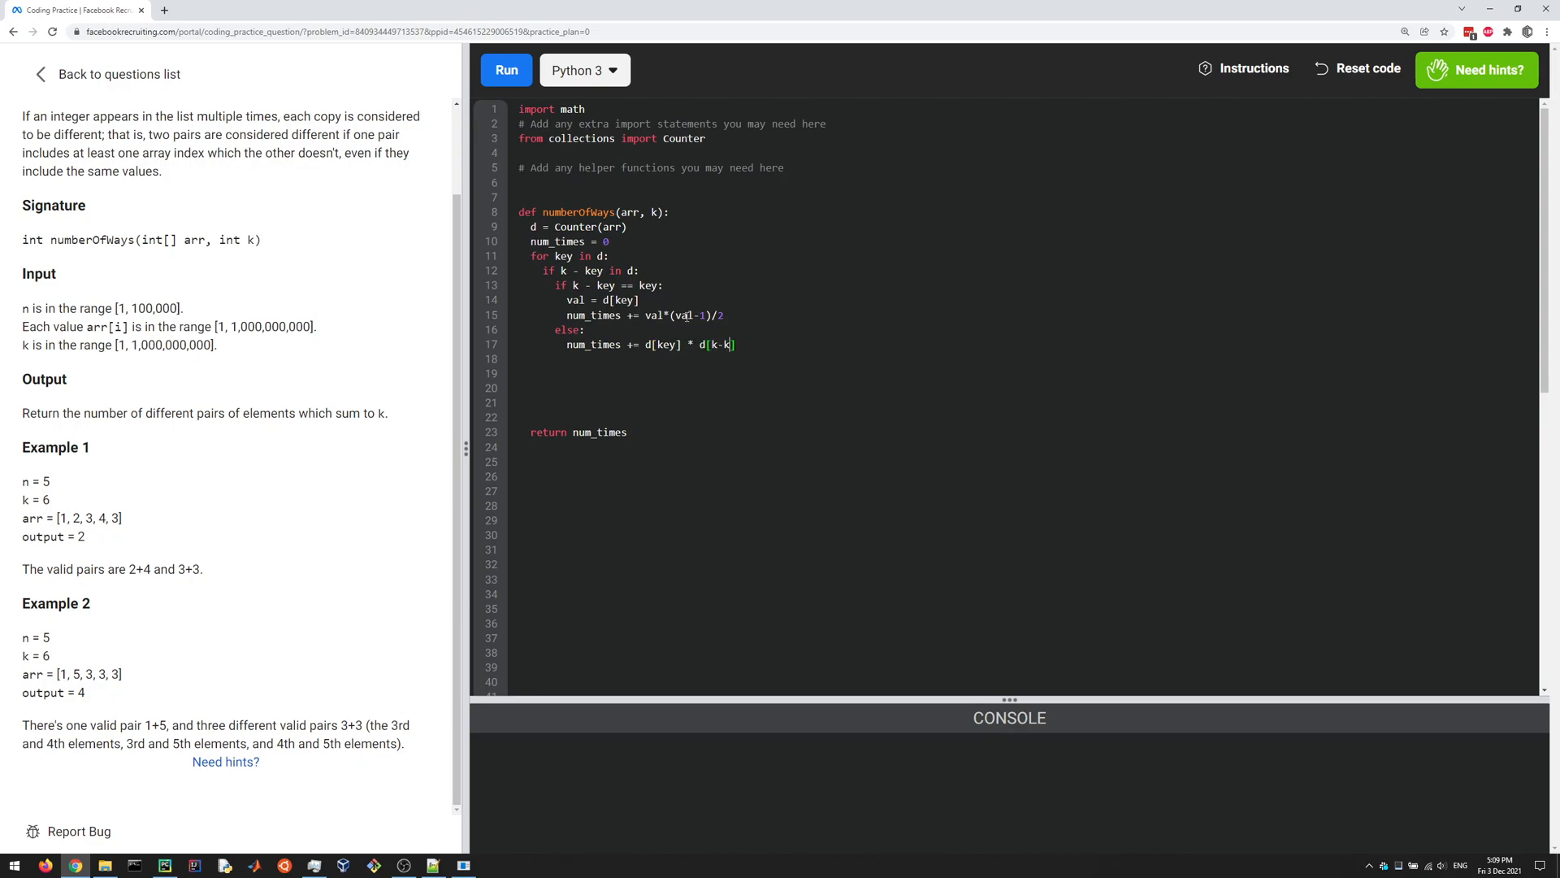
{"action": "type", "text": "ey"}
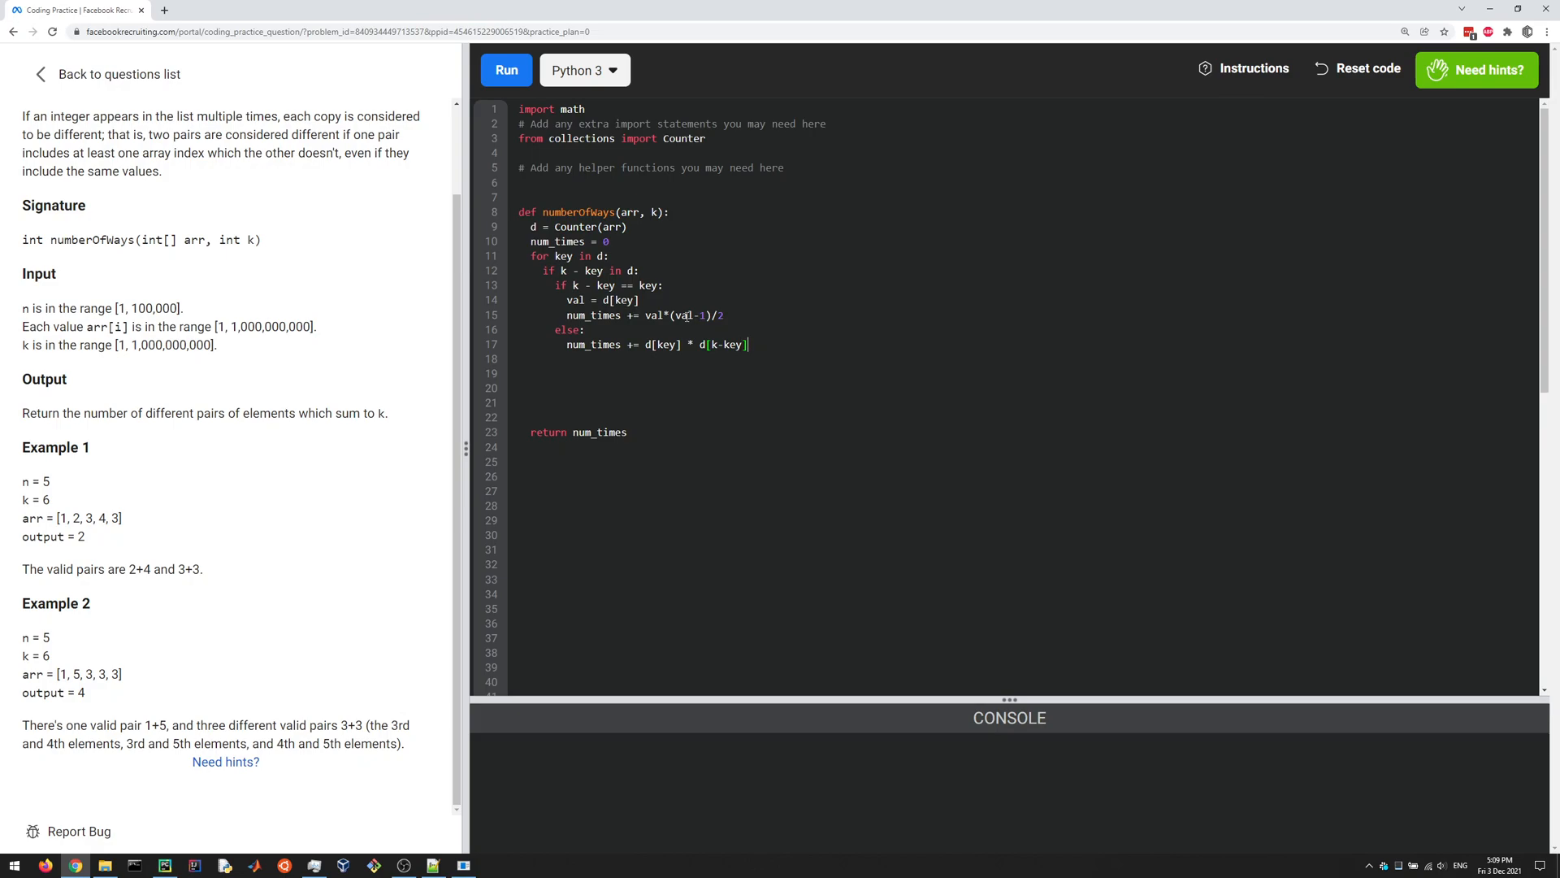
{"action": "type", "text": "/"}
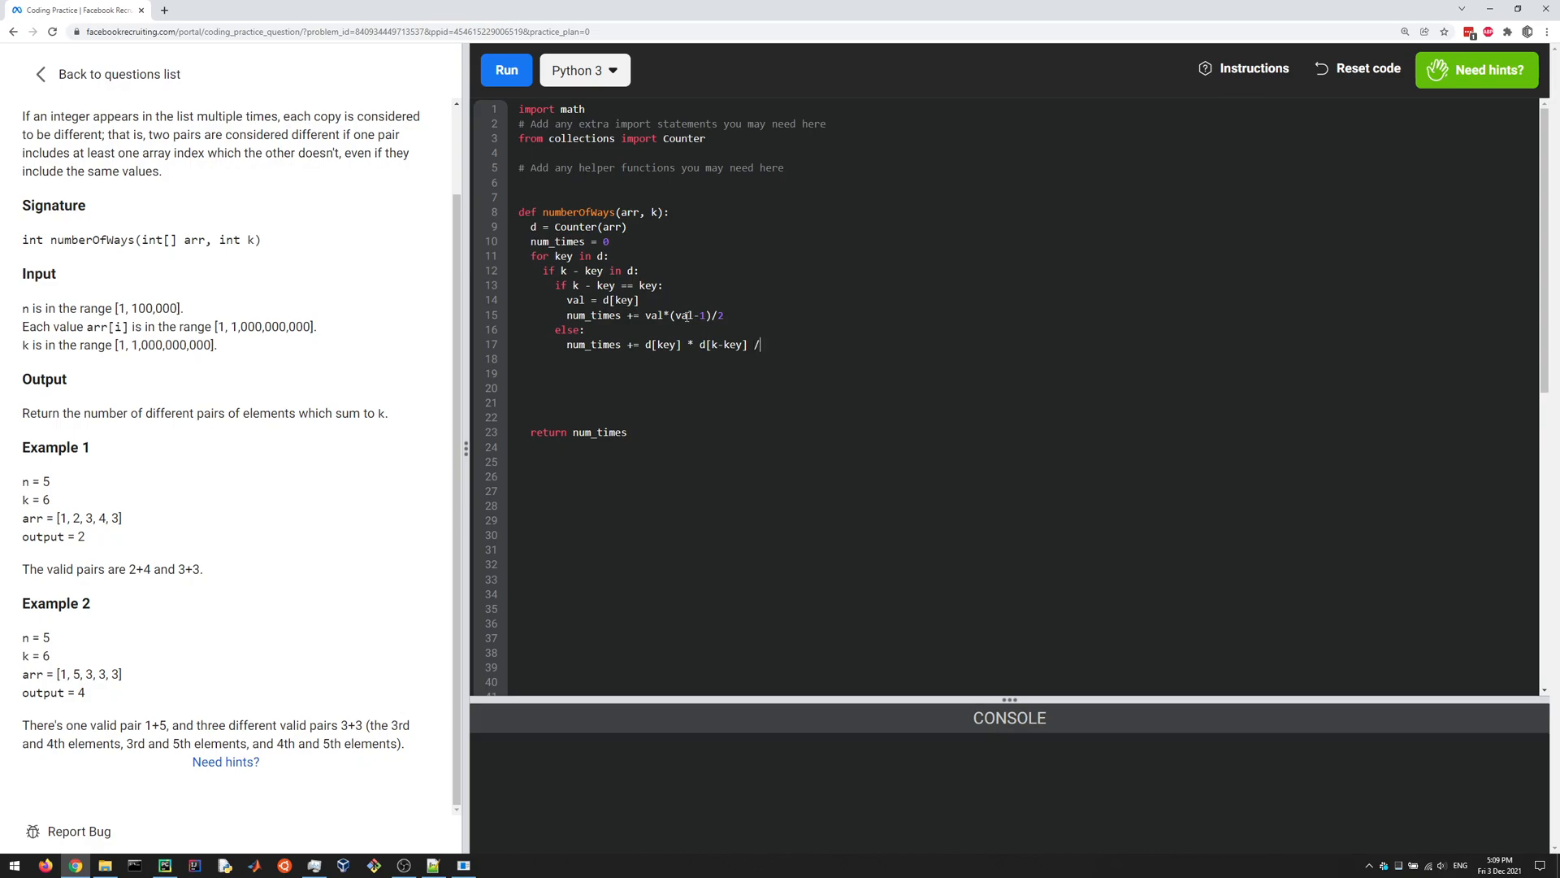
{"action": "type", "text": "2"}
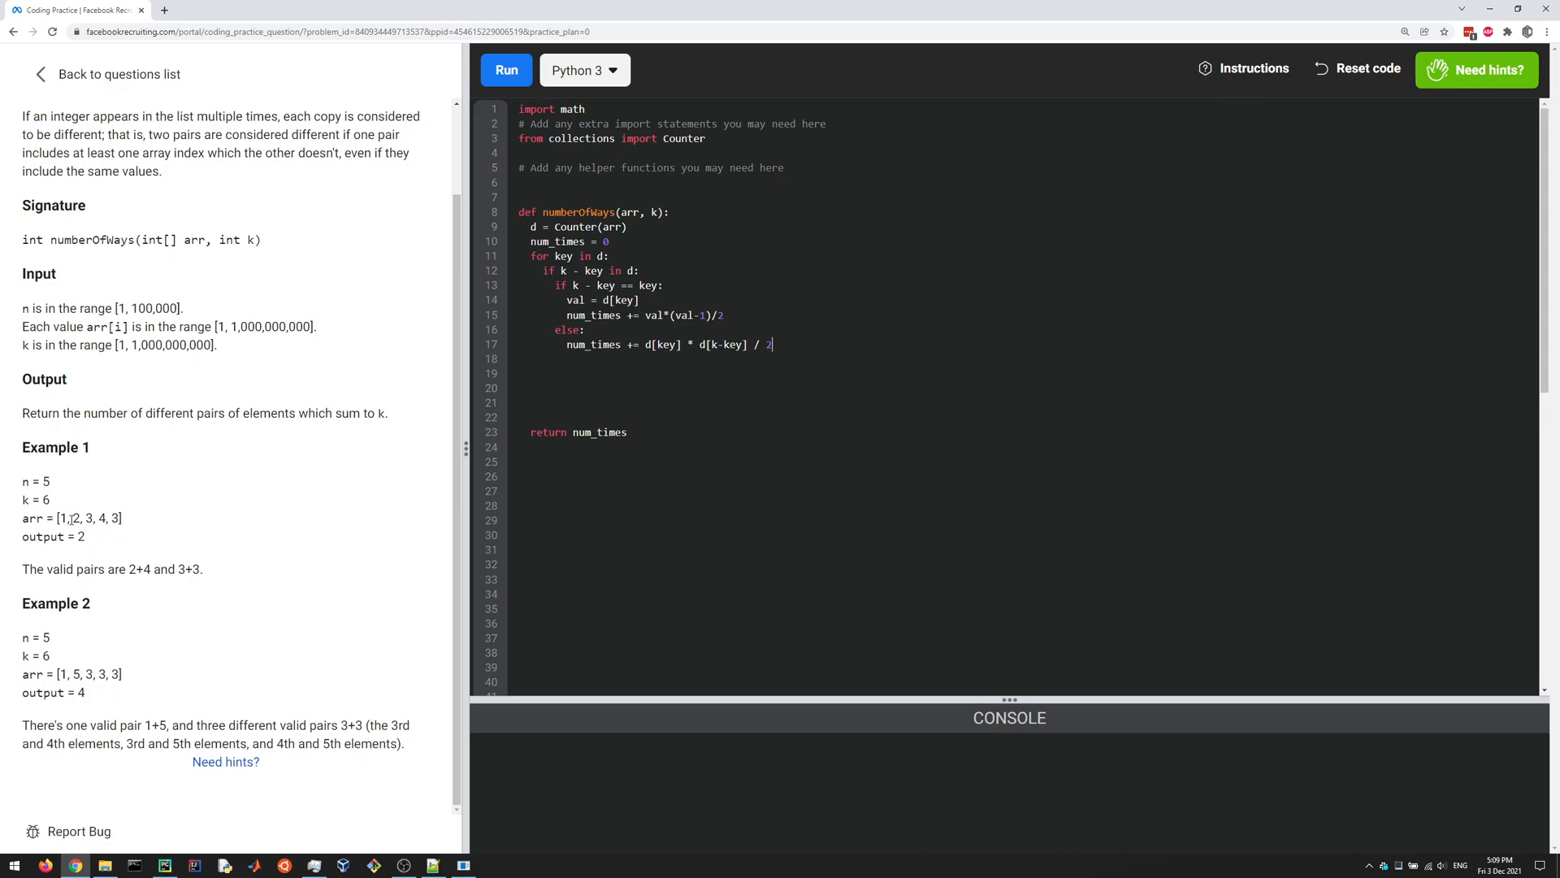
Mark numbers in Example 1's array to check the pair-counting logic
{"action": "double_click", "coordinate": [37, 499]}
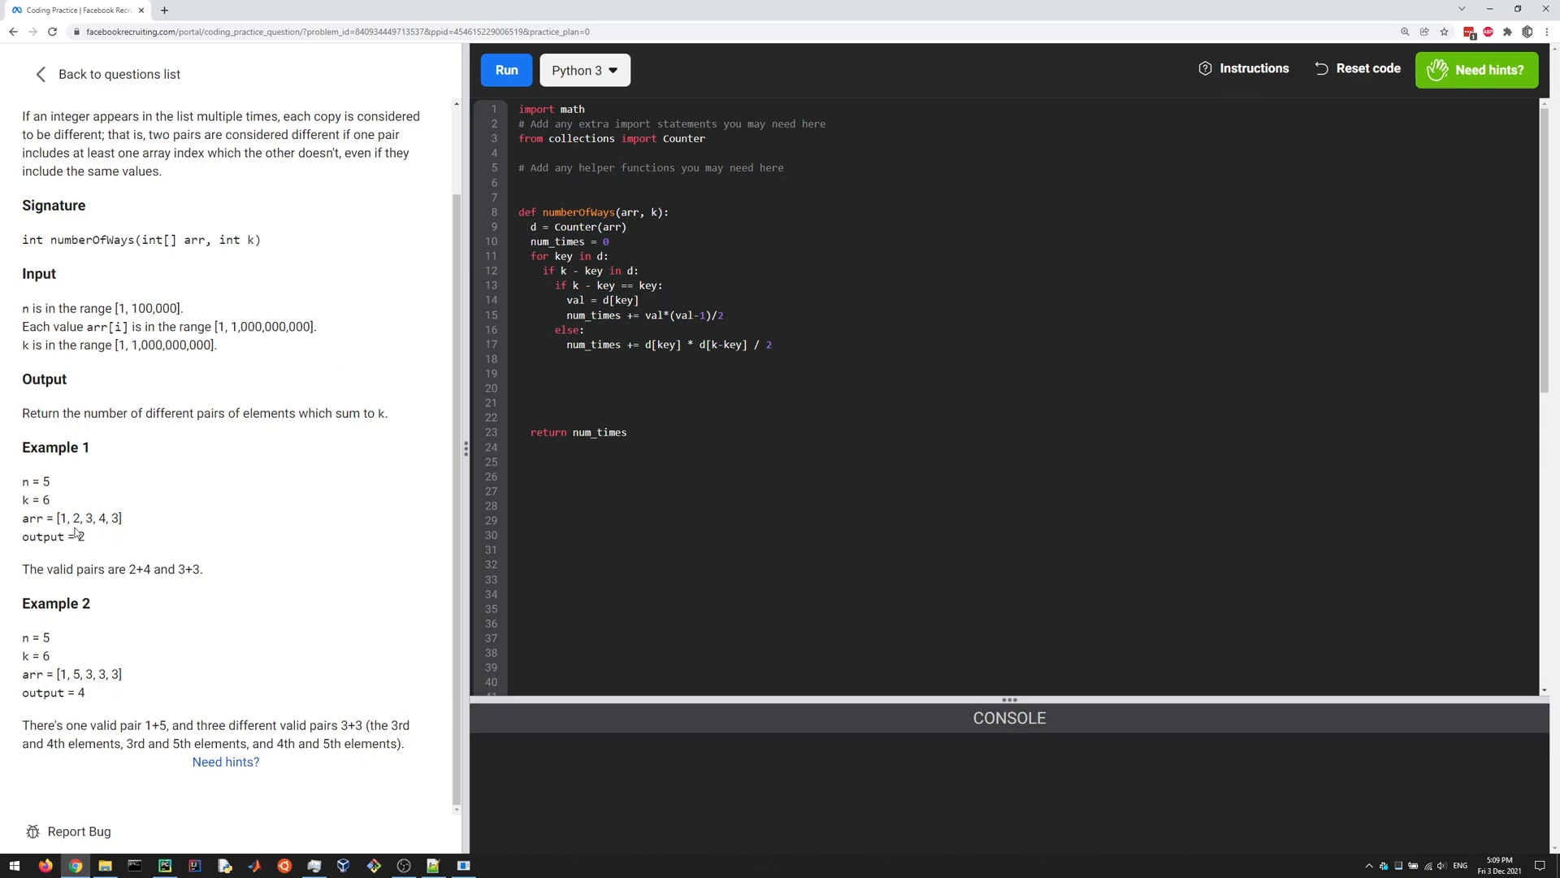
{"action": "mouse_move", "coordinate": [99, 552]}
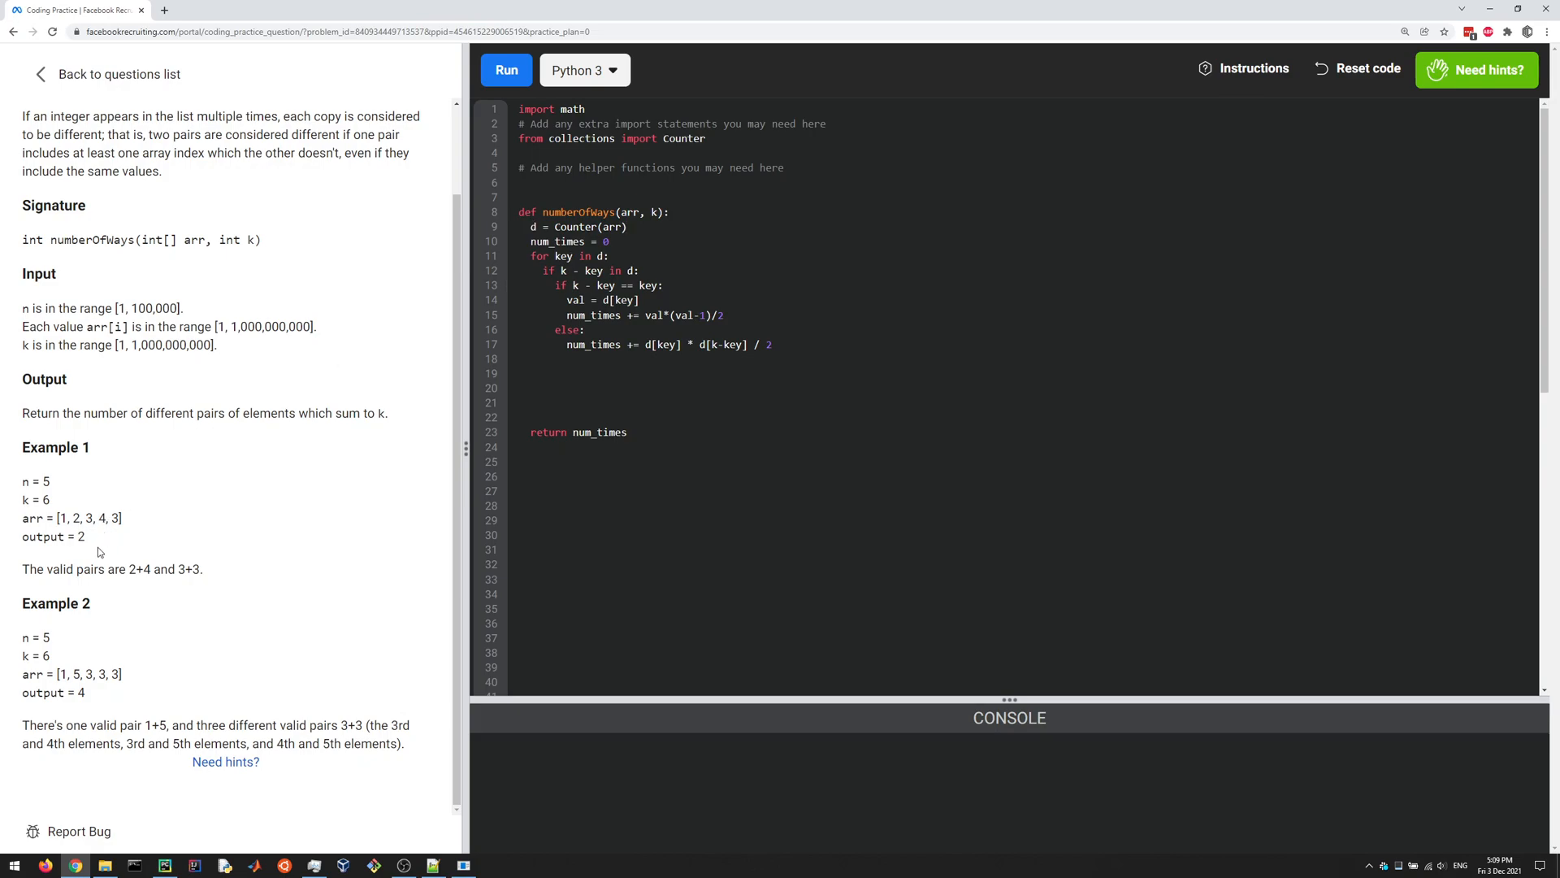
{"action": "mouse_move", "coordinate": [582, 283]}
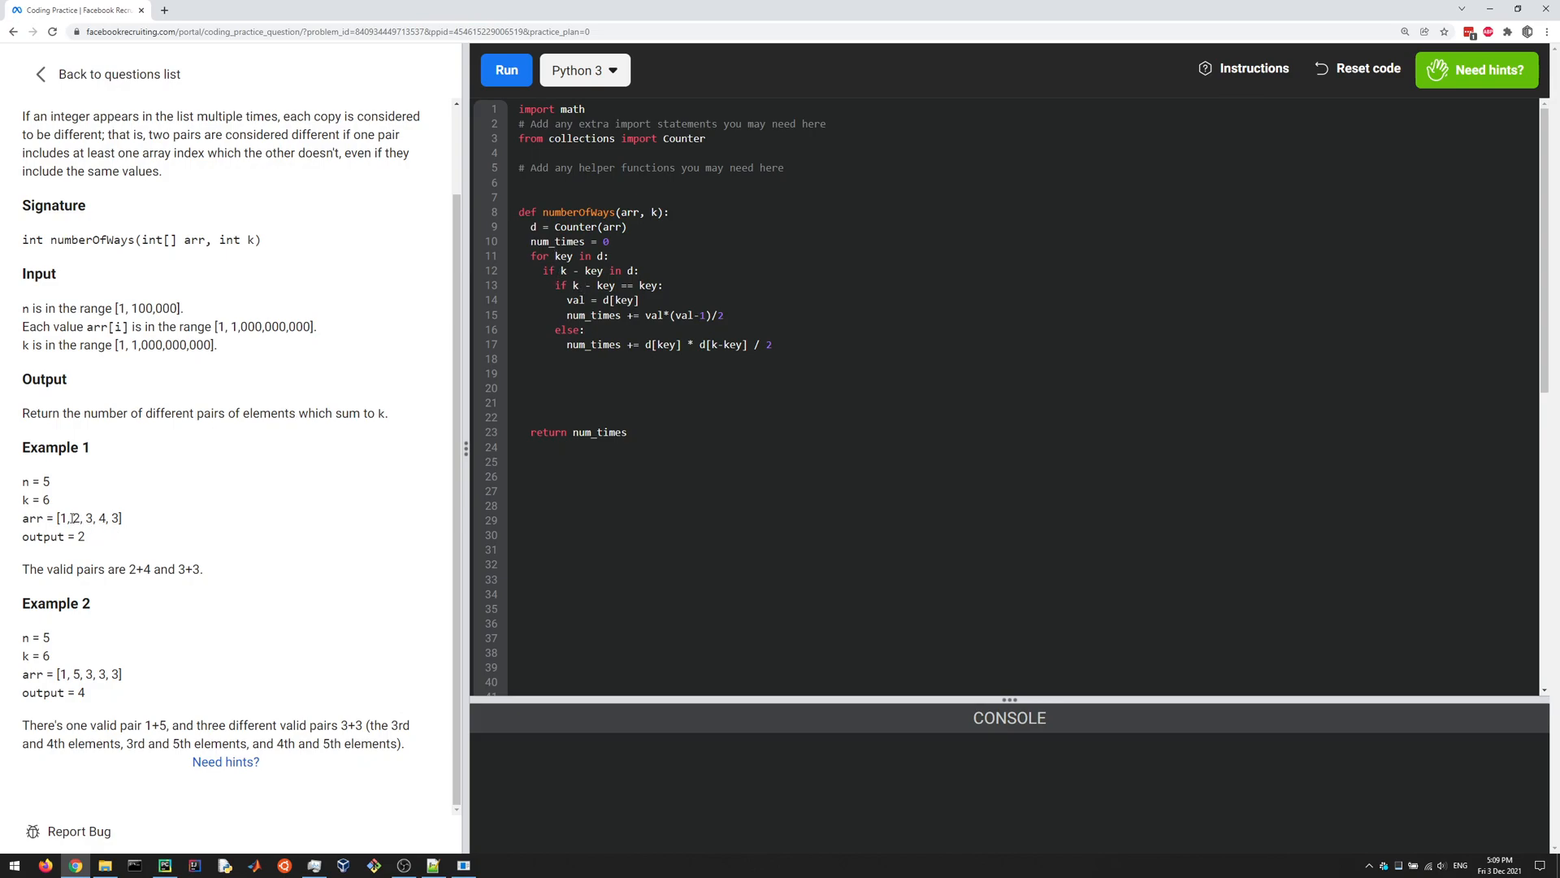
{"action": "double_click", "coordinate": [100, 517]}
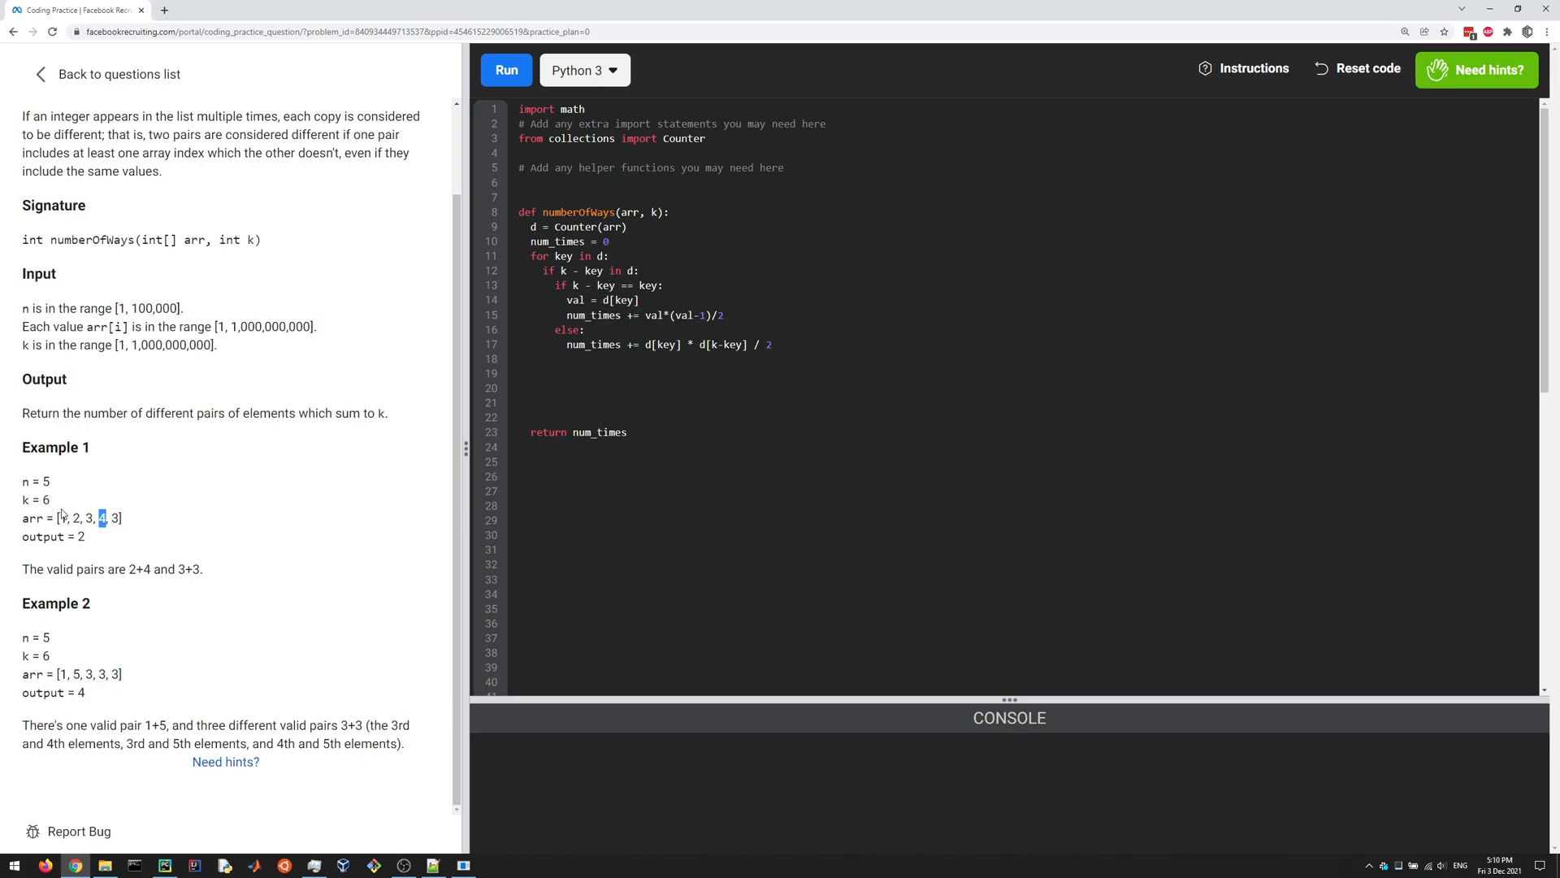
{"action": "mouse_move", "coordinate": [197, 479]}
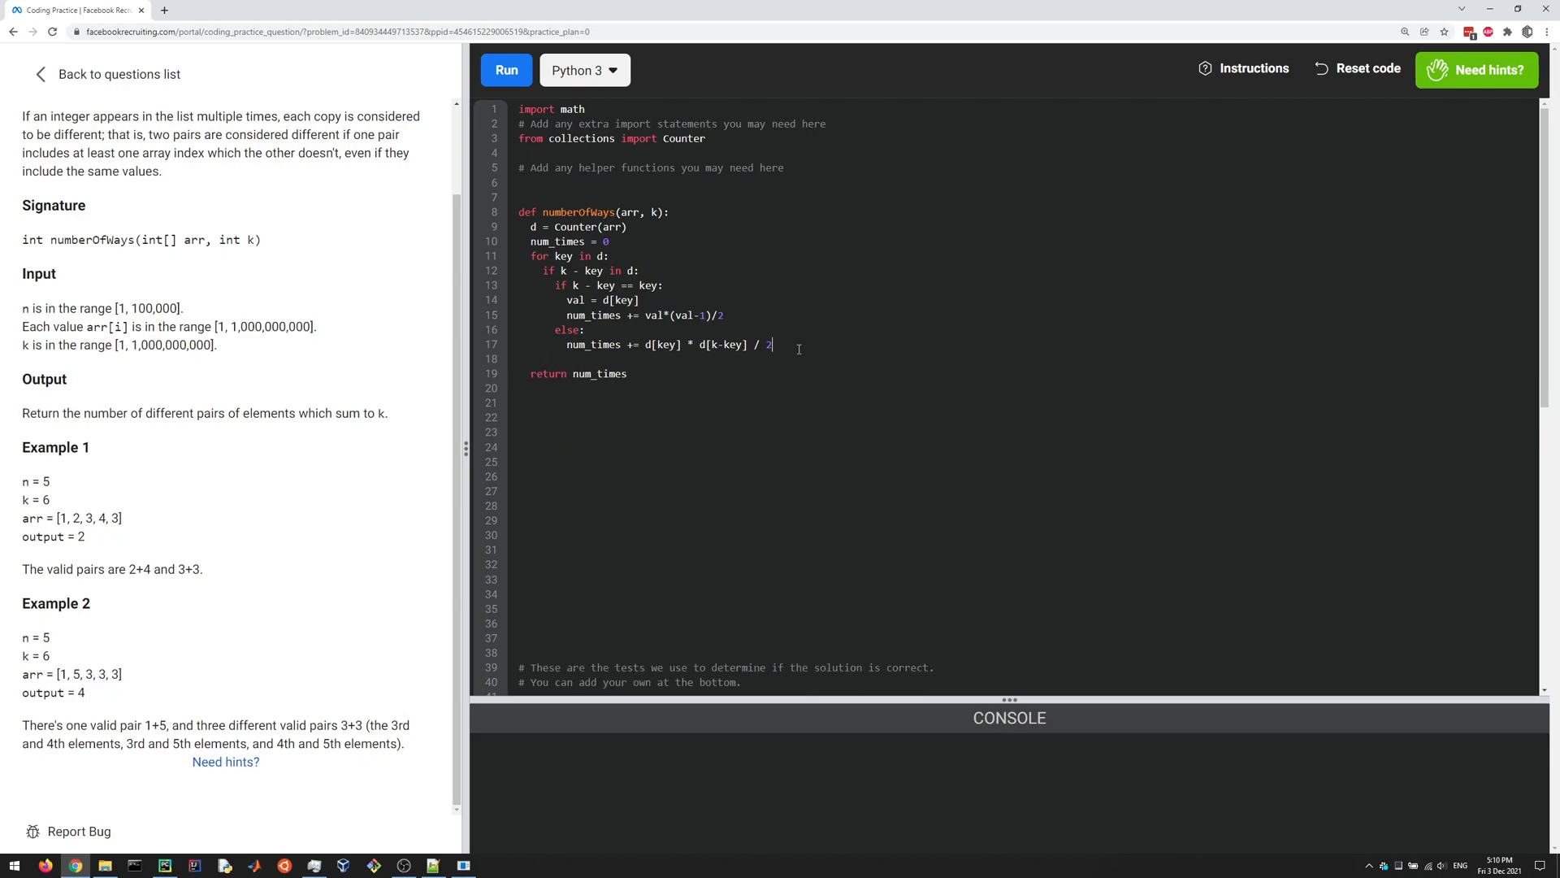
Run the solution so Test #1 and Test #2 pass and the completion popup appears
{"action": "left_click", "coordinate": [505, 70]}
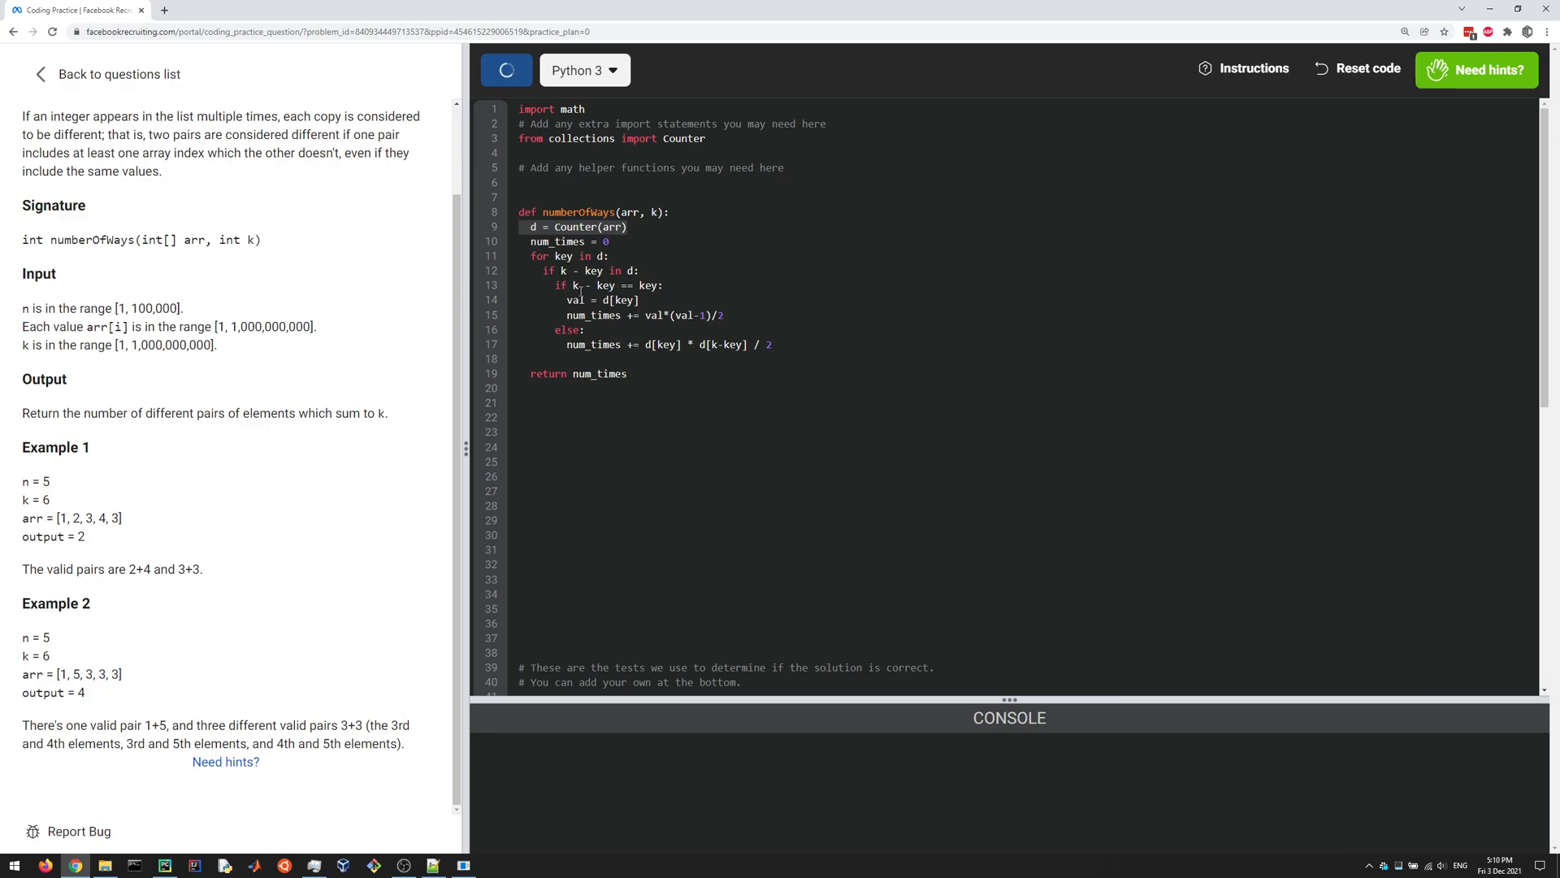
{"action": "left_click", "coordinate": [506, 70]}
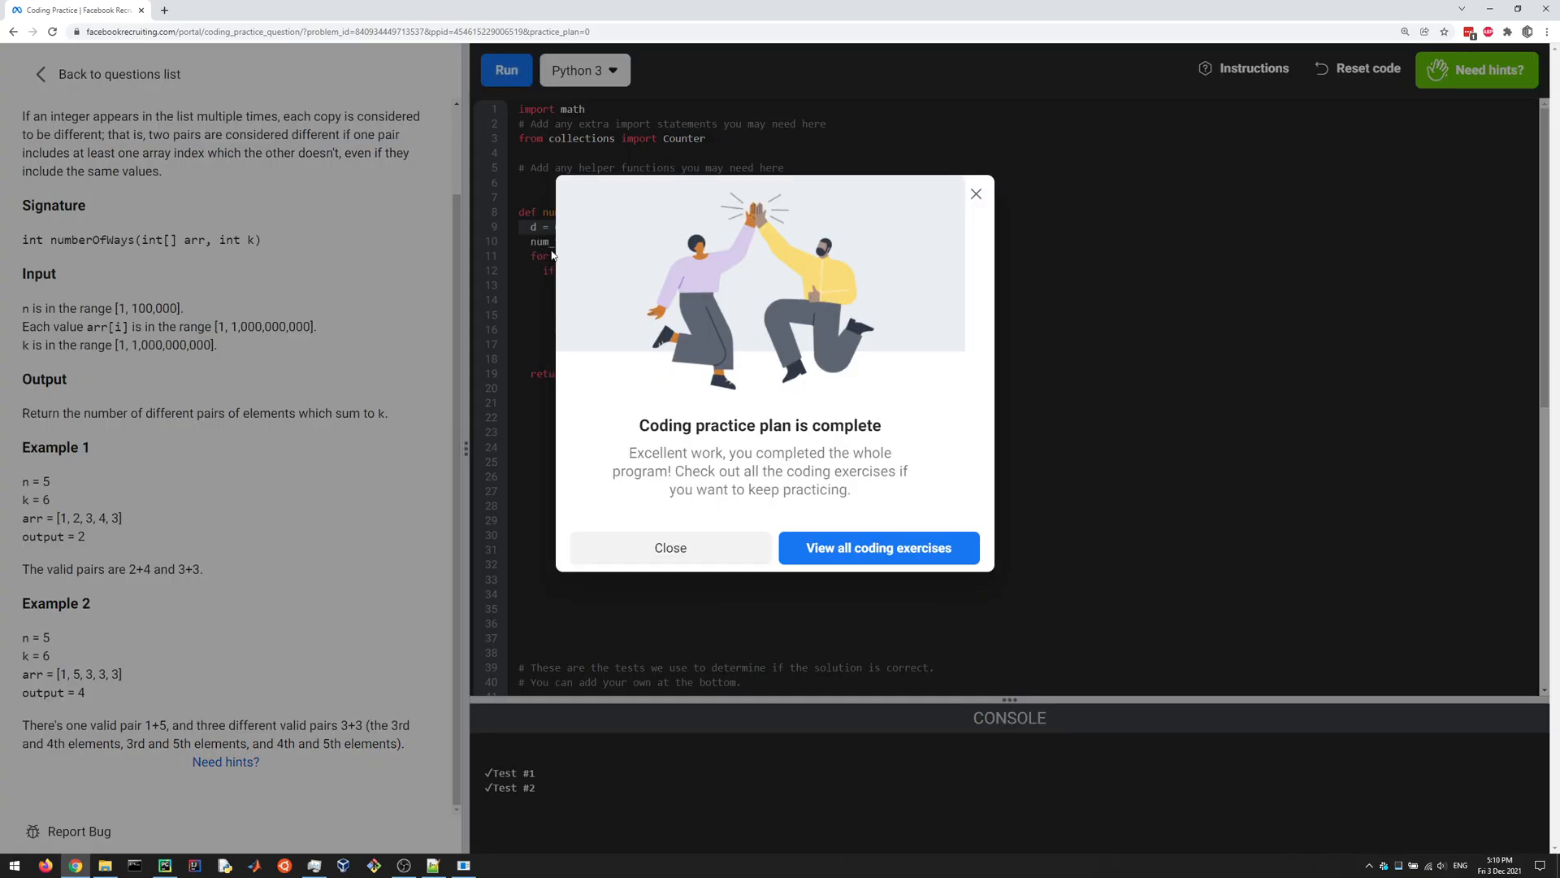
{"action": "mouse_move", "coordinate": [971, 278]}
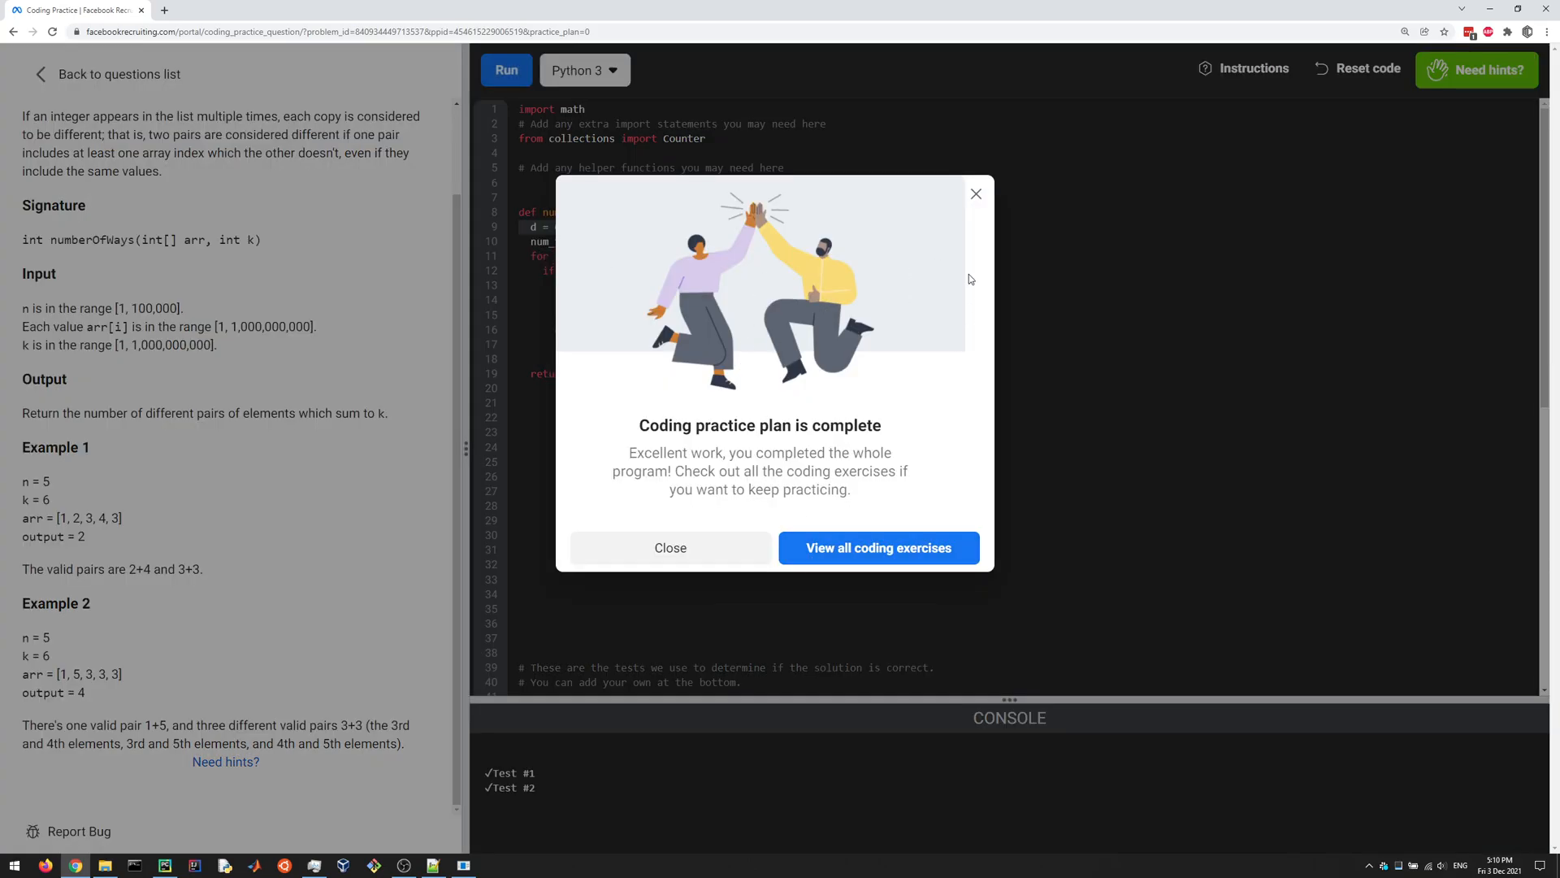
Dismiss the 'Coding practice plan is complete' popup
{"action": "left_click", "coordinate": [670, 548]}
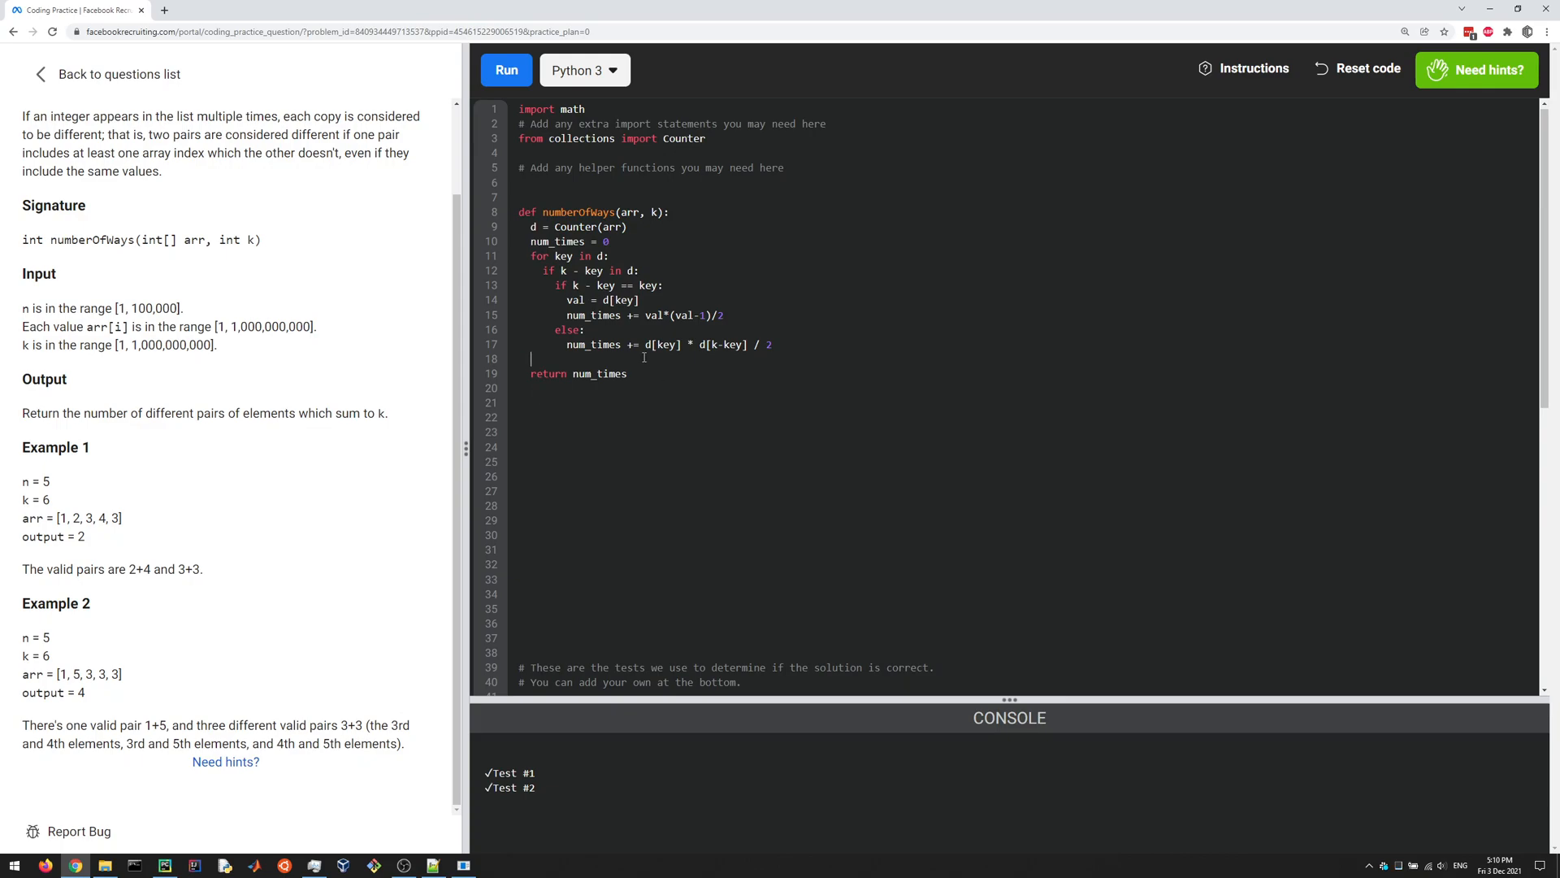
{"action": "mouse_move", "coordinate": [712, 384]}
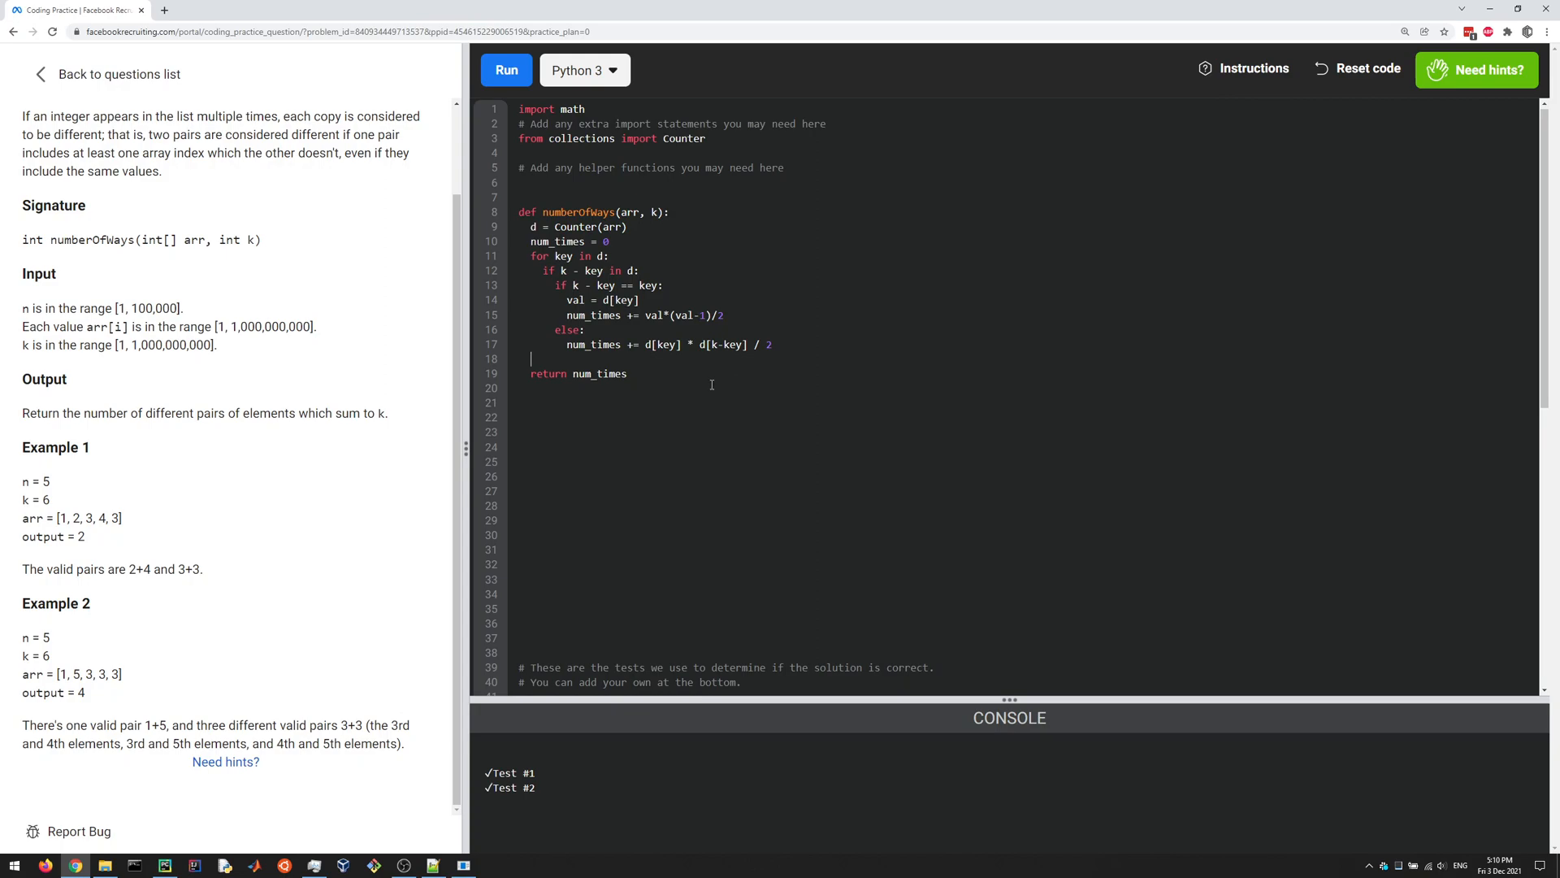